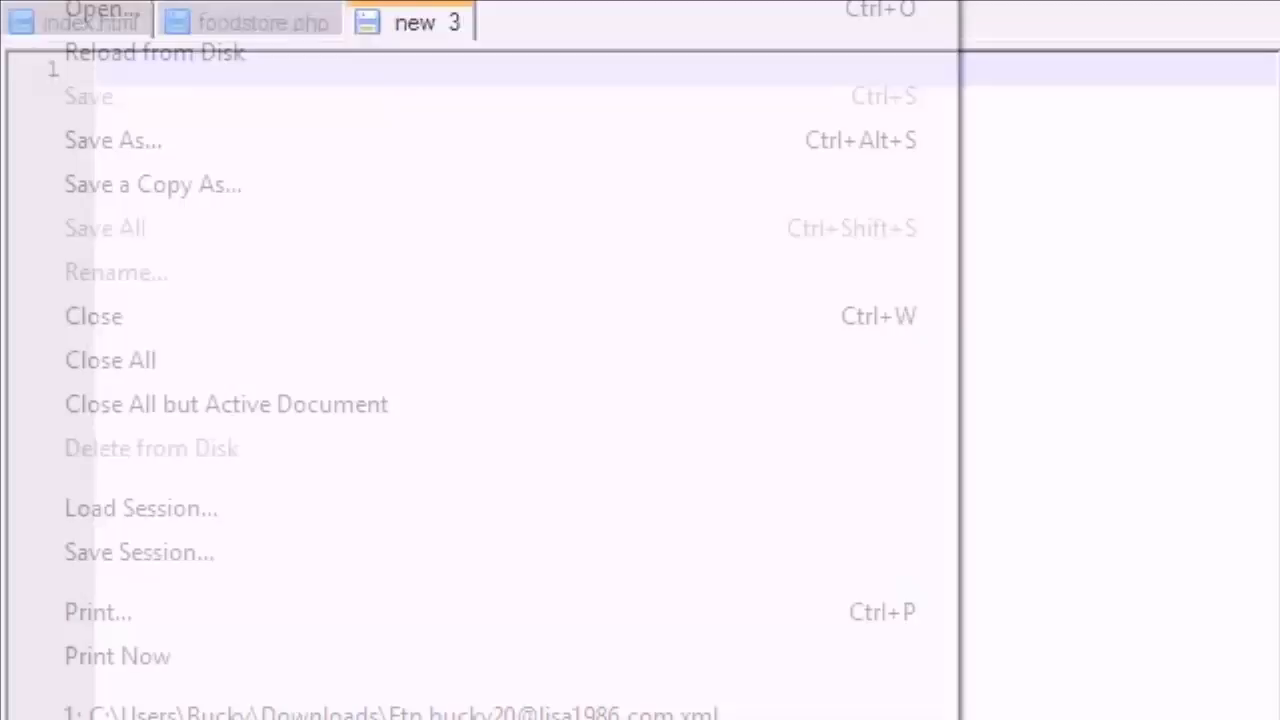
- Save the untitled blank document as foodstore.js
left_click(113, 140)
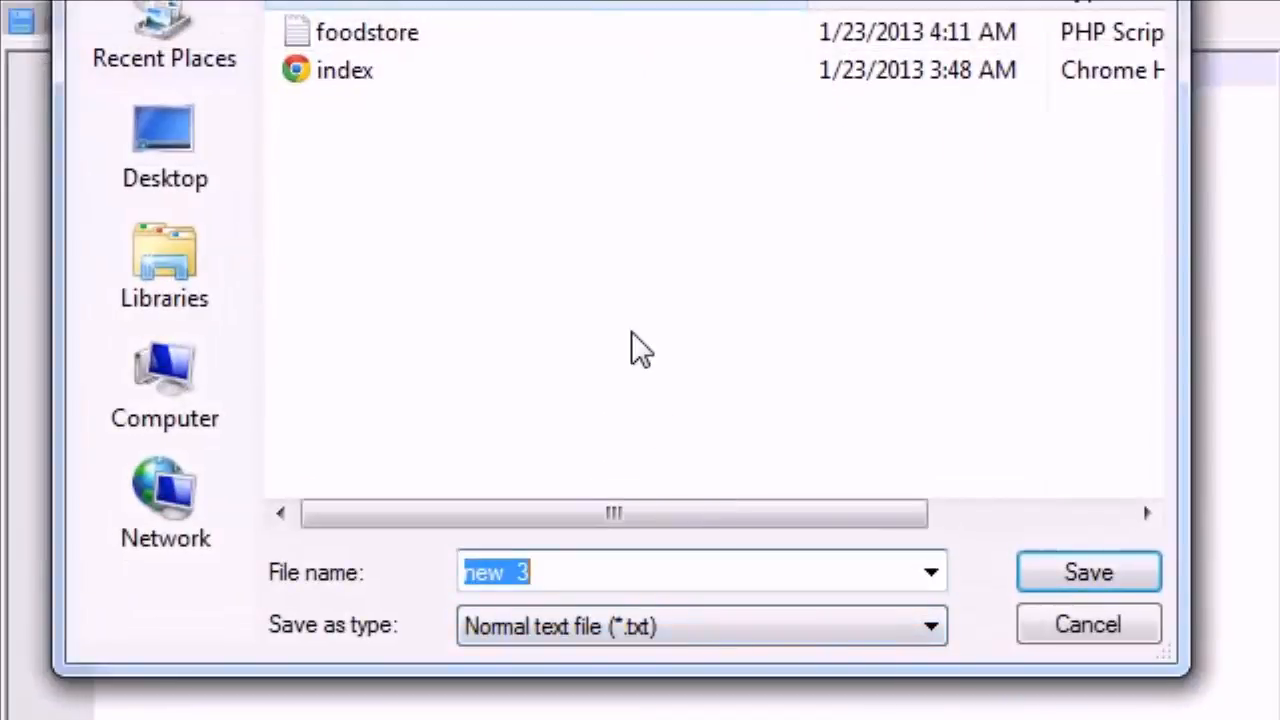
type("fi")
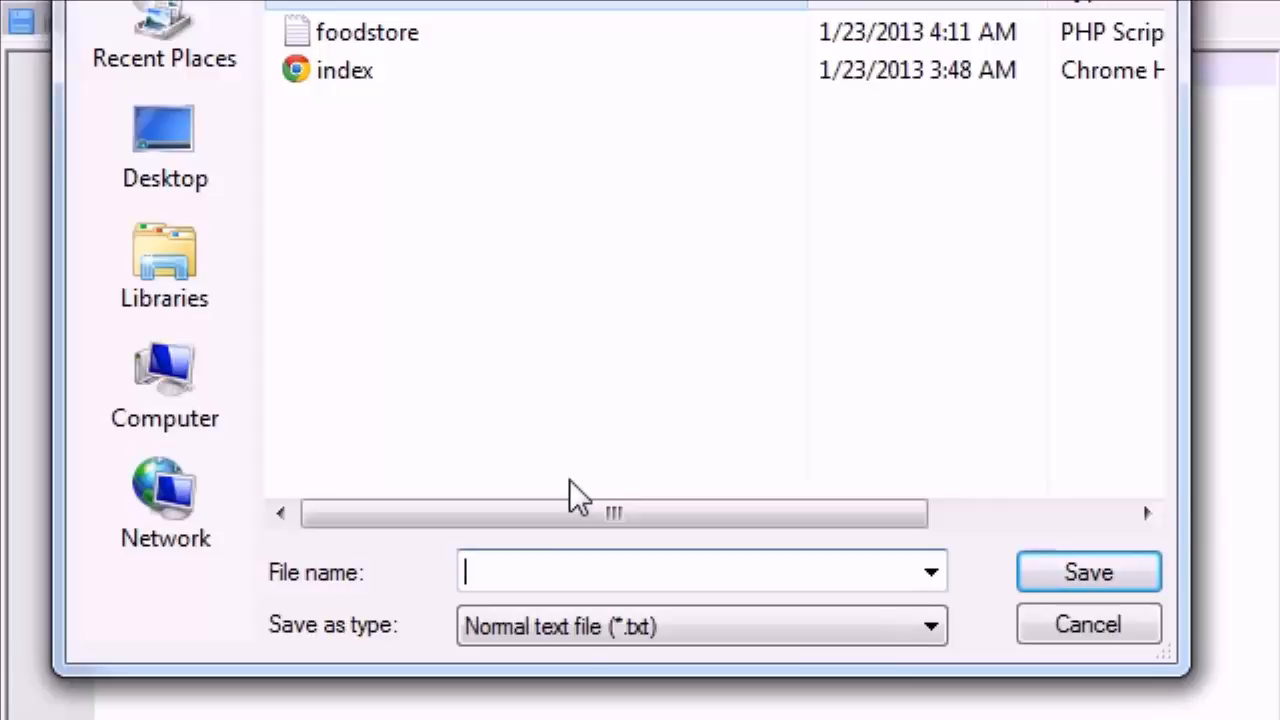
type("foodstore.js")
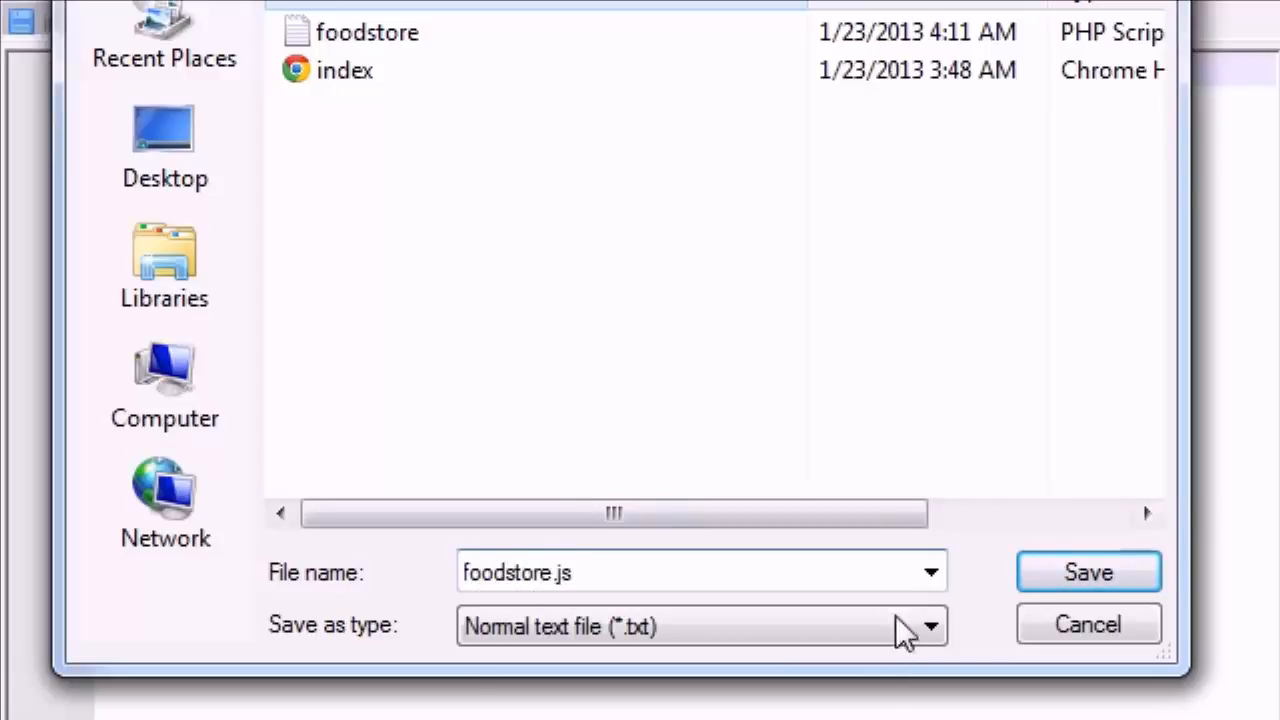
left_click(1088, 571)
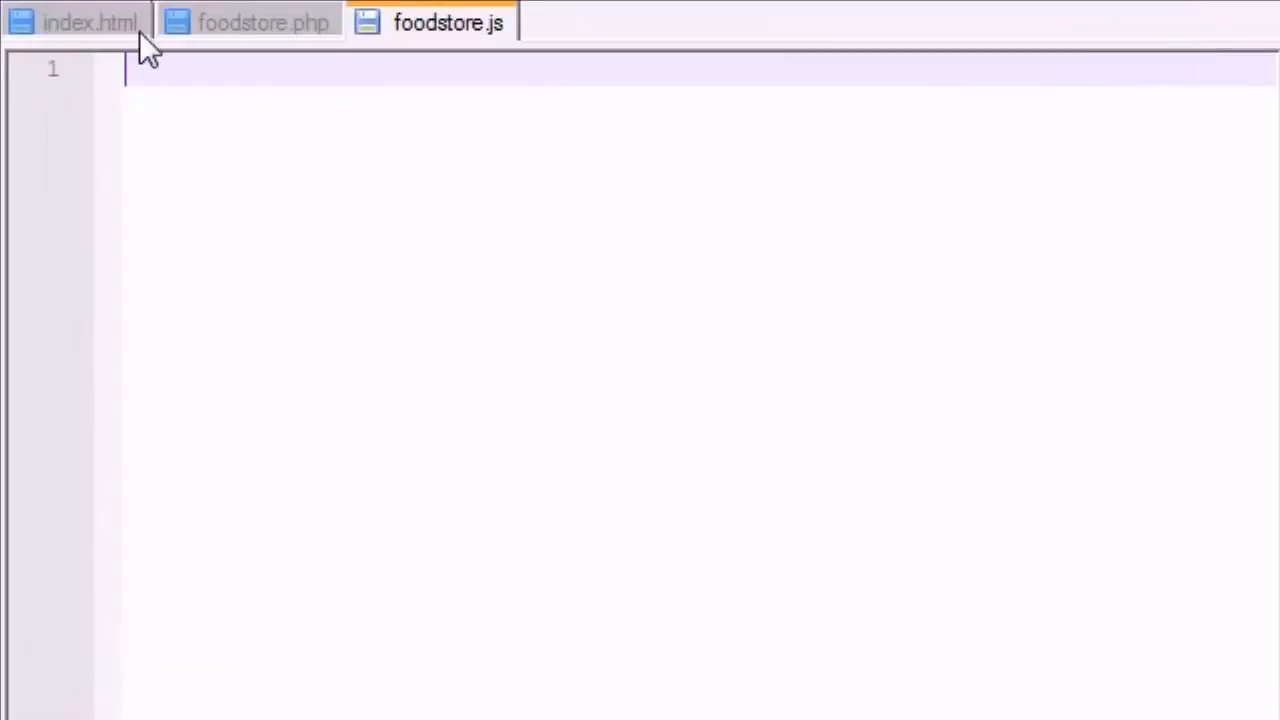
left_click(90, 22)
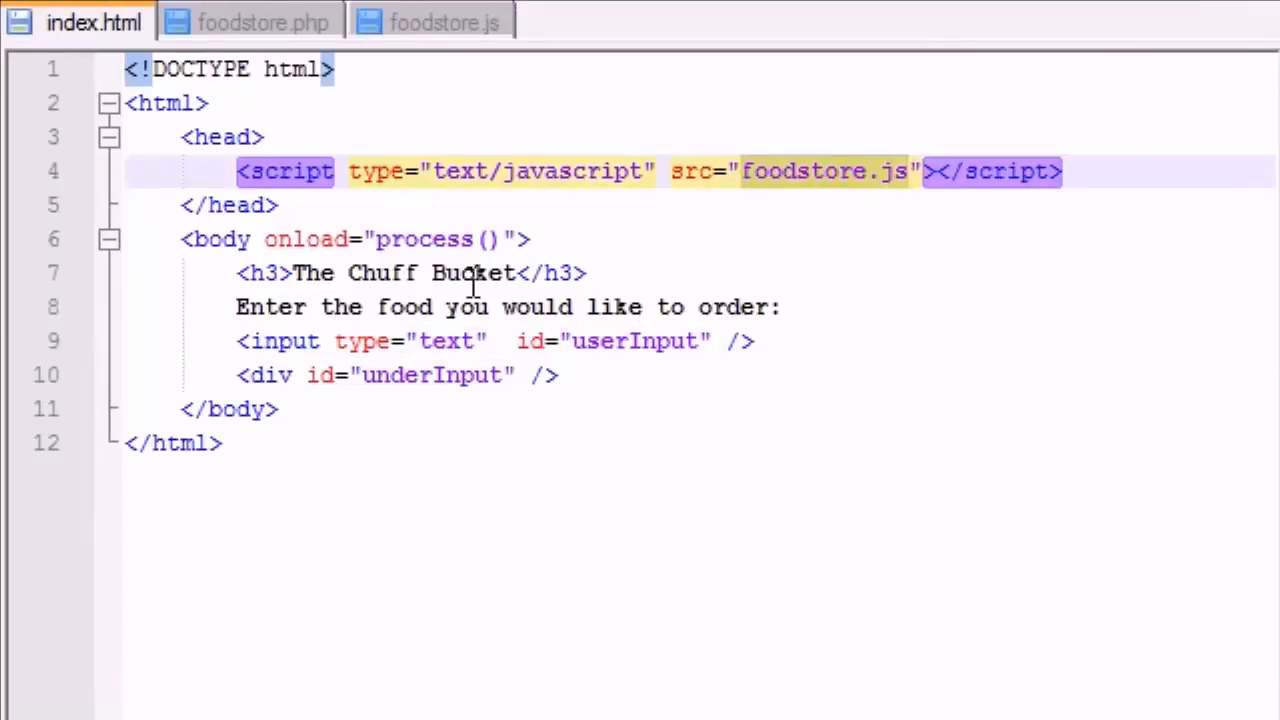
left_click(447, 22)
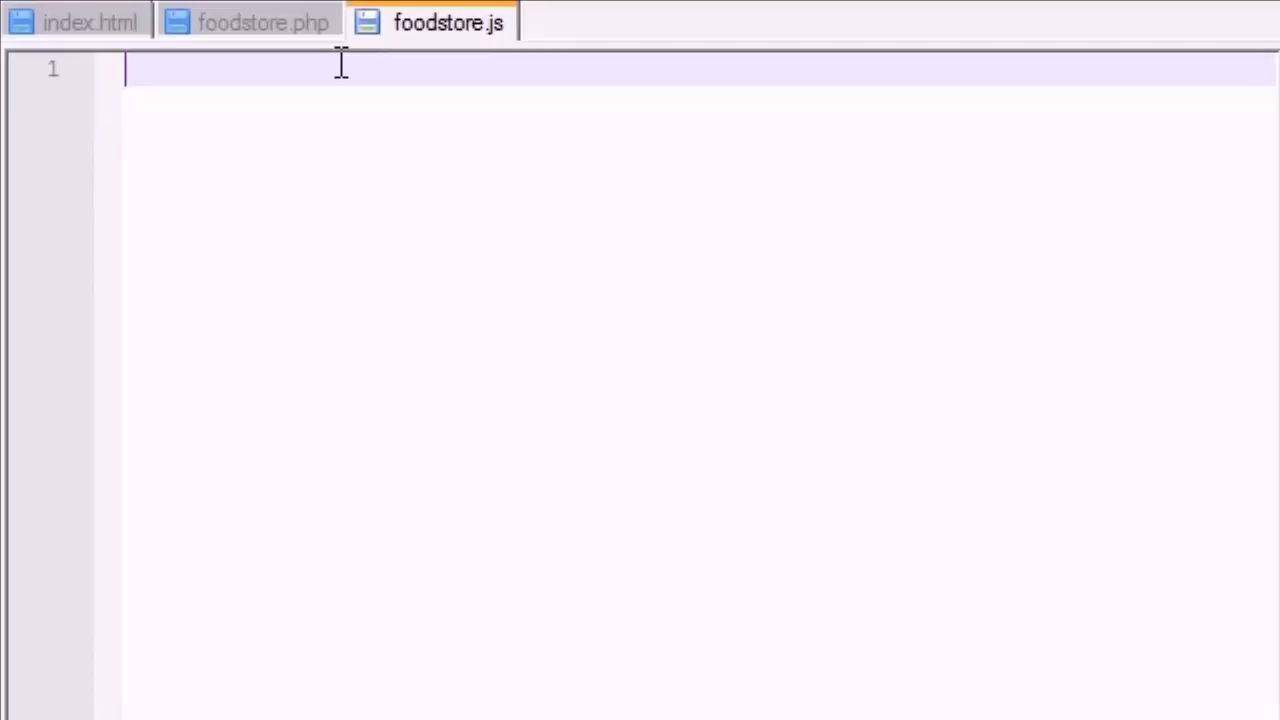
- Write 'var xmlHttp = createXmlHttpRequestObject();' on line 1 and select the function call
type("var")
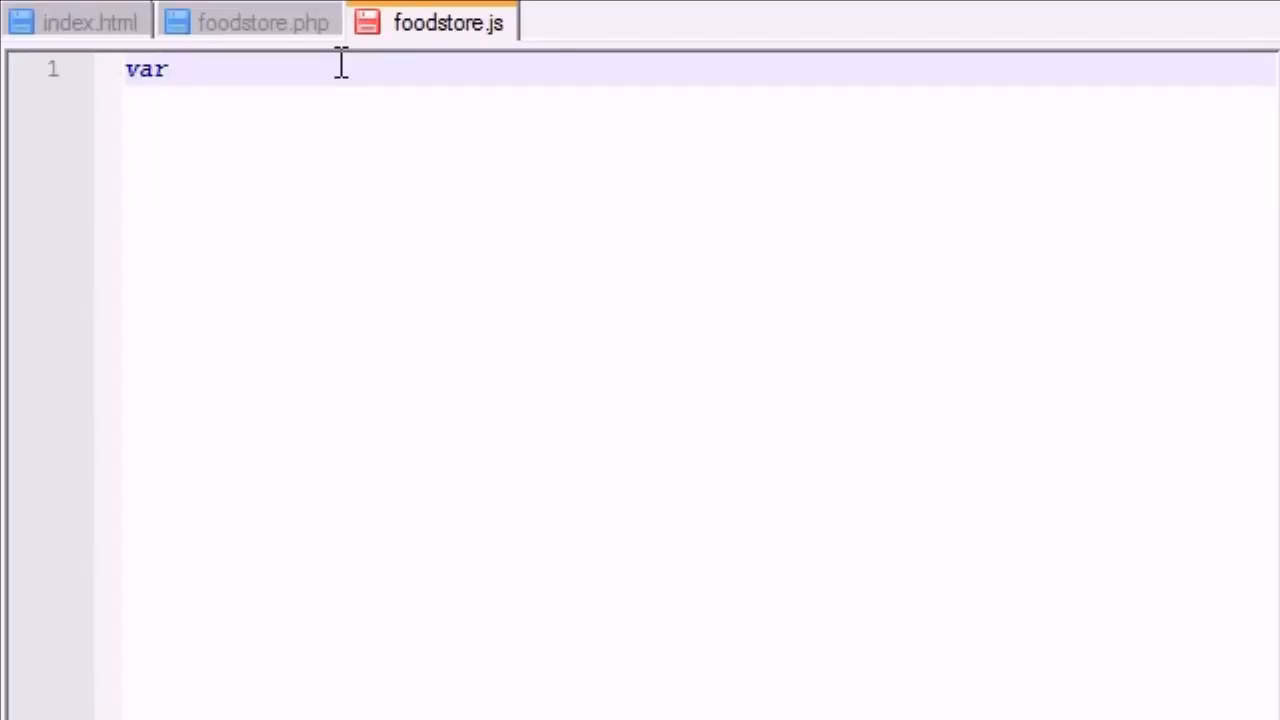
type("xmlH")
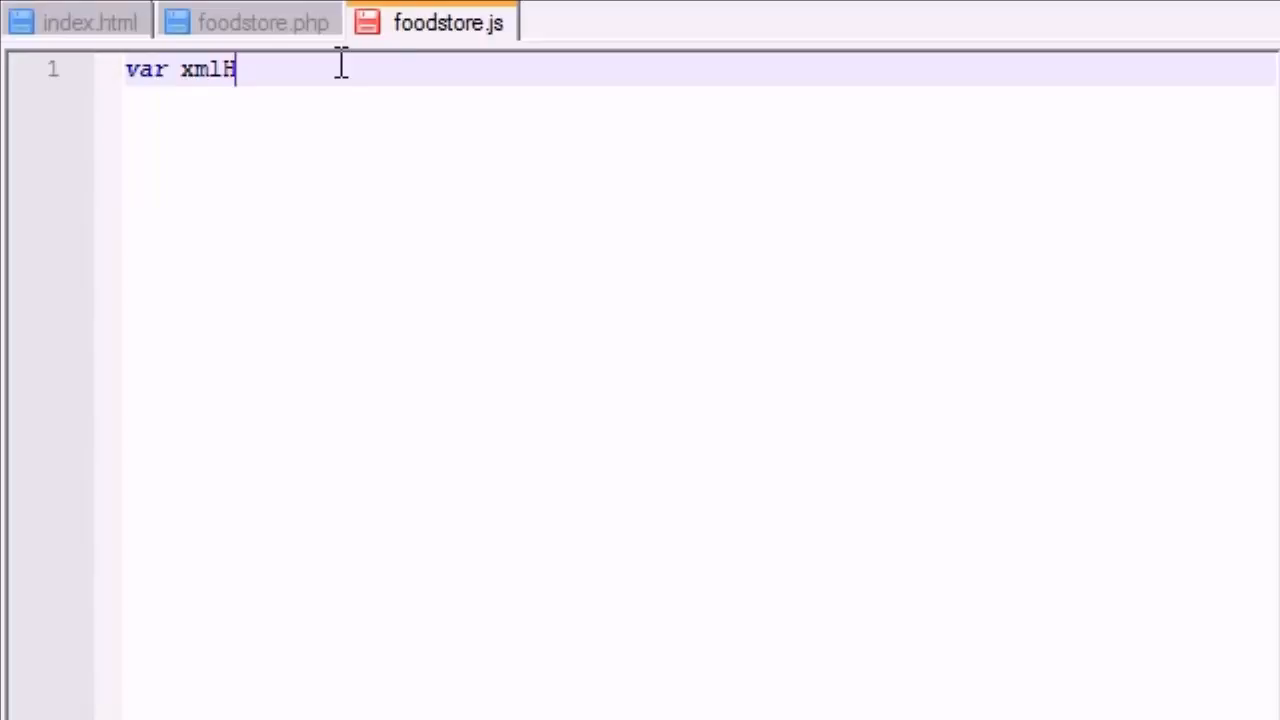
type("ttp=")
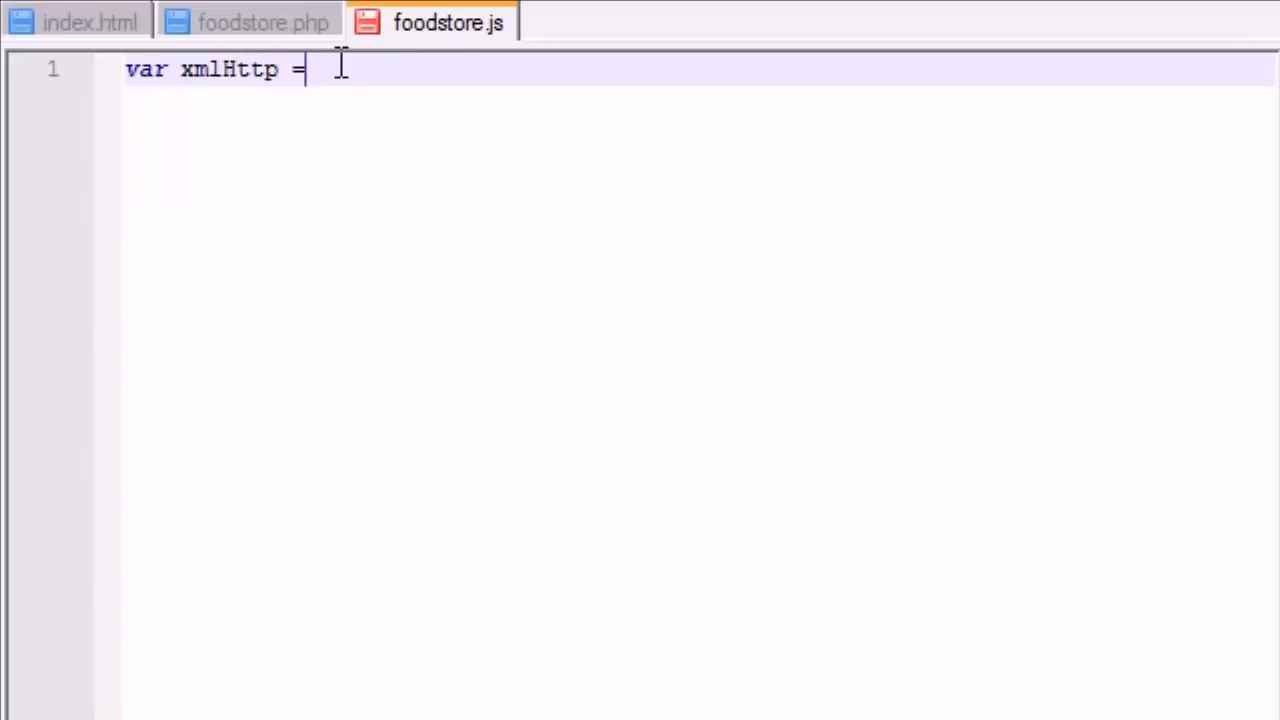
type("crea")
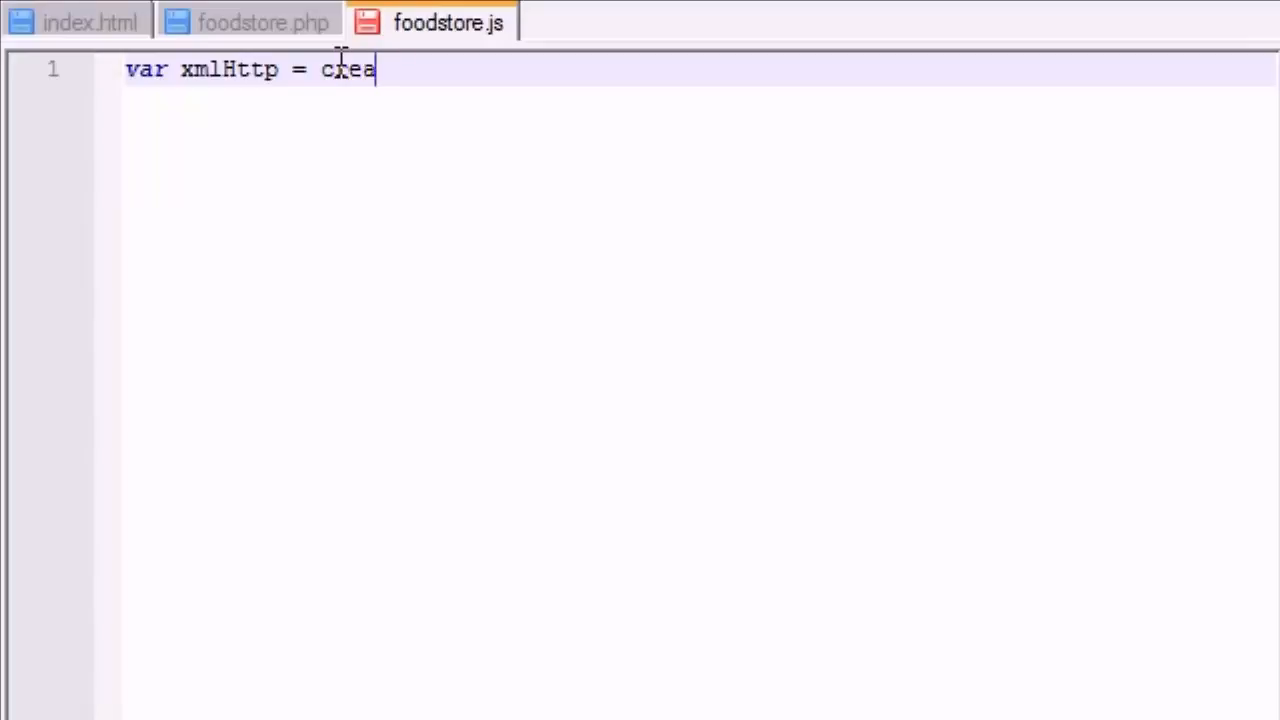
type("teX")
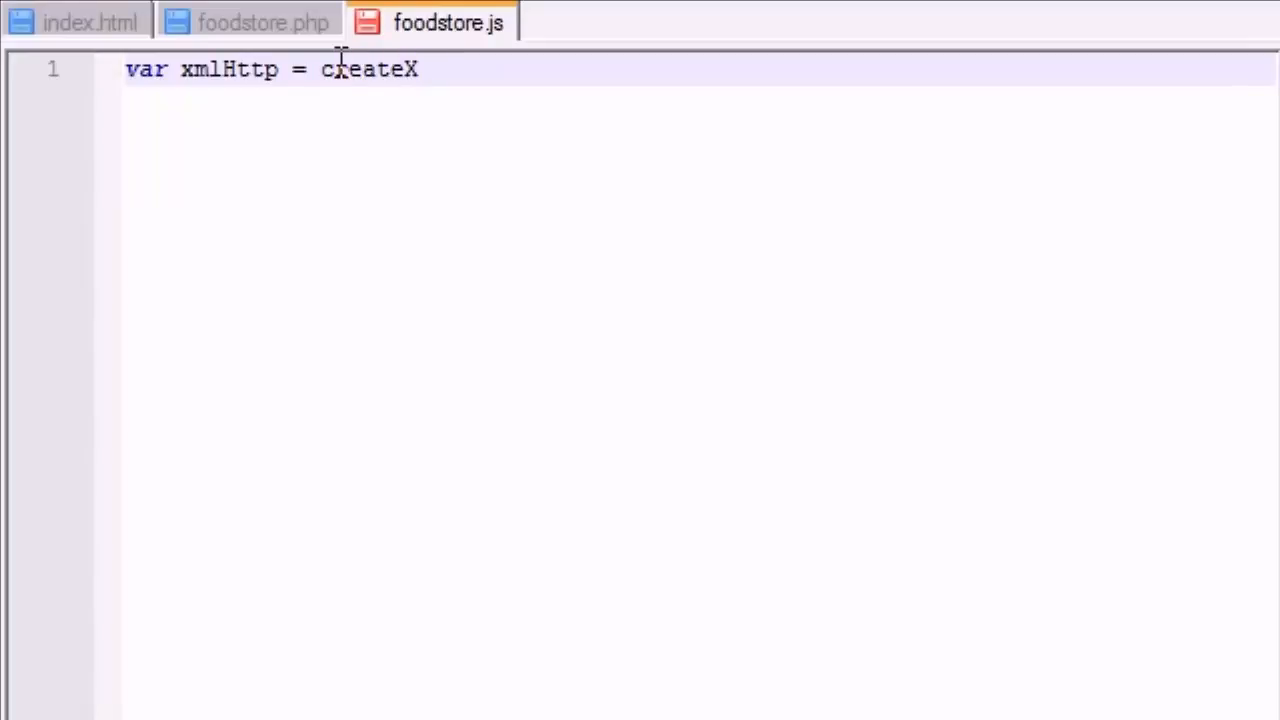
type("XmlHttp")
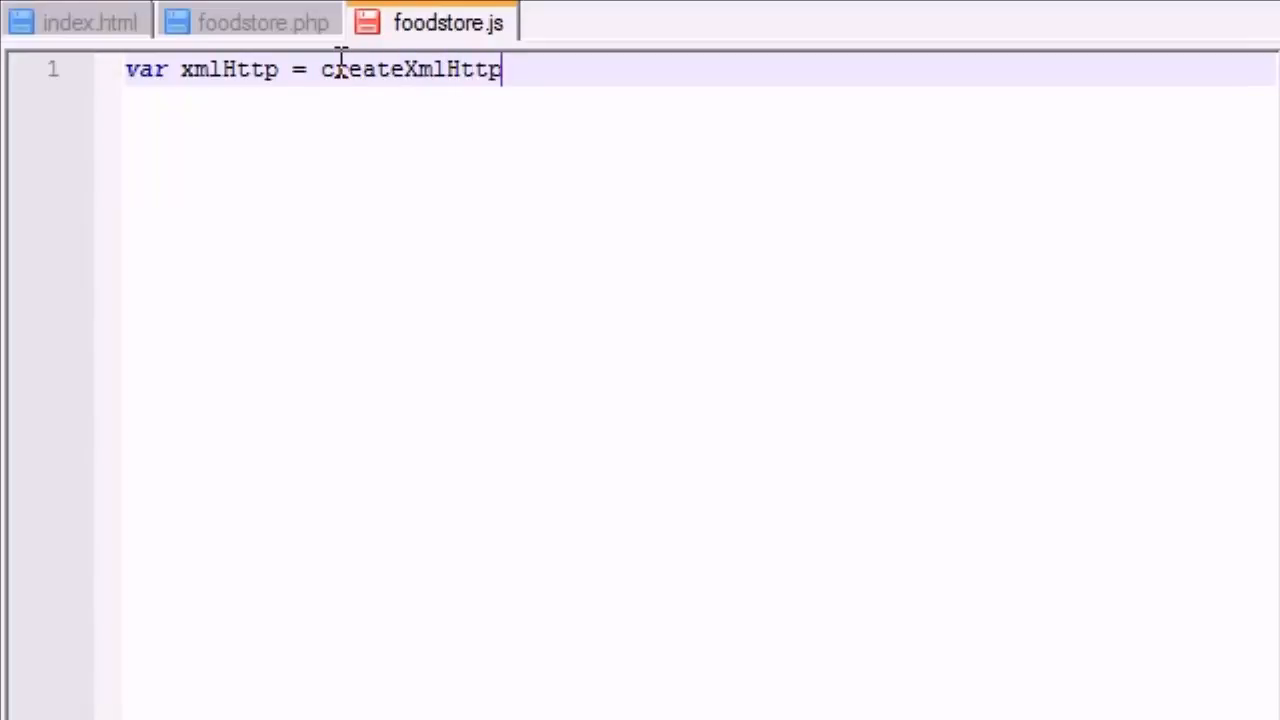
type("Requ")
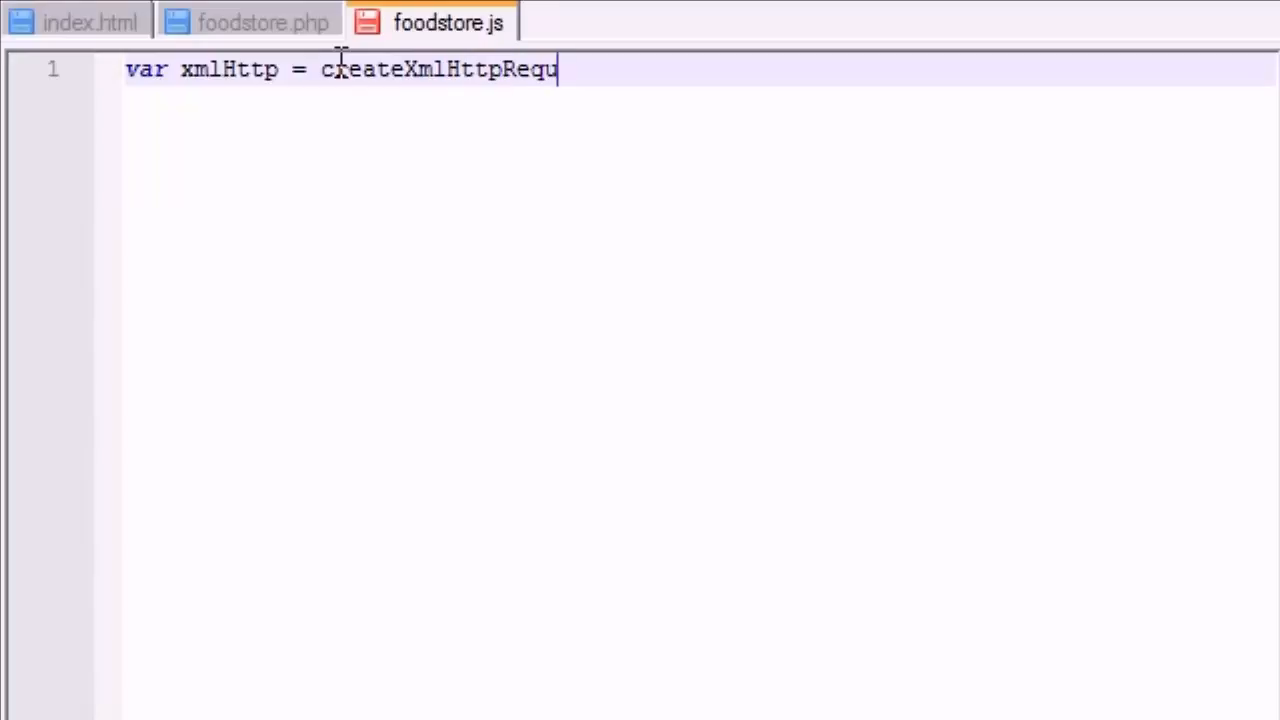
type("estObject")
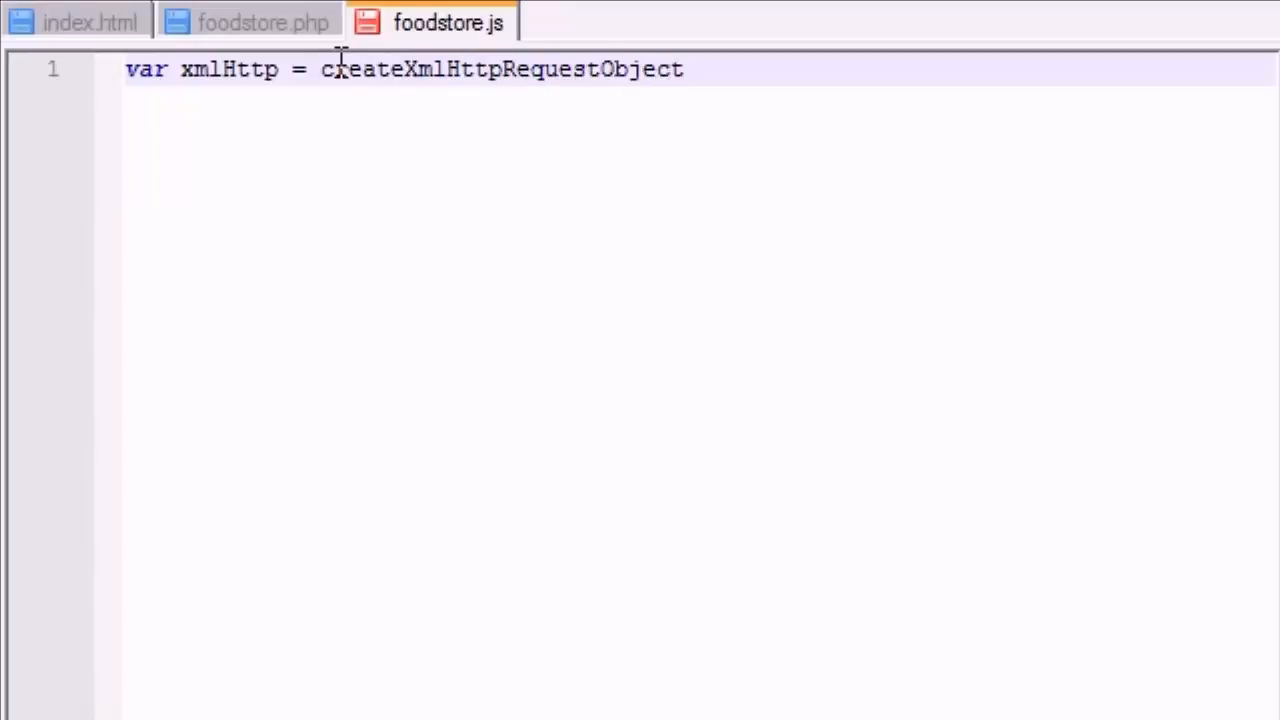
type("();")
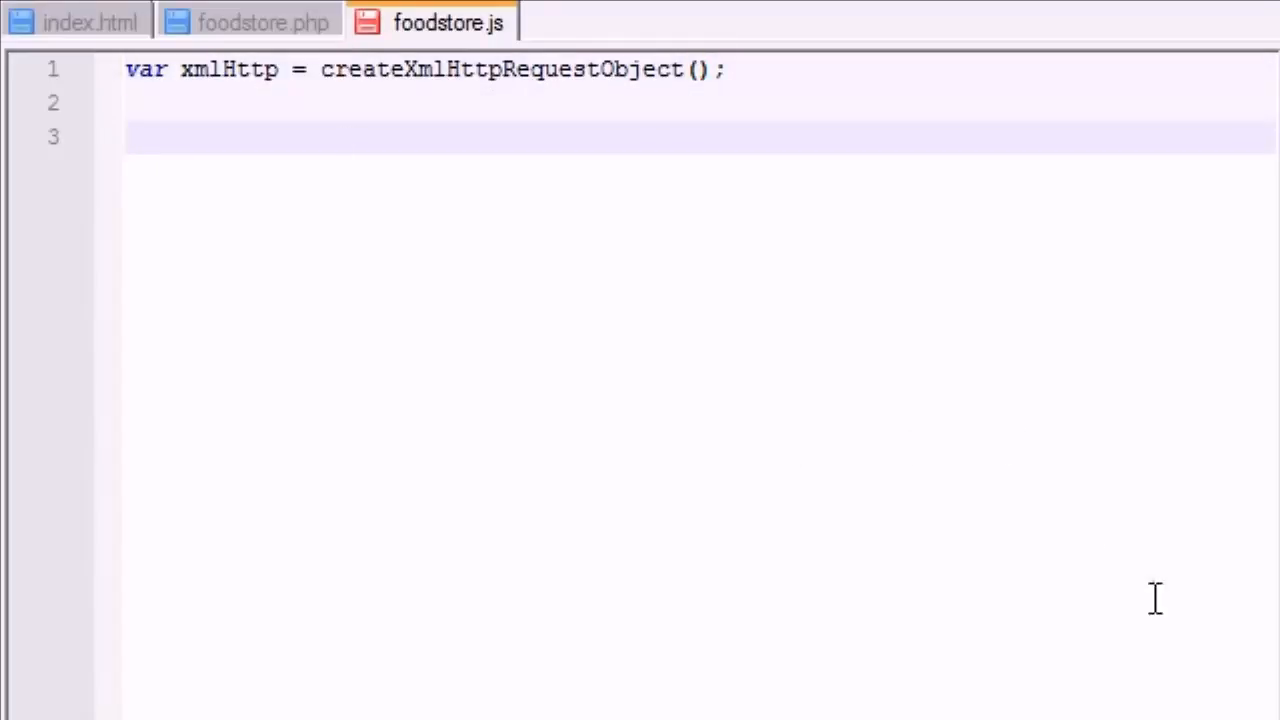
left_click(725, 69)
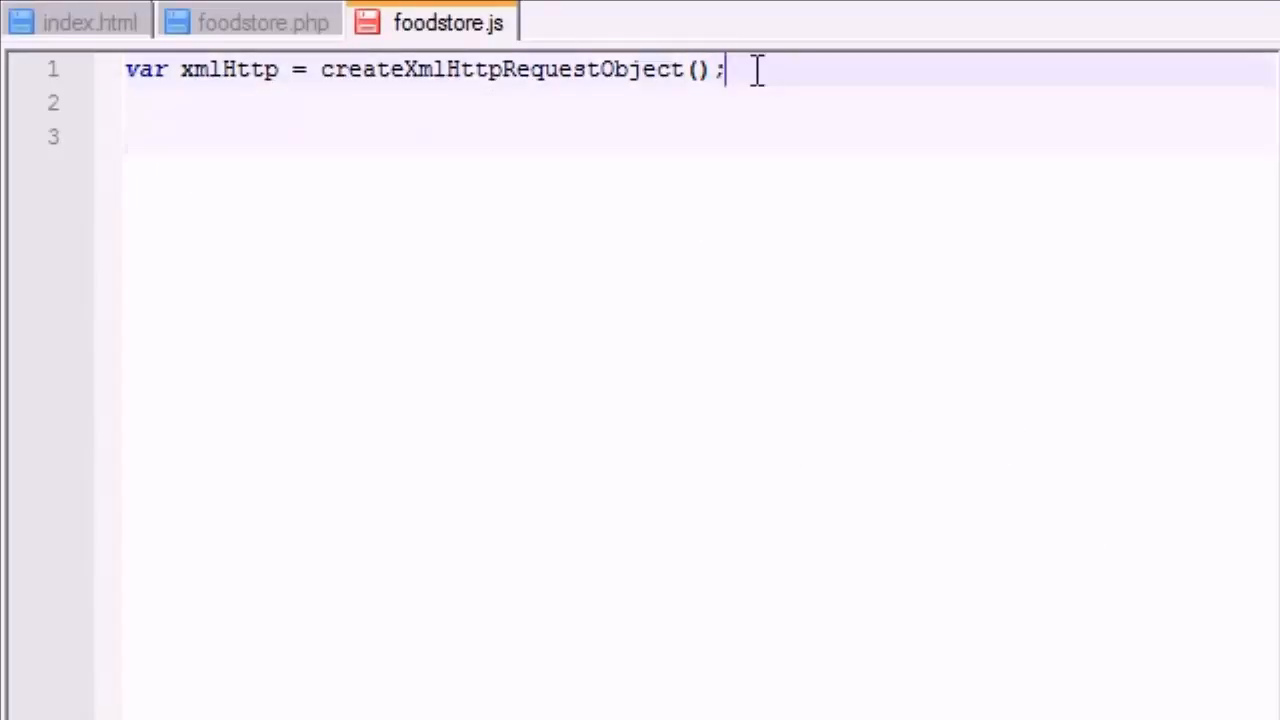
double_click(229, 68)
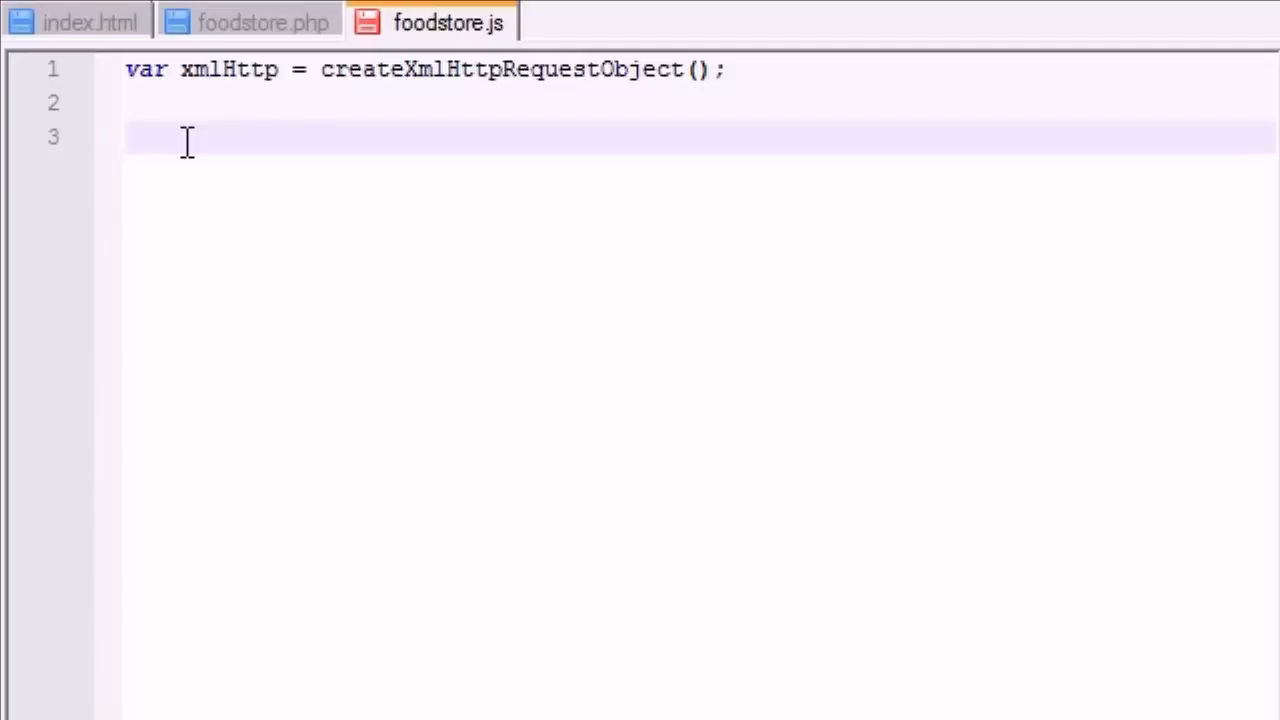
- Write the createXmlHttpRequestObject() function with braces and 'var xmlHttp;' inside its body
type("function")
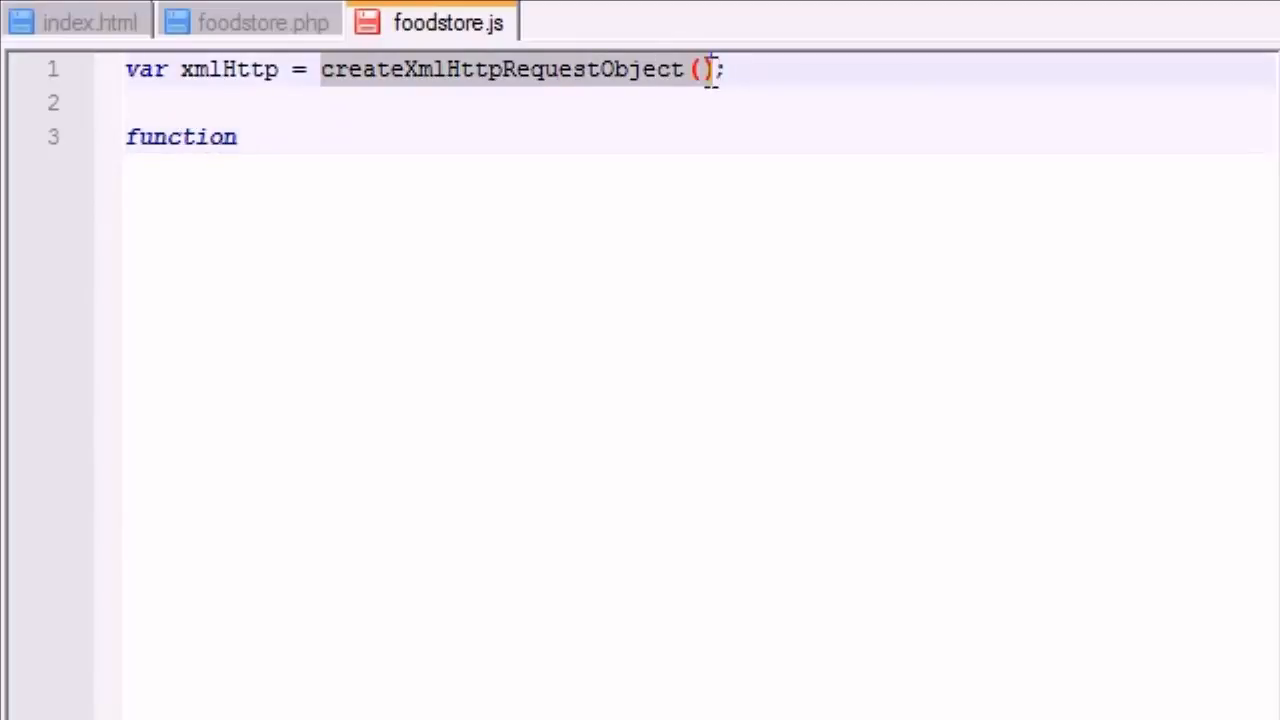
type("createXmlHttpRequestObject ()")
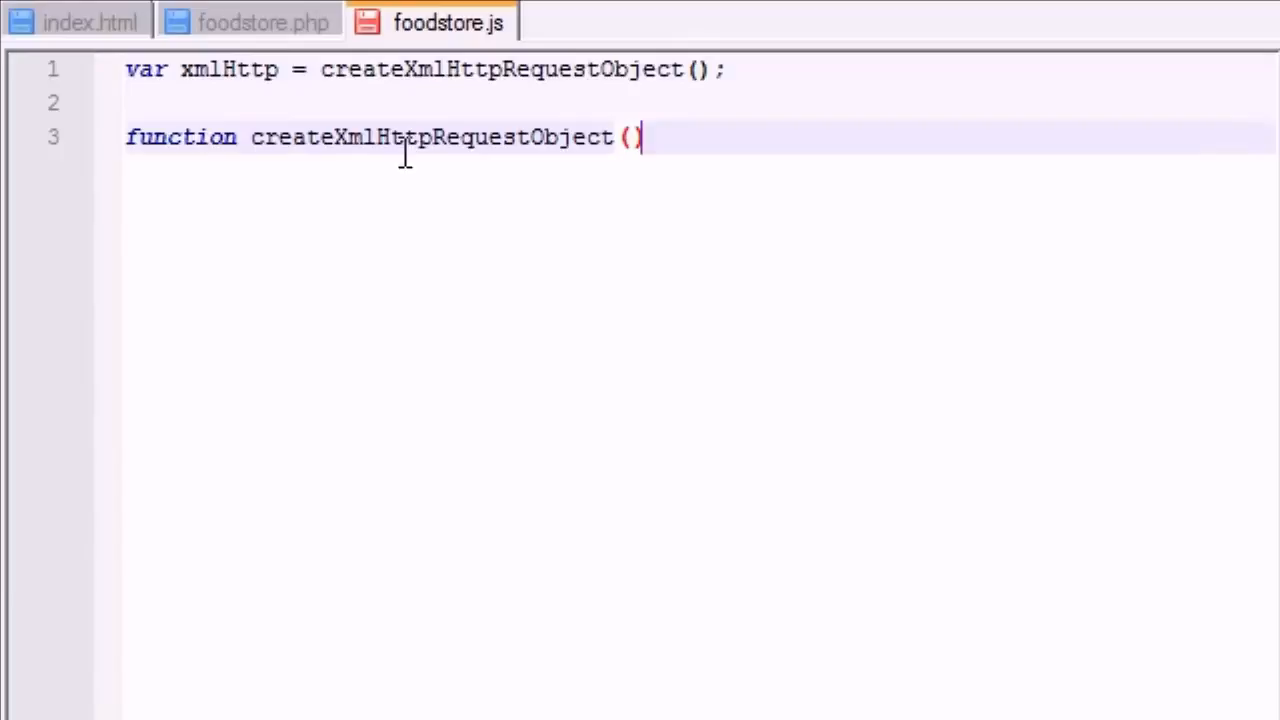
mouse_move(1079, 212)
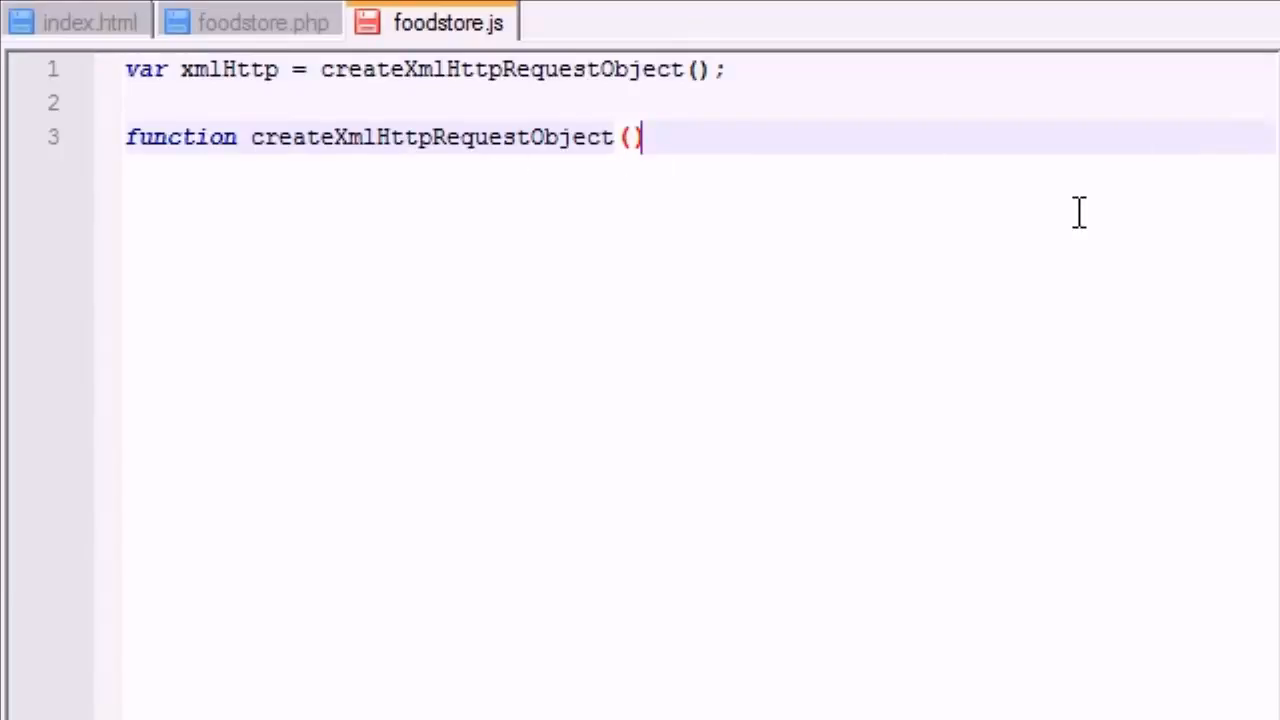
type("{")
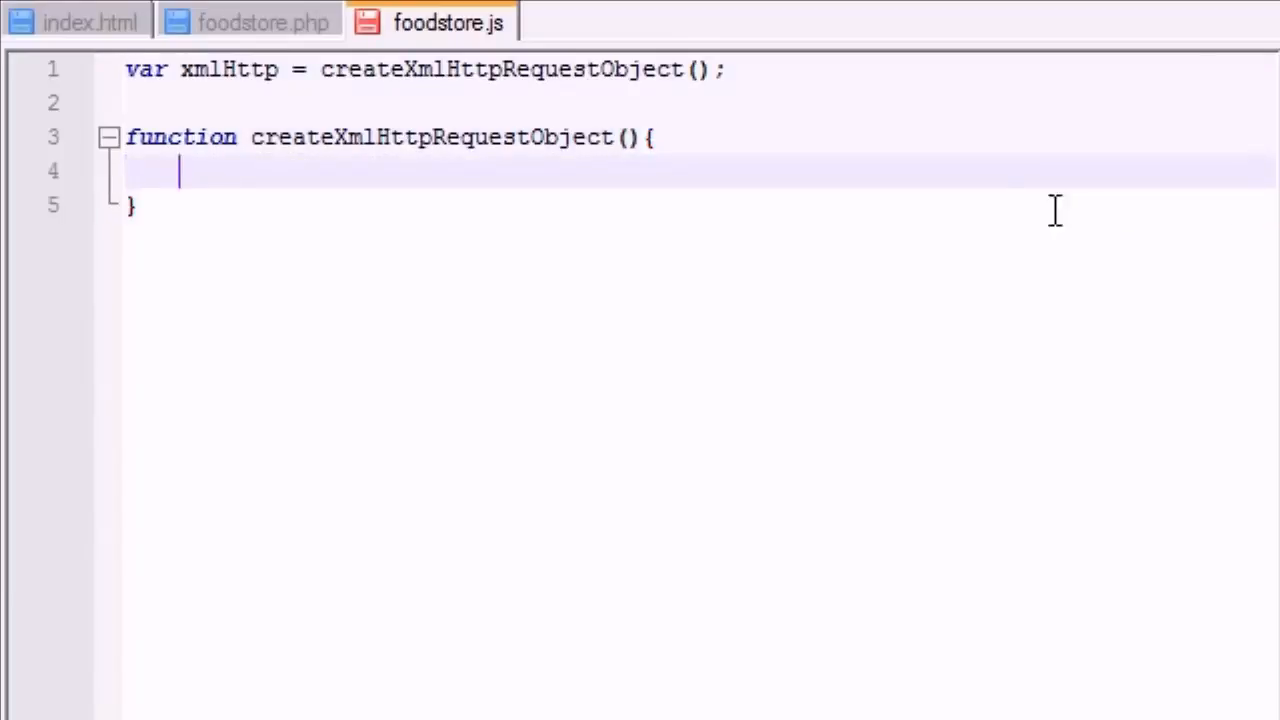
mouse_move(985, 200)
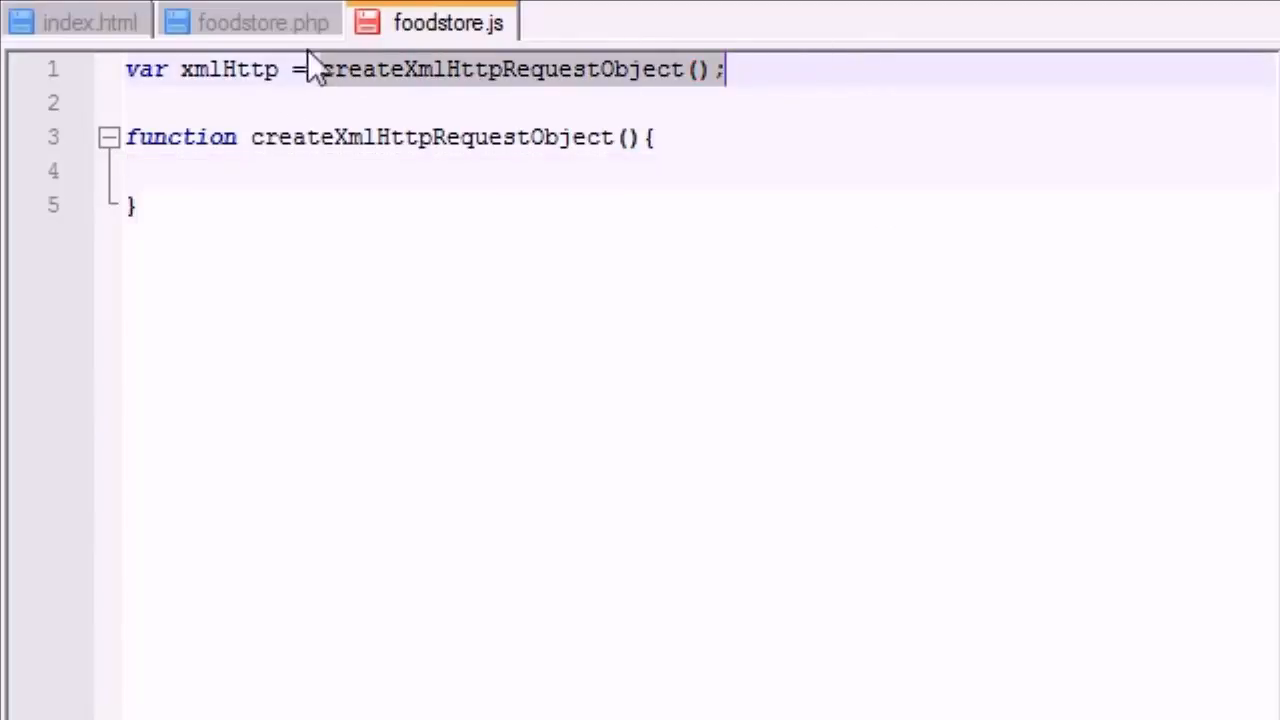
double_click(229, 69)
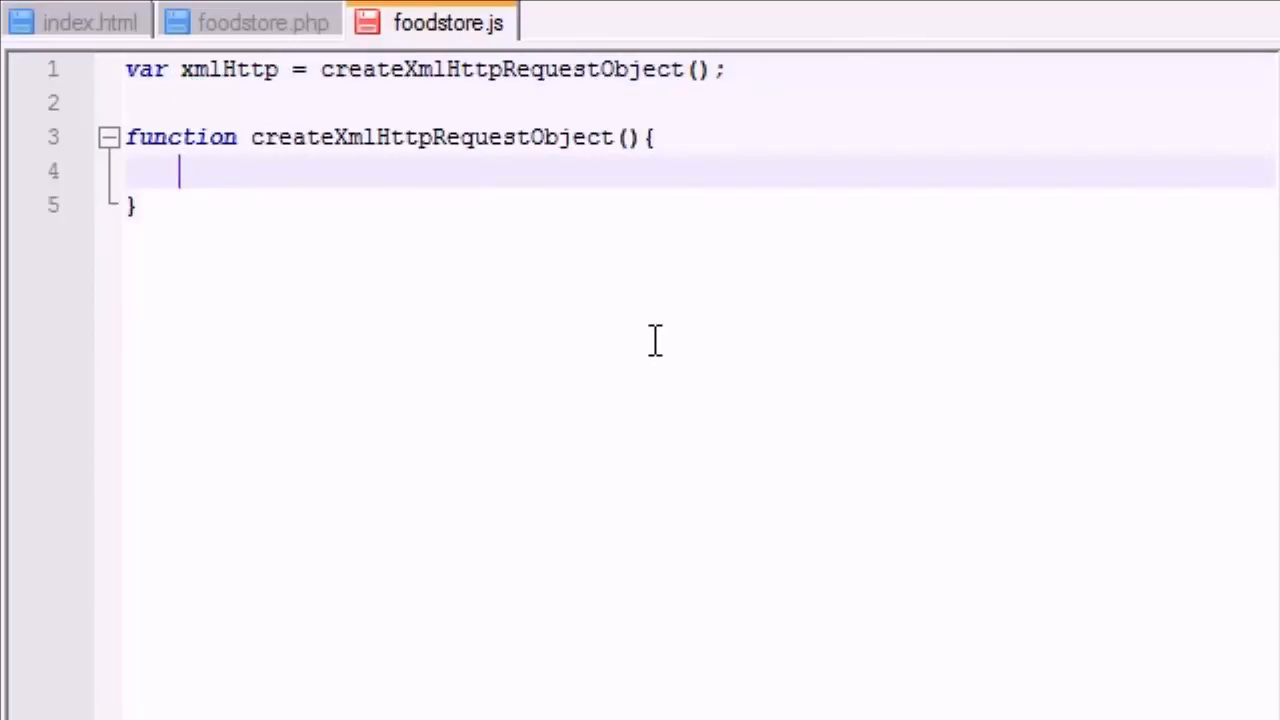
mouse_move(258, 130)
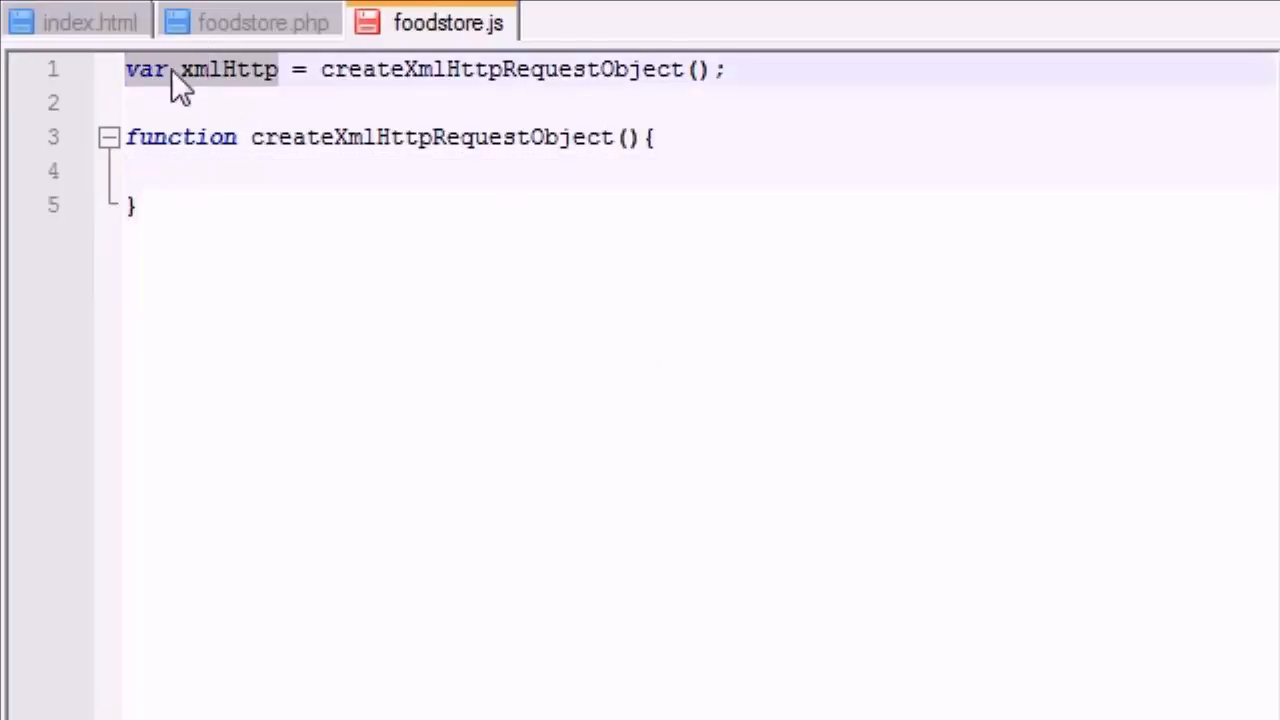
left_click(237, 170)
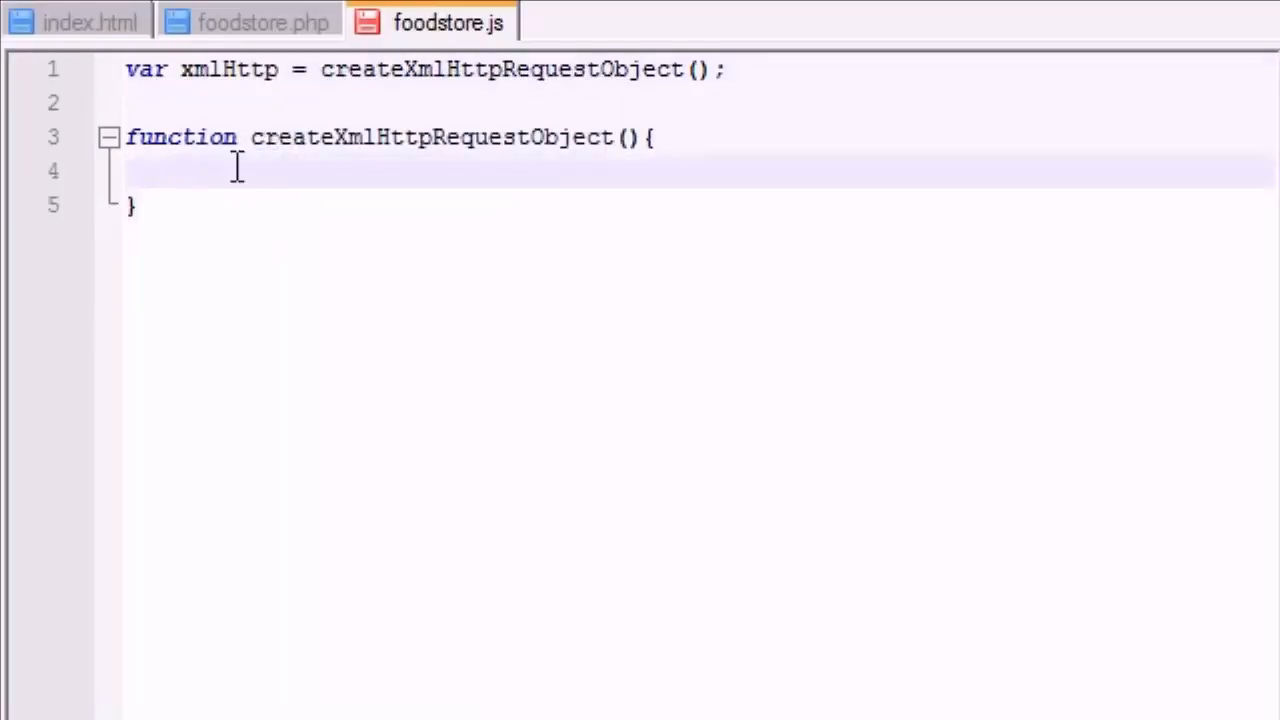
type("var xmlHttp;")
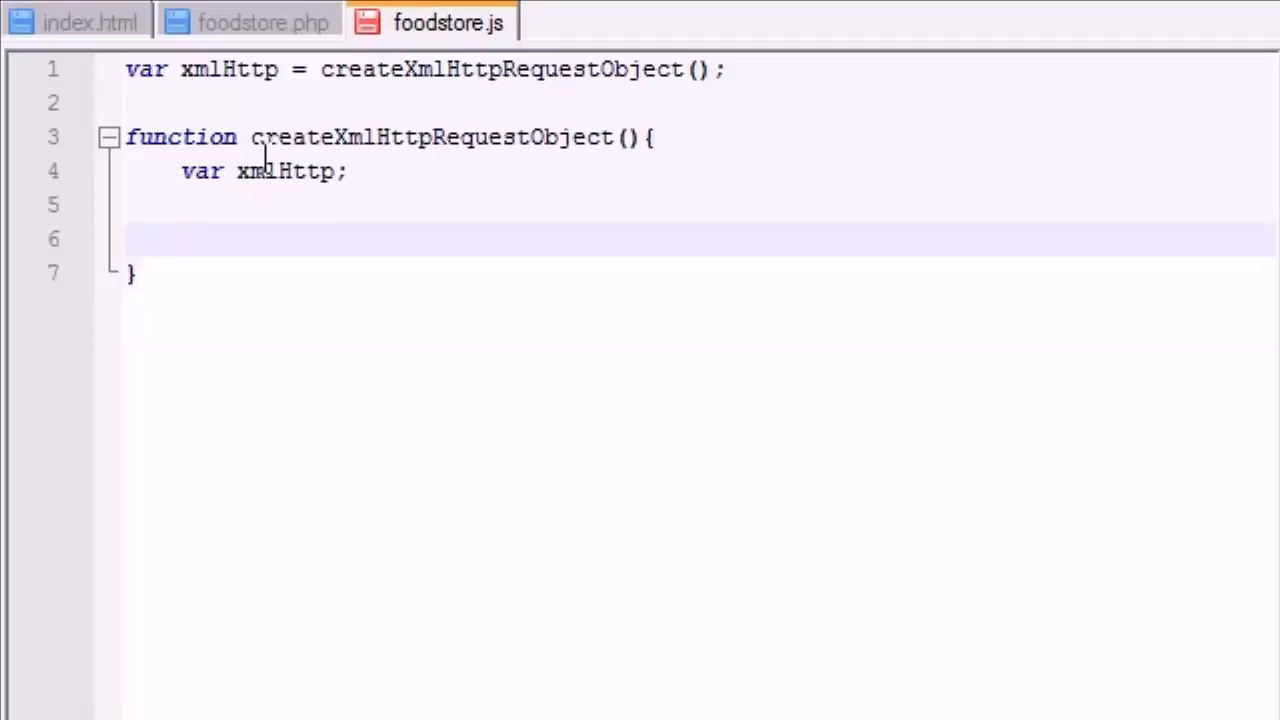
mouse_move(271, 238)
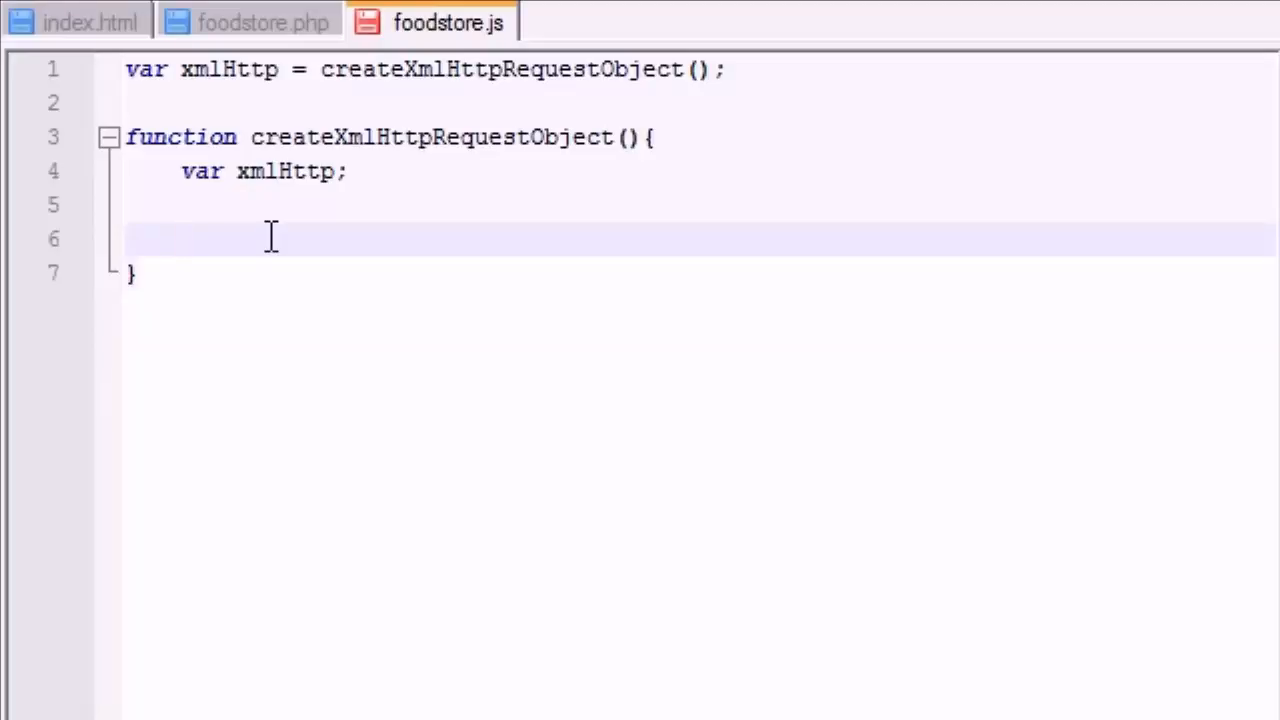
- Open an if(window.ActiveXObject) block containing an empty try block
type("if()")
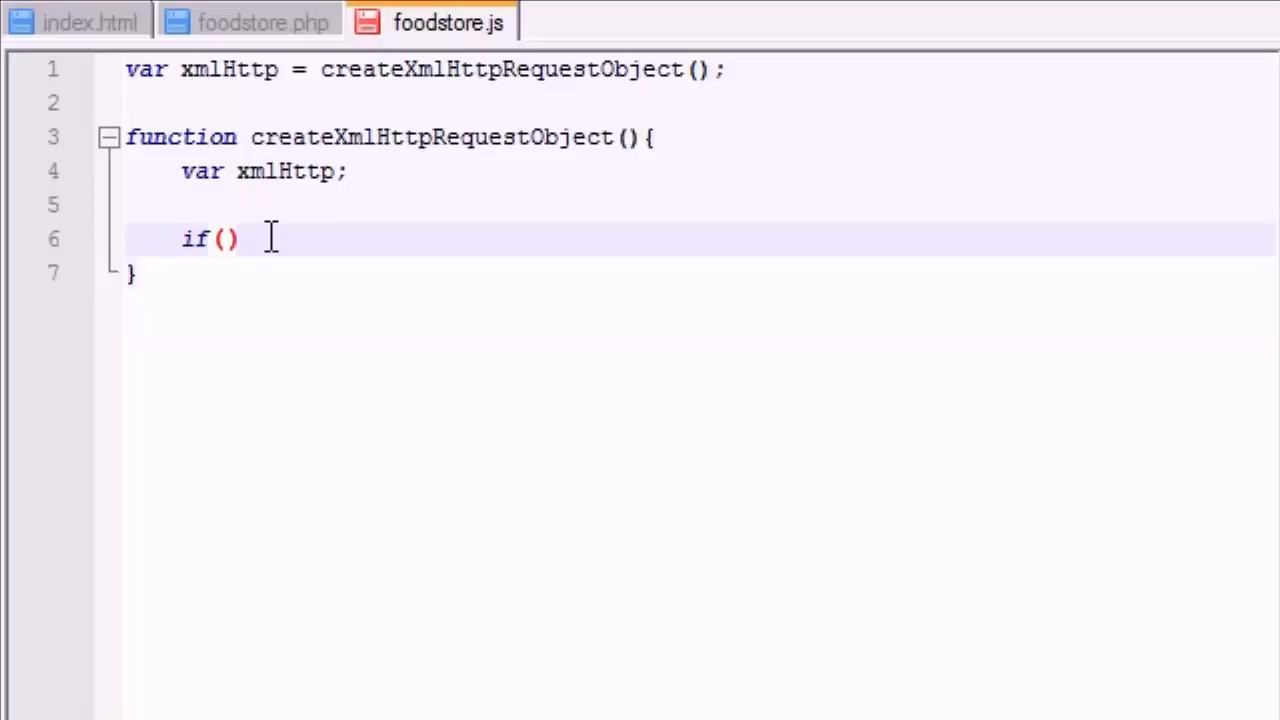
type("wind")
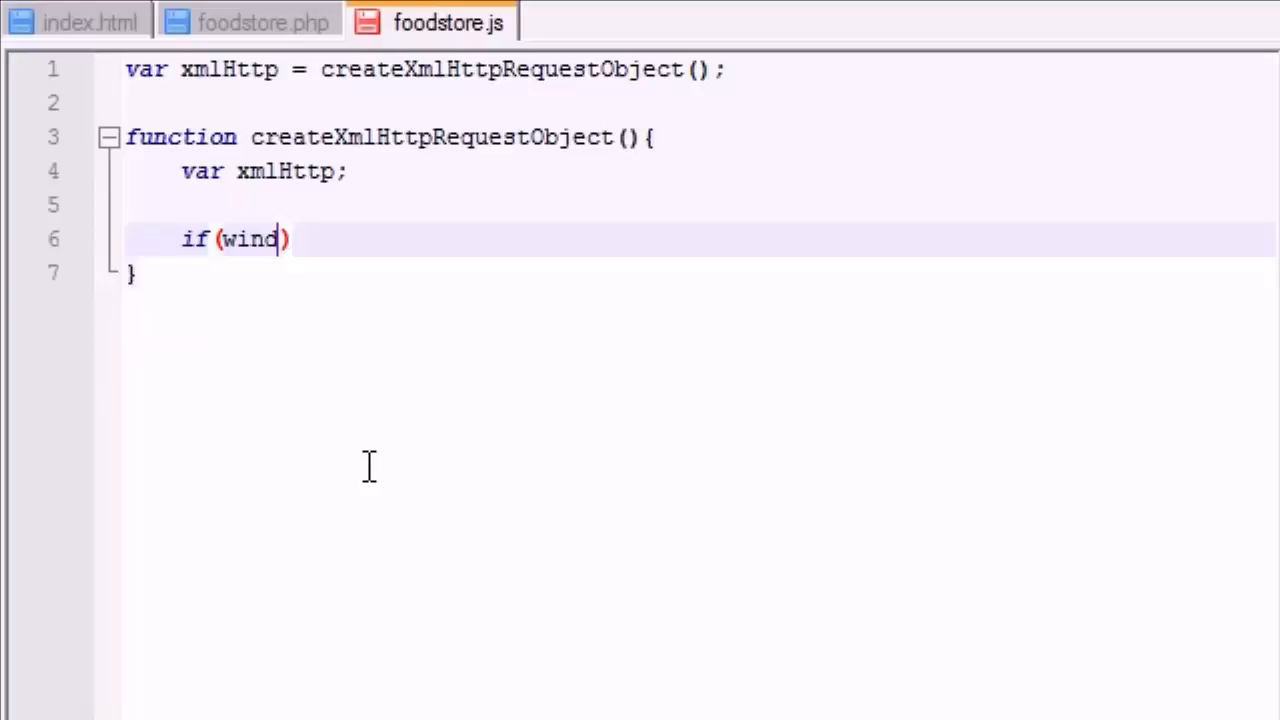
type("ow.")
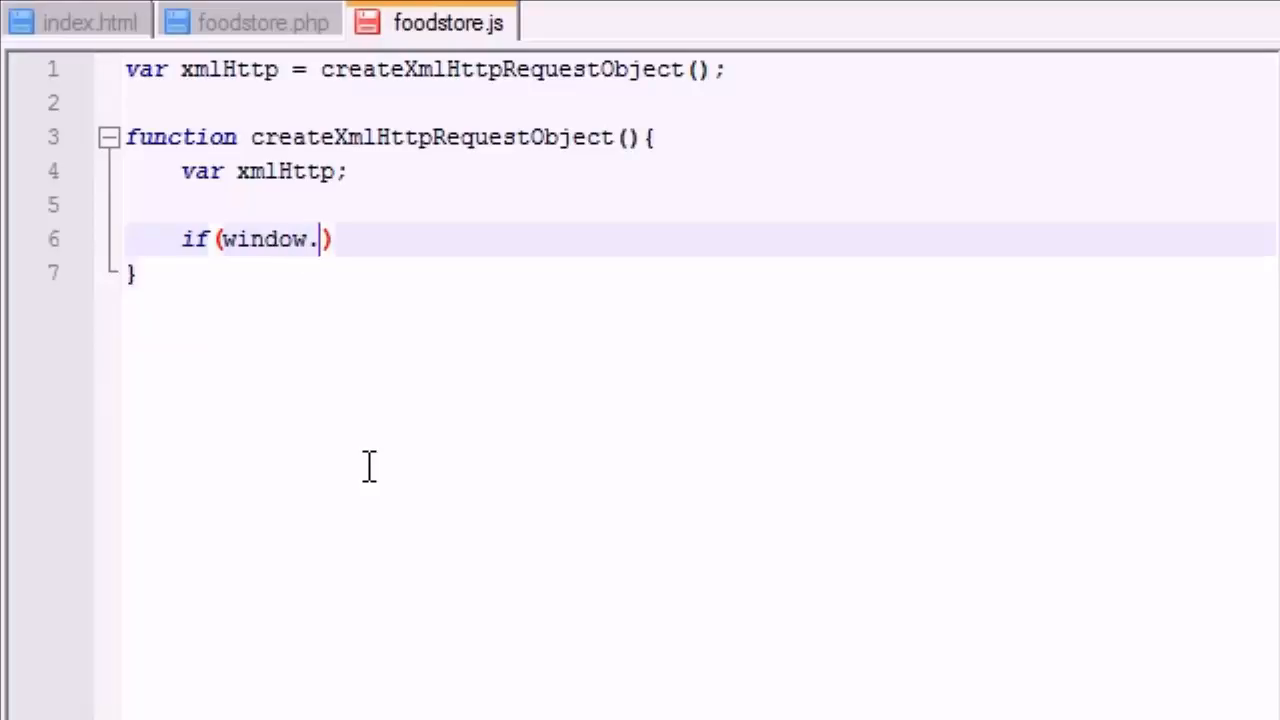
type("Active")
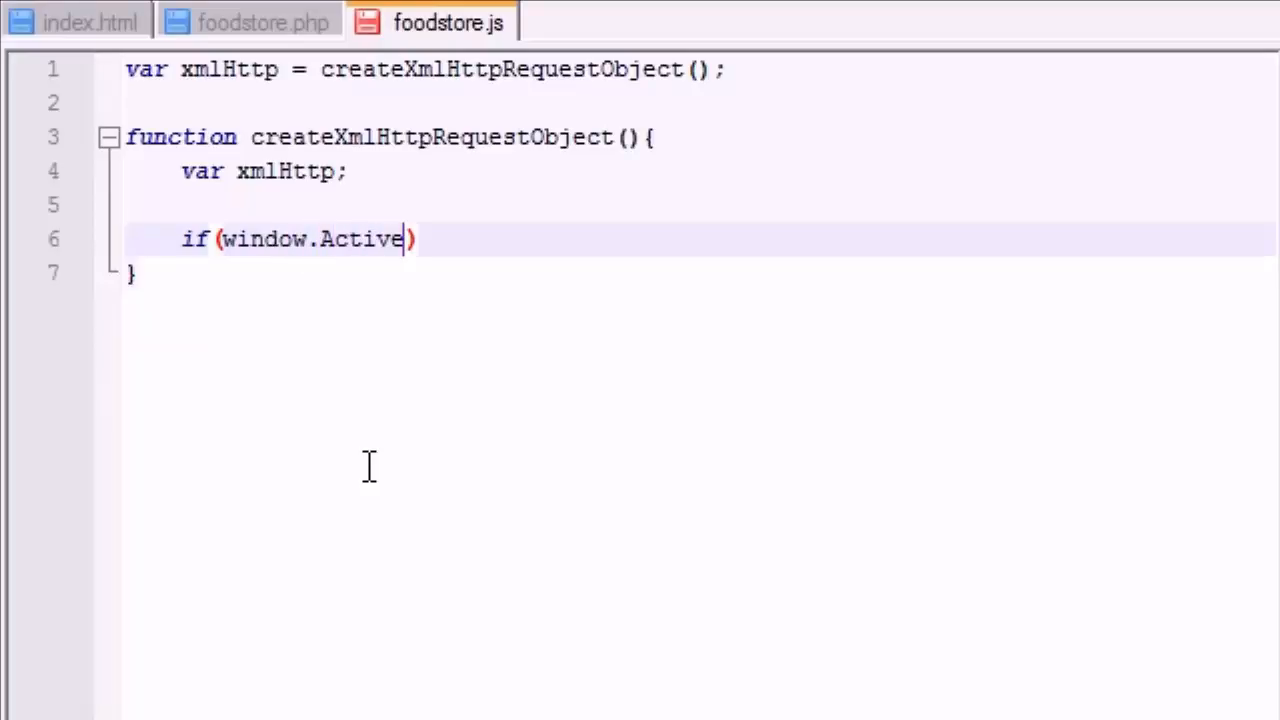
type("XObject")
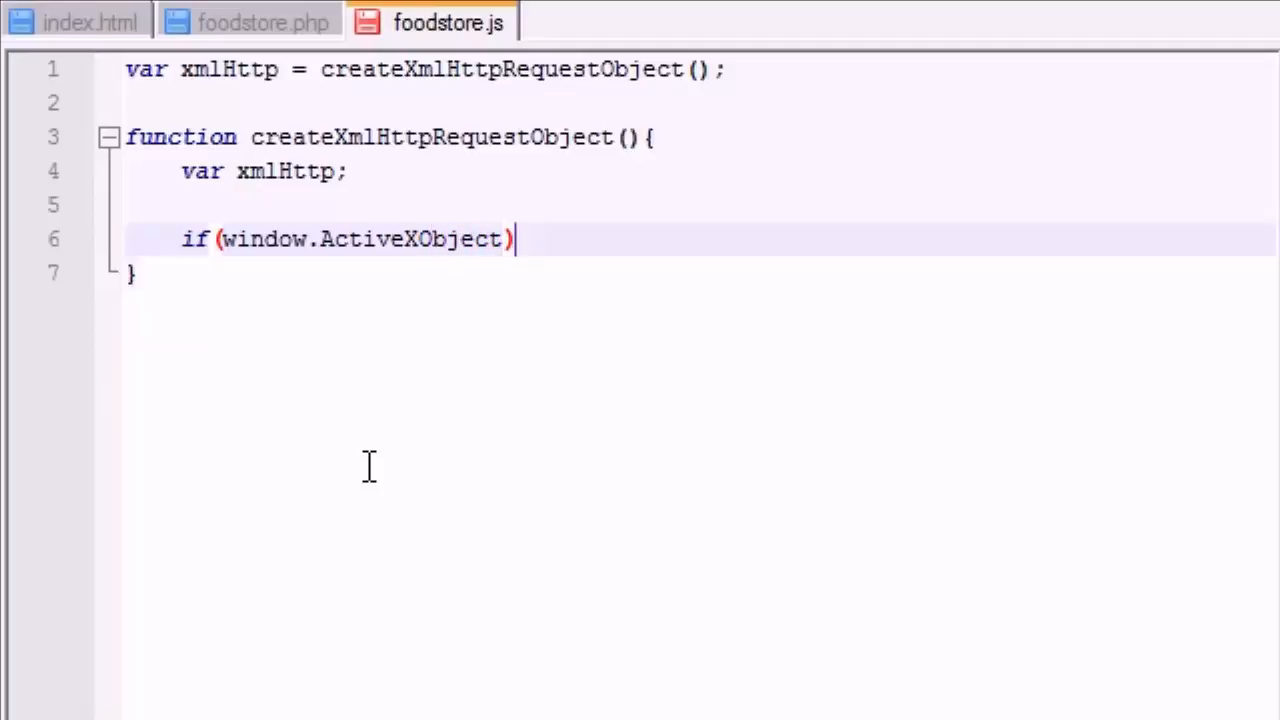
type("{")
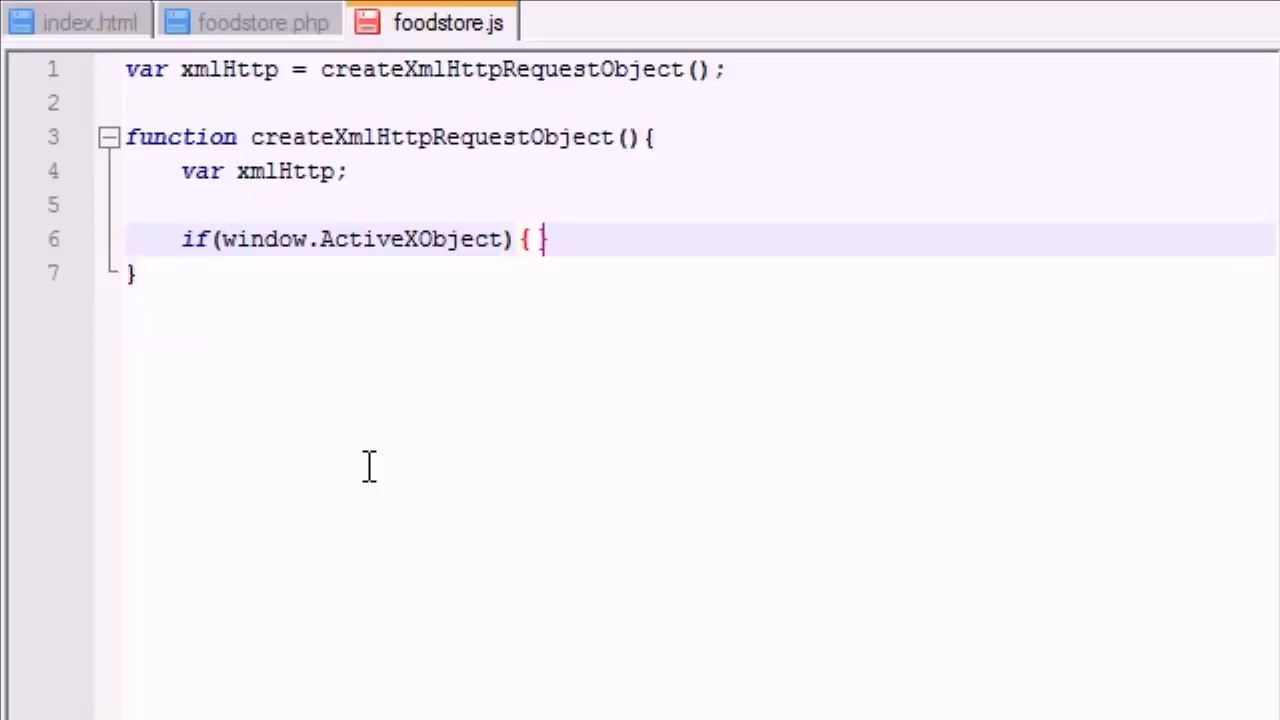
key("Enter")
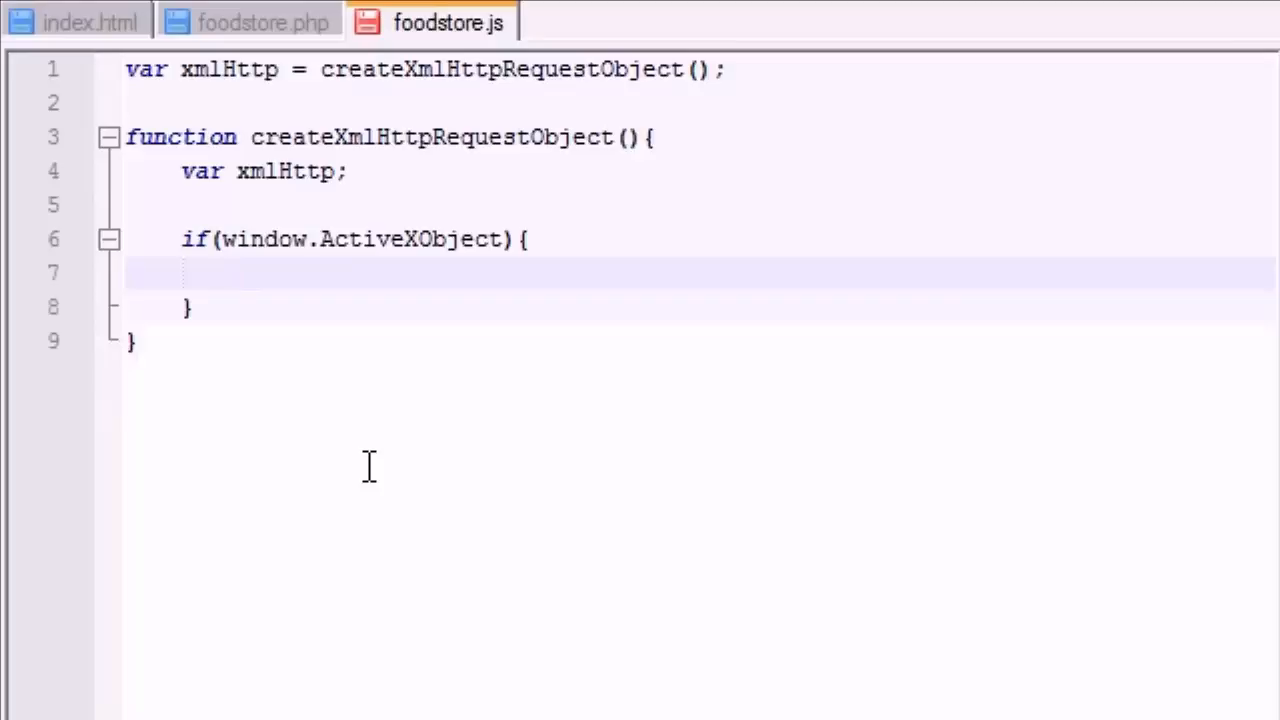
type("try")
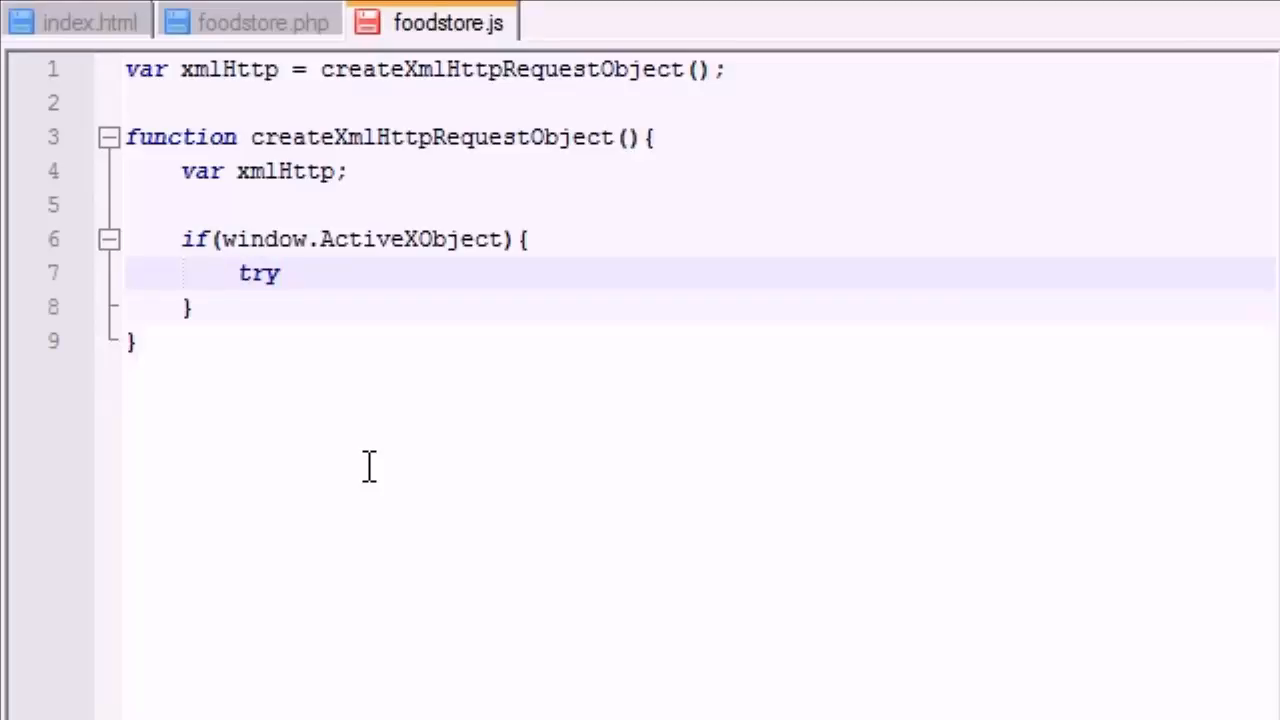
type("{")
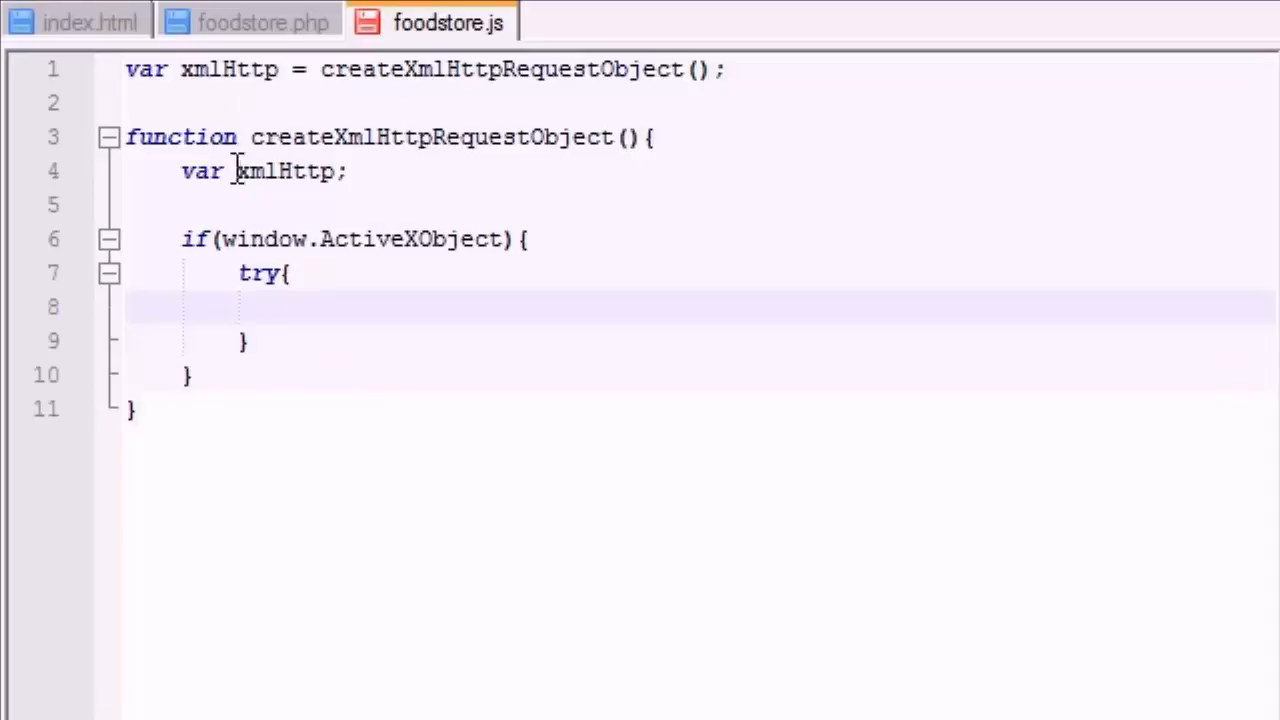
- Write 'xmlHttp = new ActiveXObject("Microsoft.XMLHTTP");' inside the try block
left_click(293, 307)
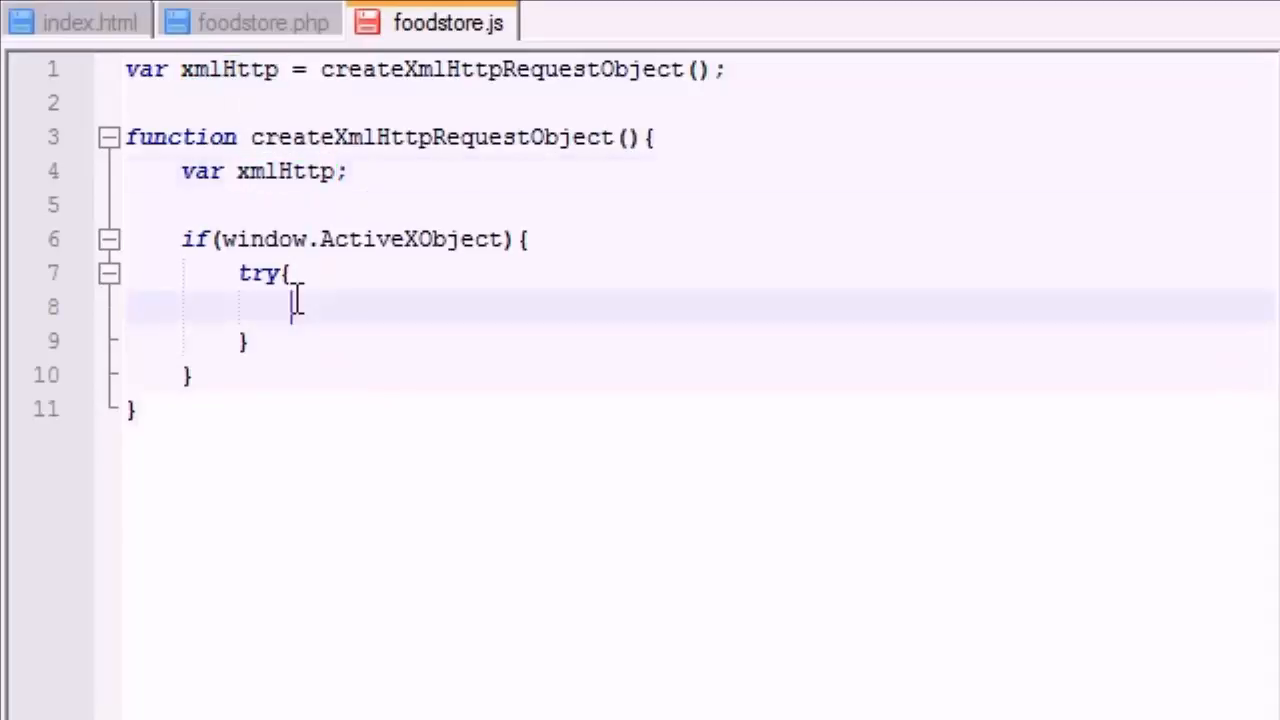
type("xmlHttp")
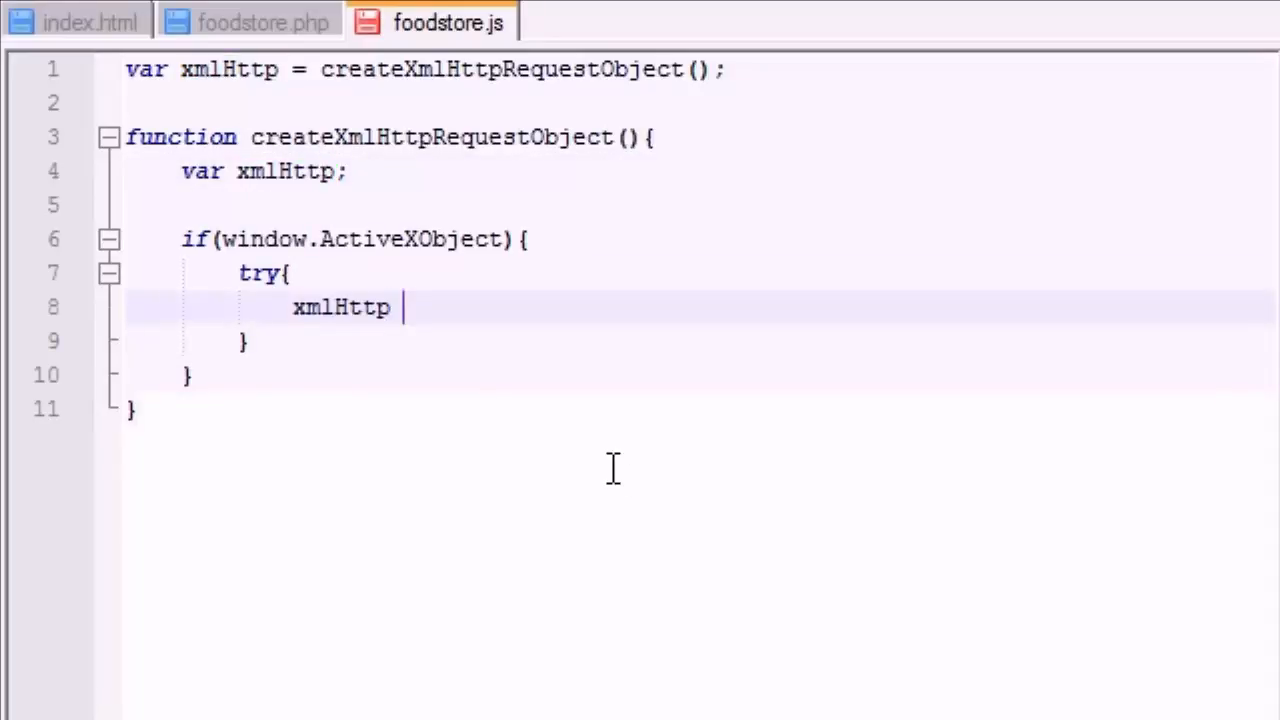
type("= new A")
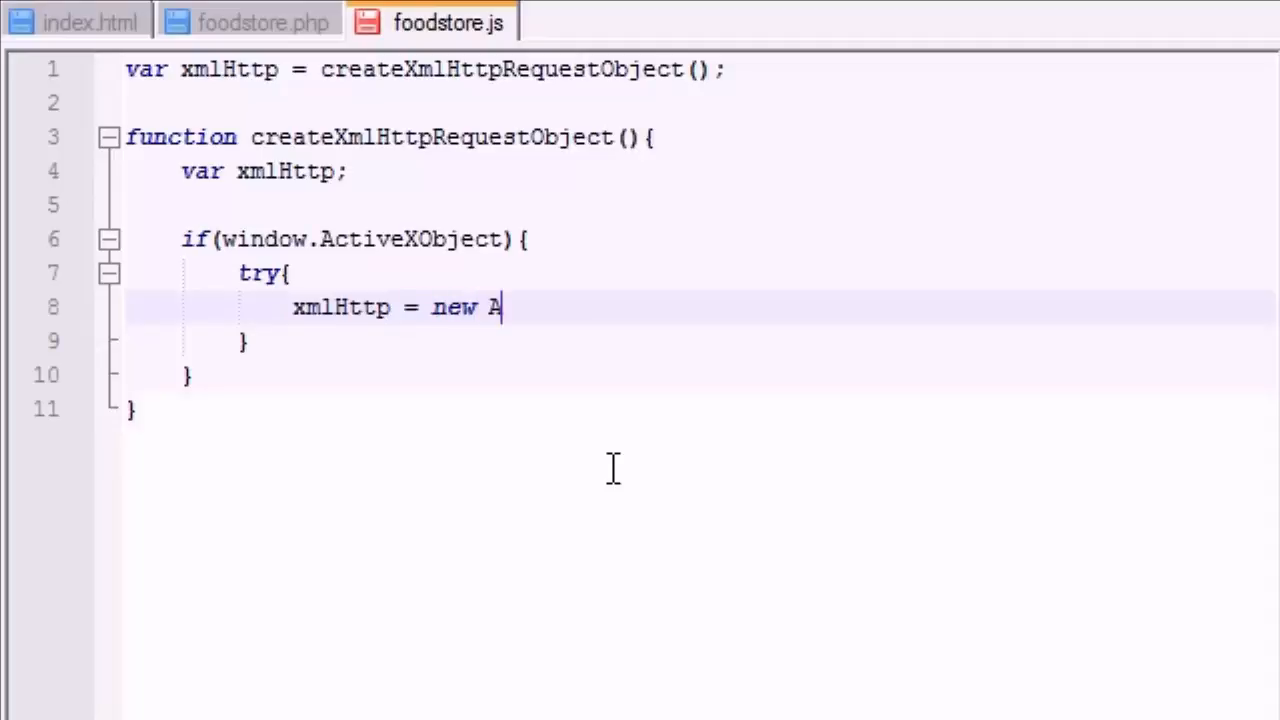
type("ctiveX")
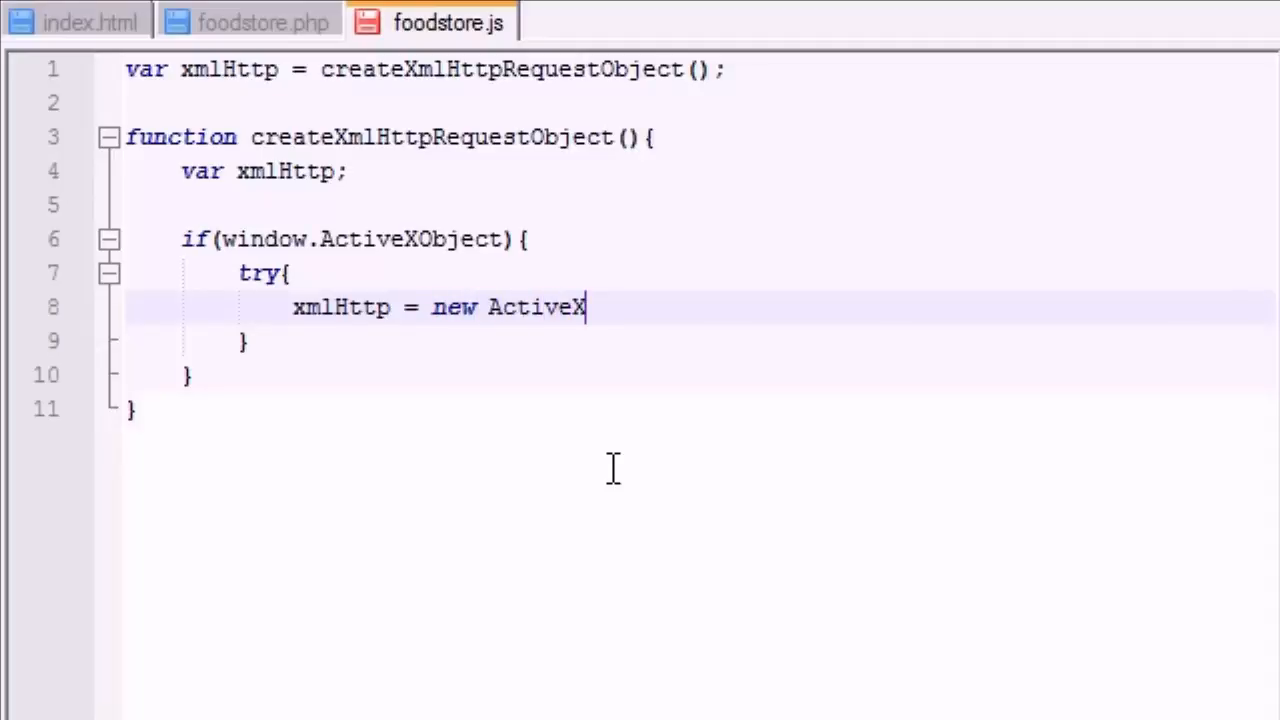
type("Object")
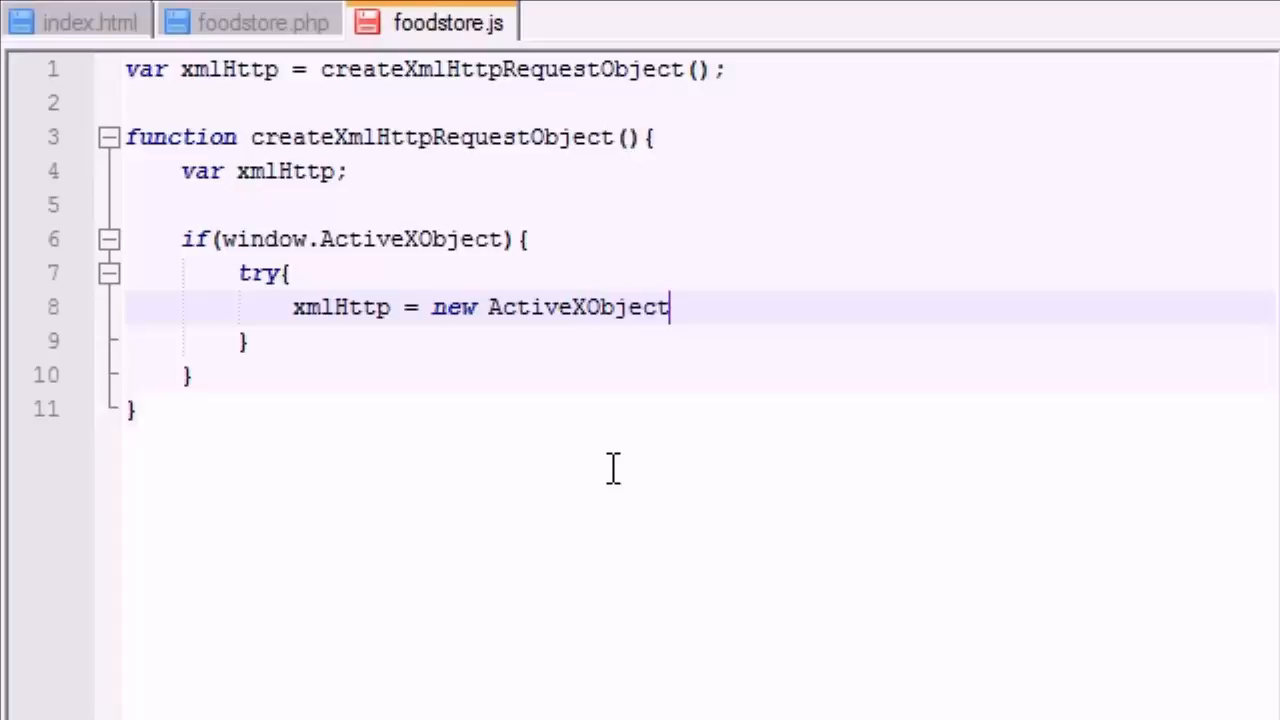
type("();")
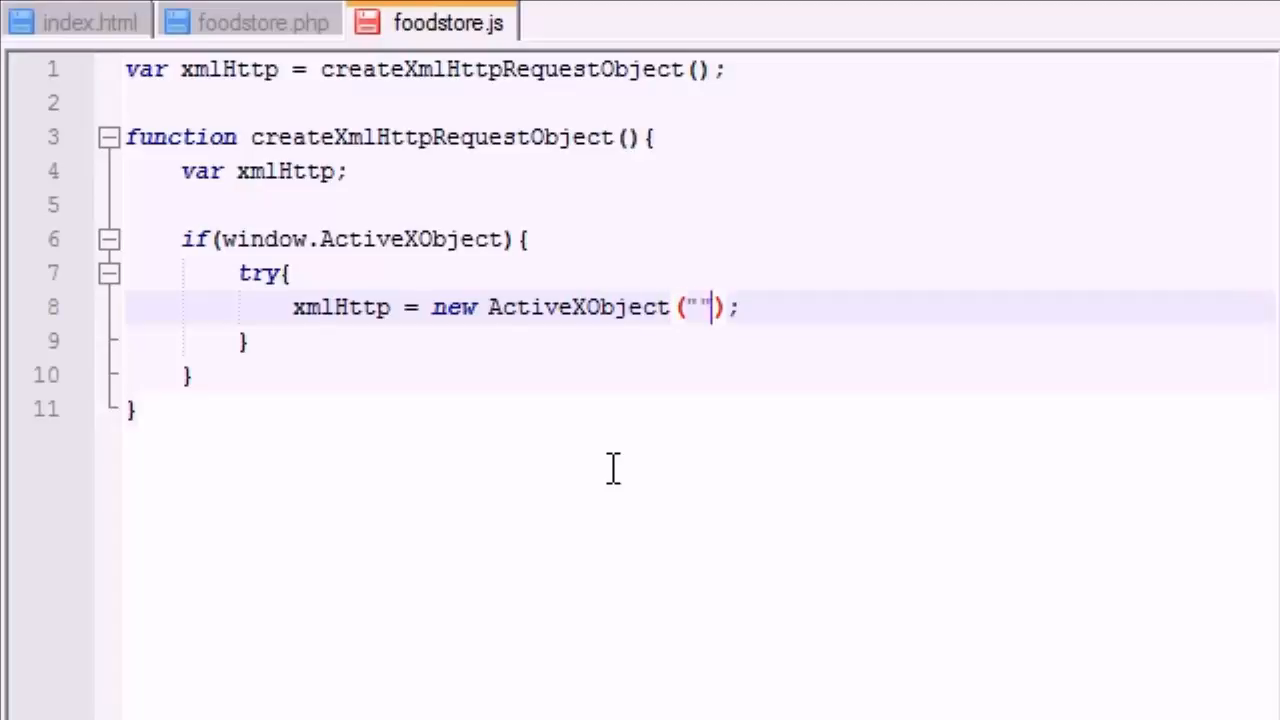
type("Micro")
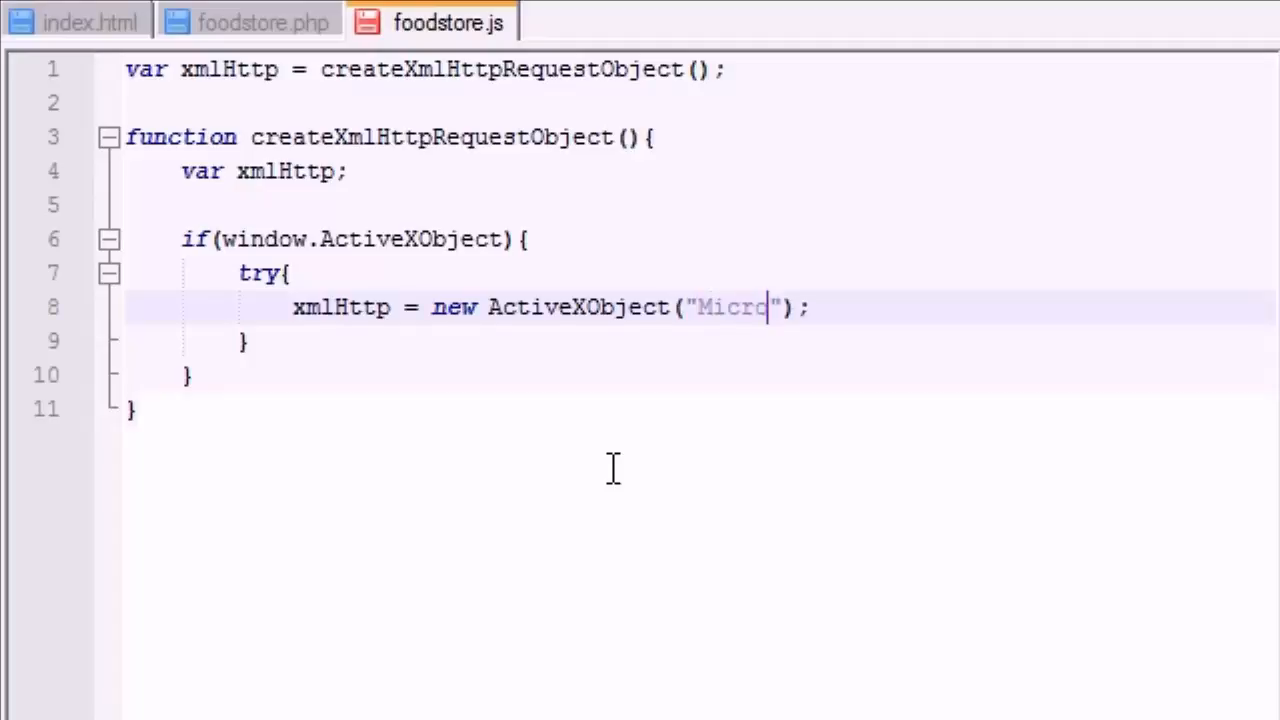
type("soft.")
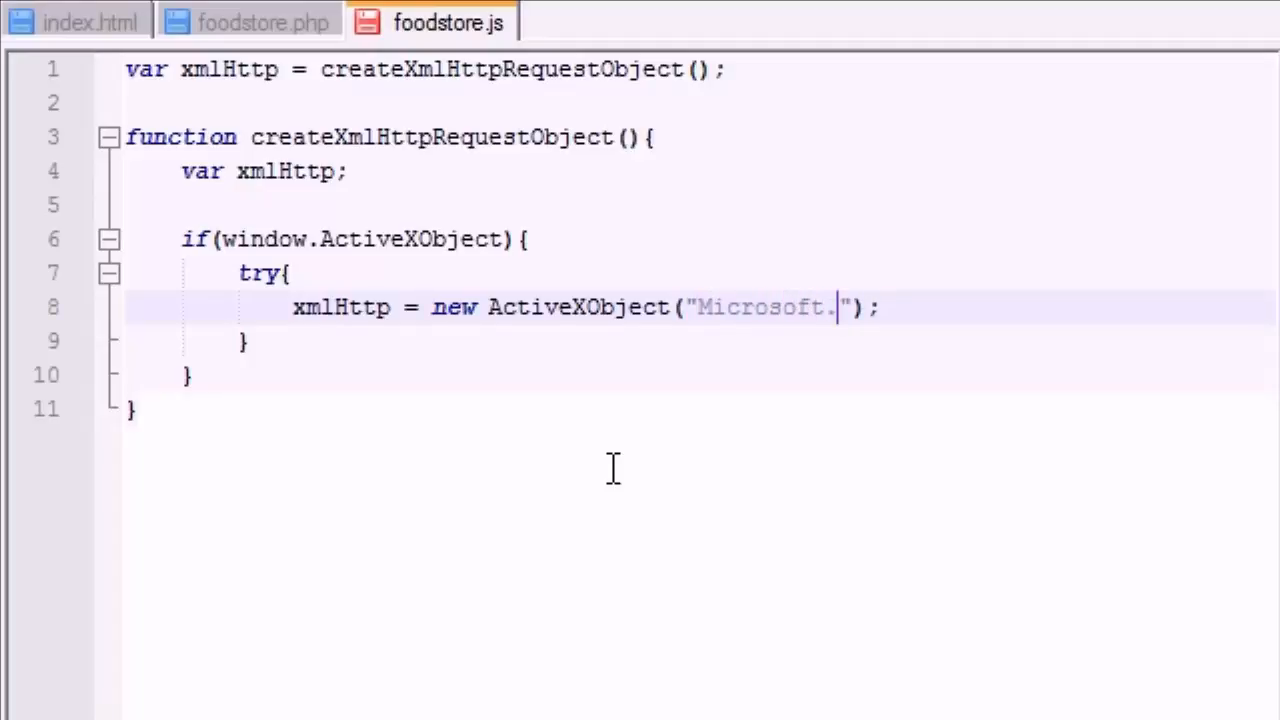
type("XML")
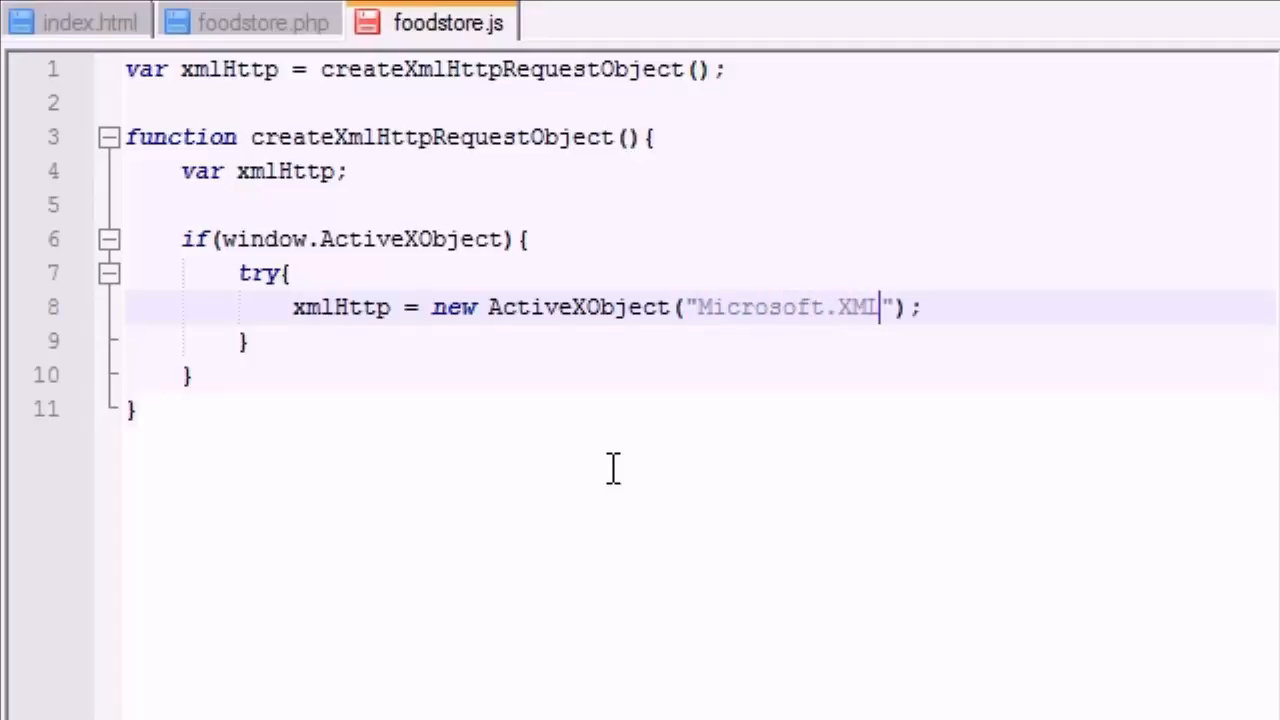
type("HTTP")
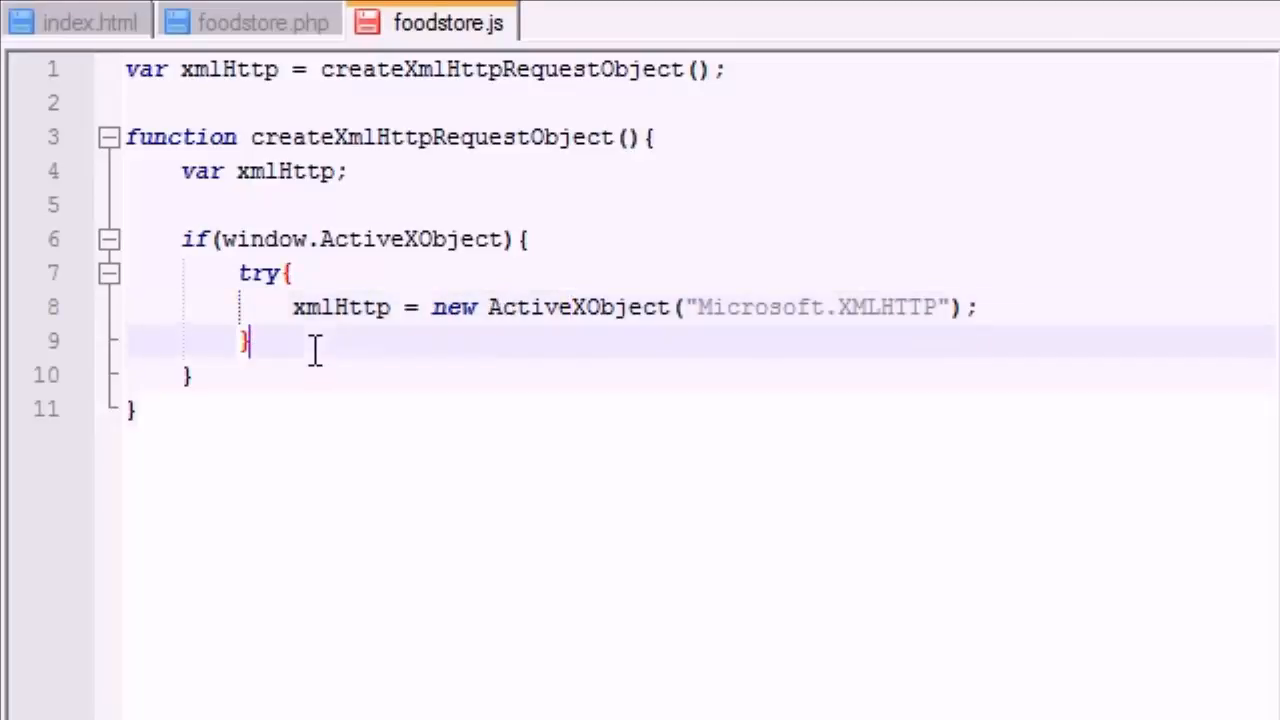
- Add a catch(e) block and select the copied creation expression to replace with false
type("catch")
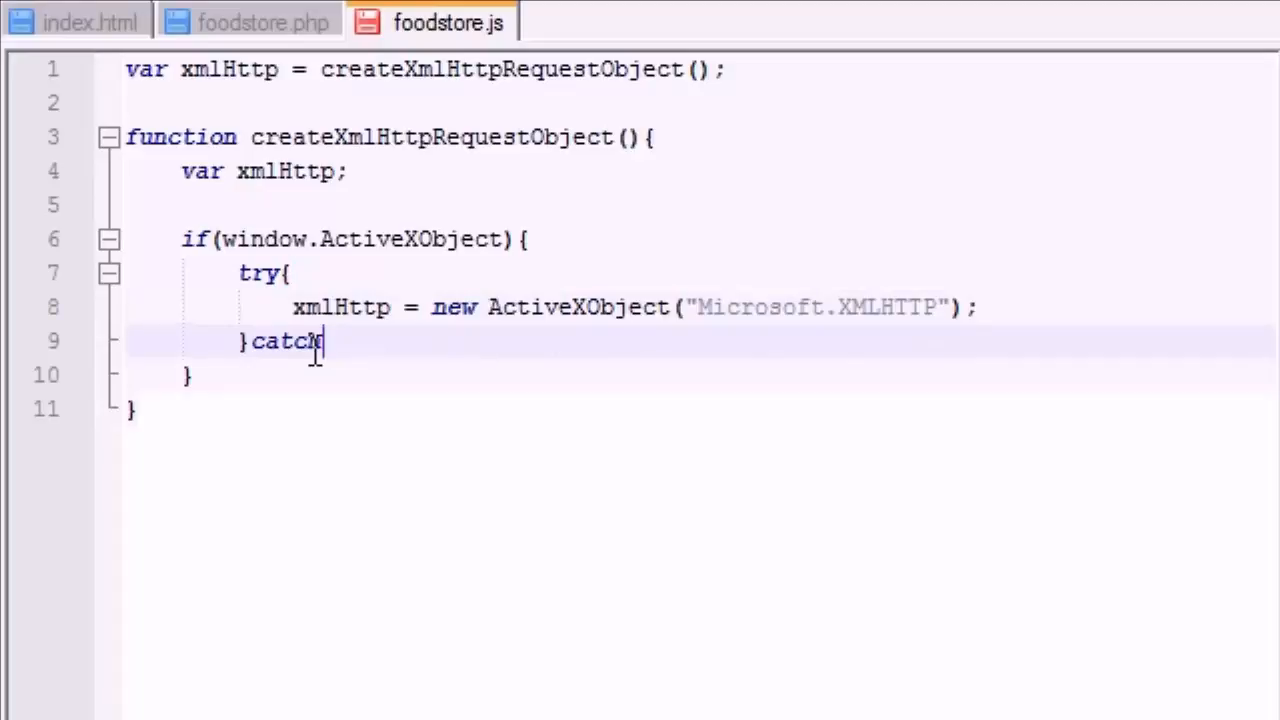
type("(e)")
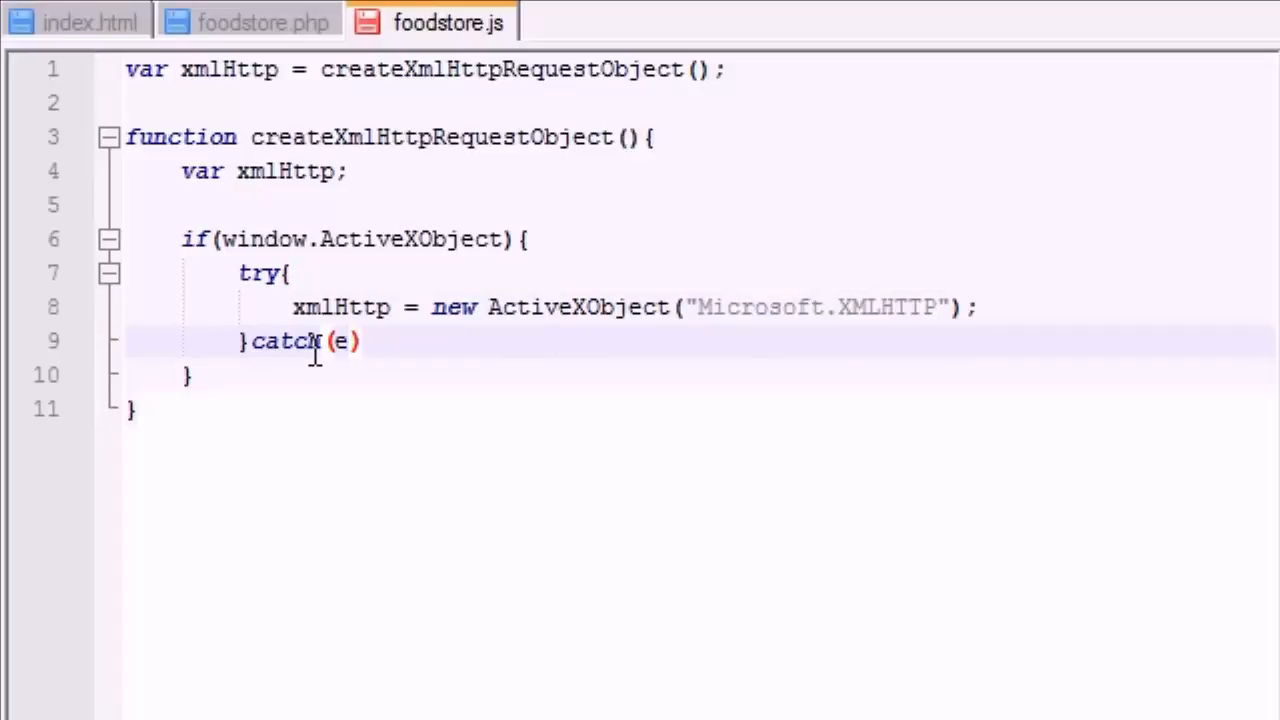
type("{")
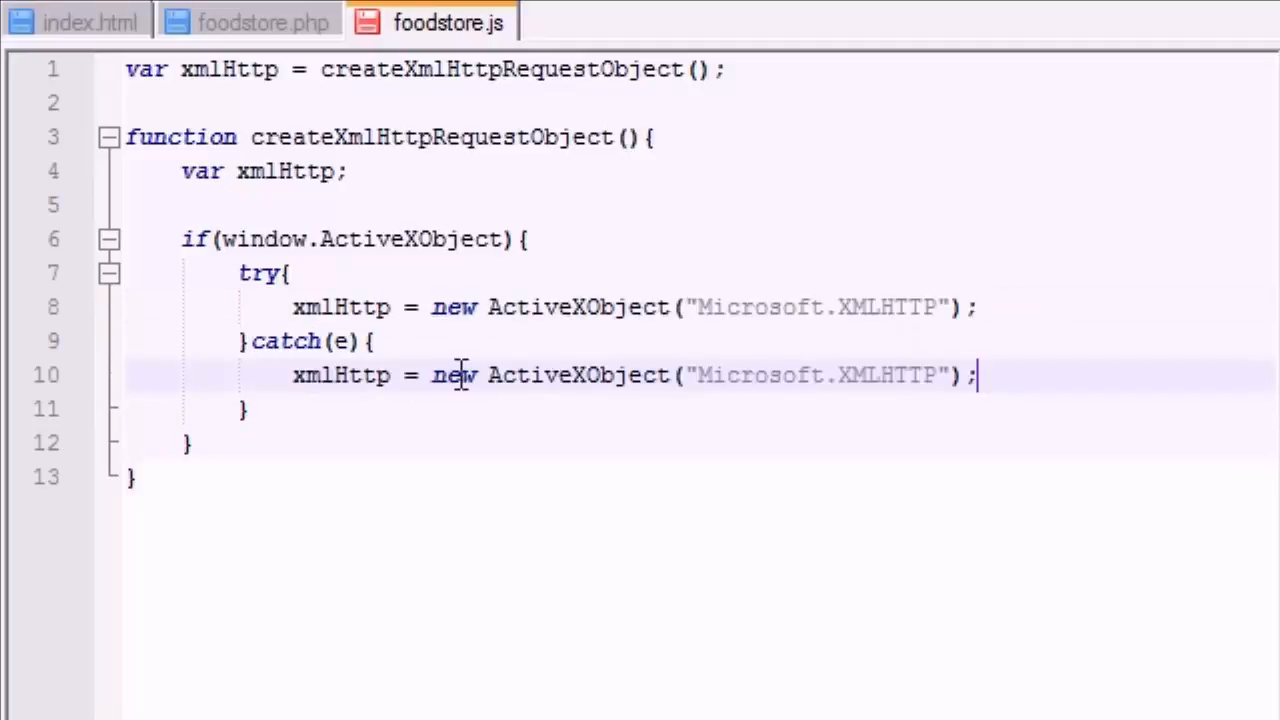
left_click_drag(430, 375, 955, 375)
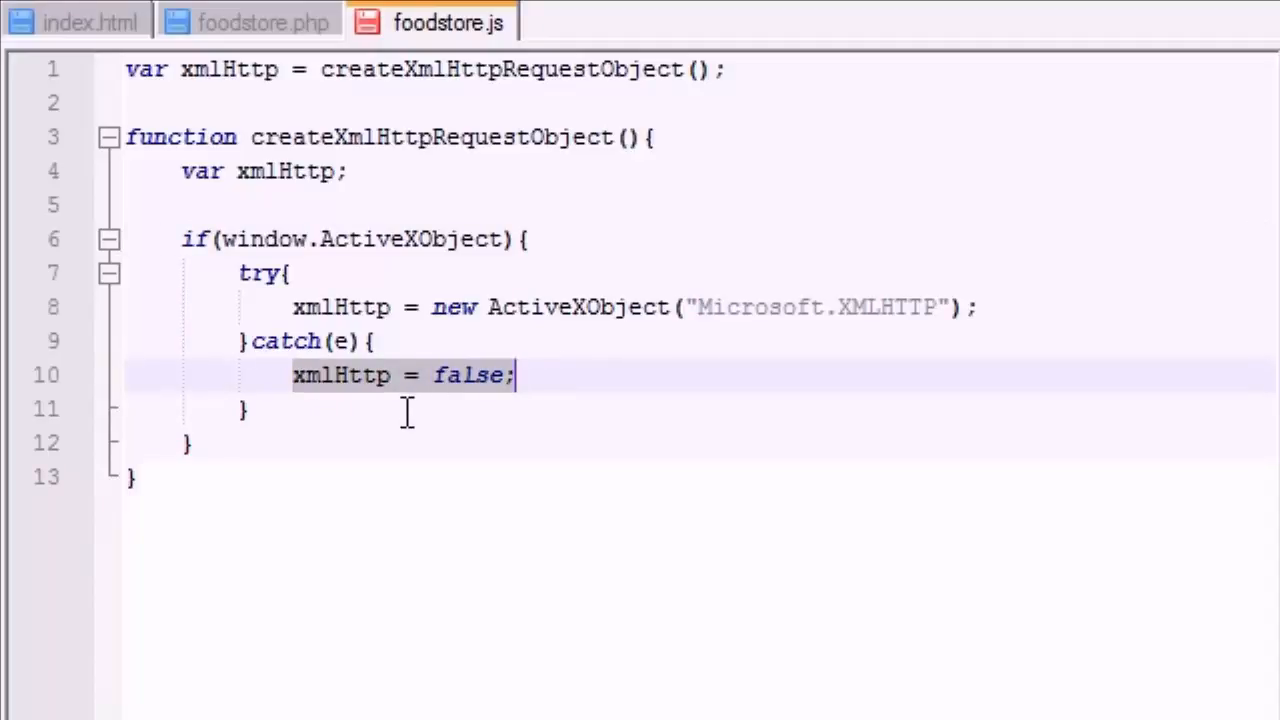
mouse_move(268, 460)
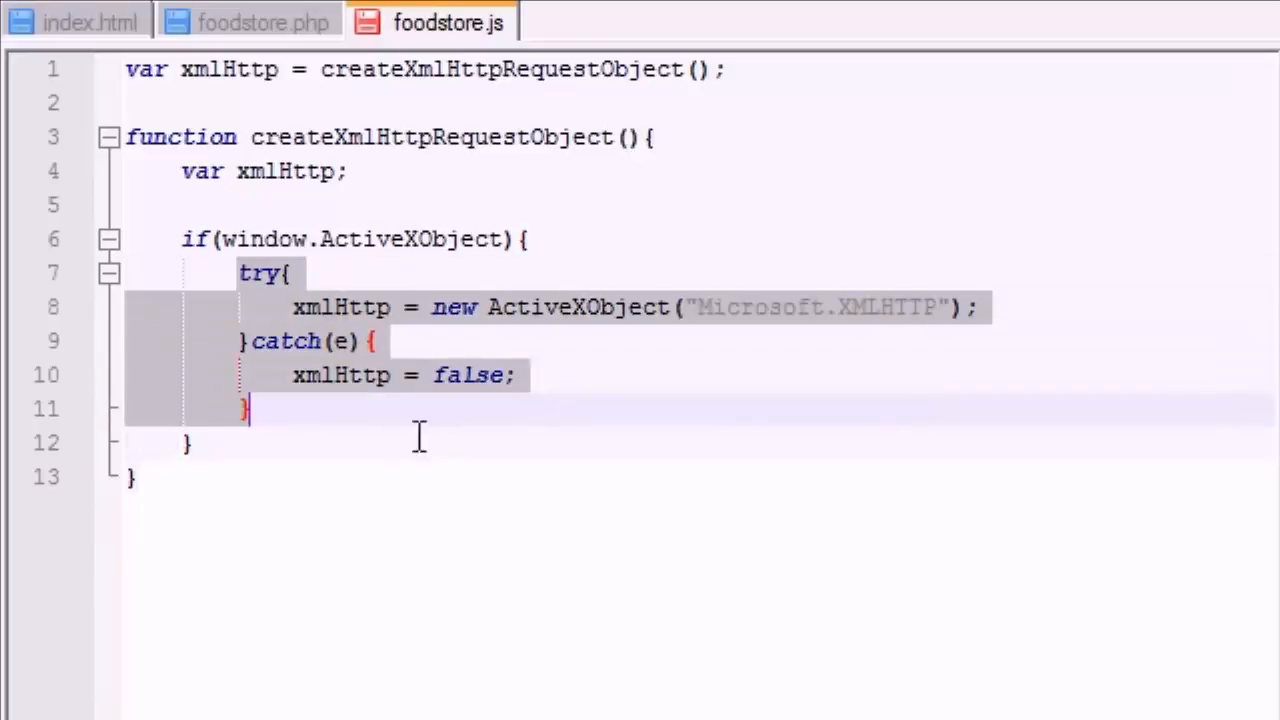
- Type 'else{' after the if block's closing brace
left_click(260, 443)
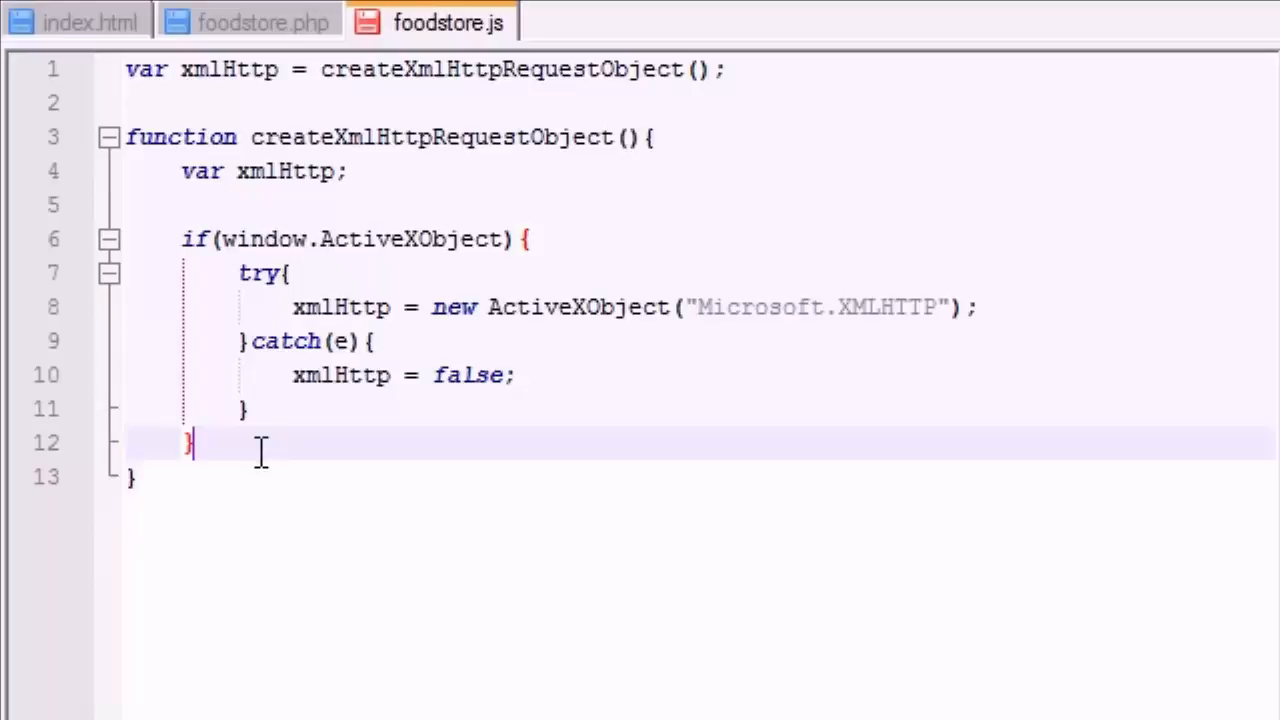
left_click(433, 307)
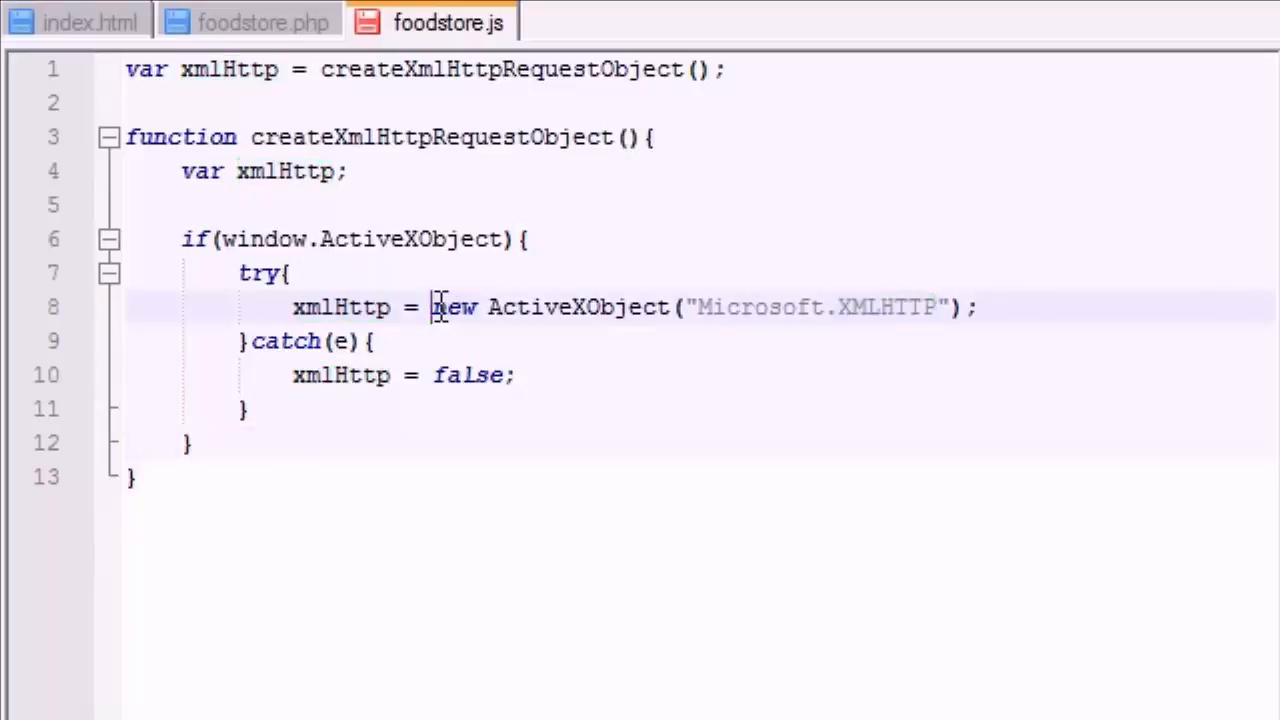
left_click_drag(432, 307, 975, 307)
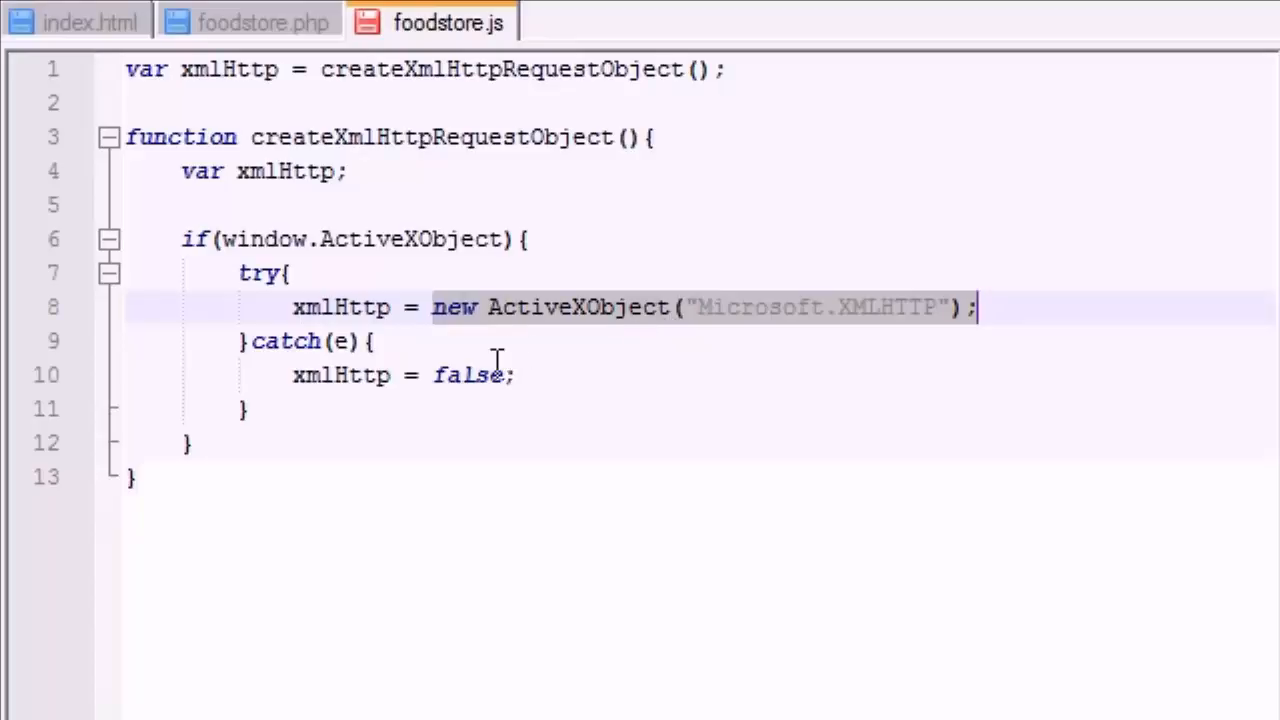
left_click(260, 442)
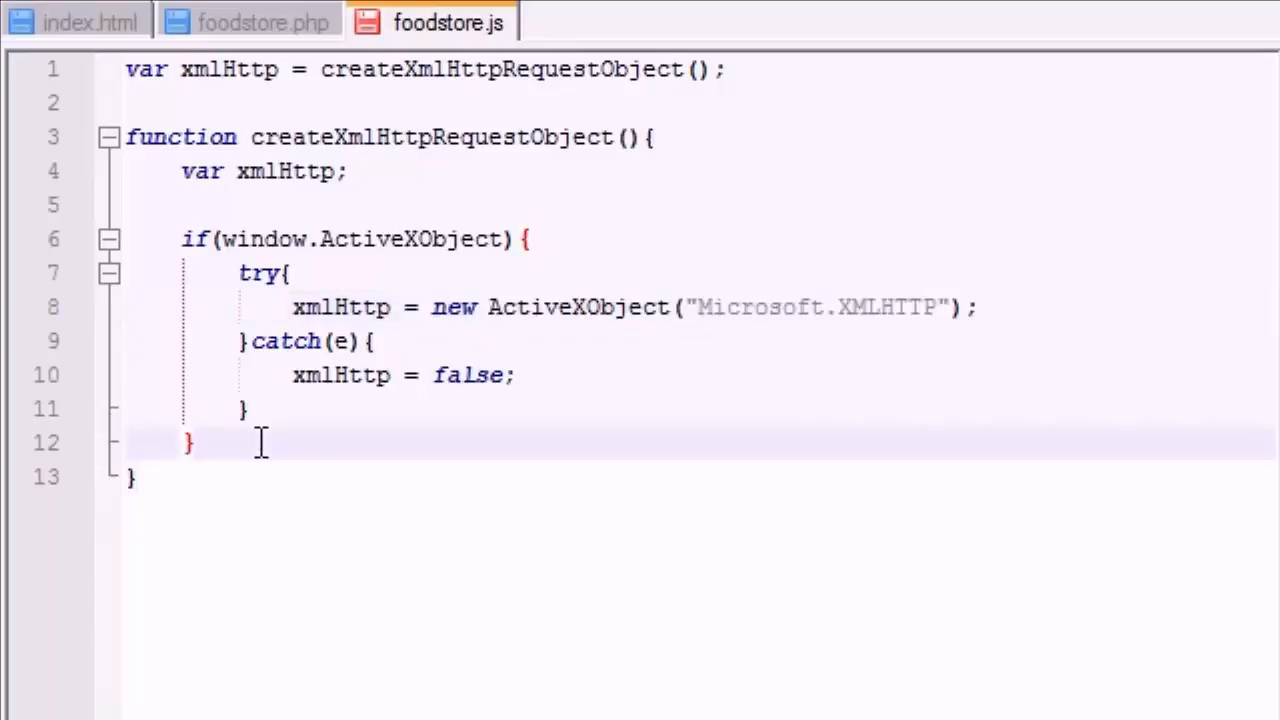
type("else{")
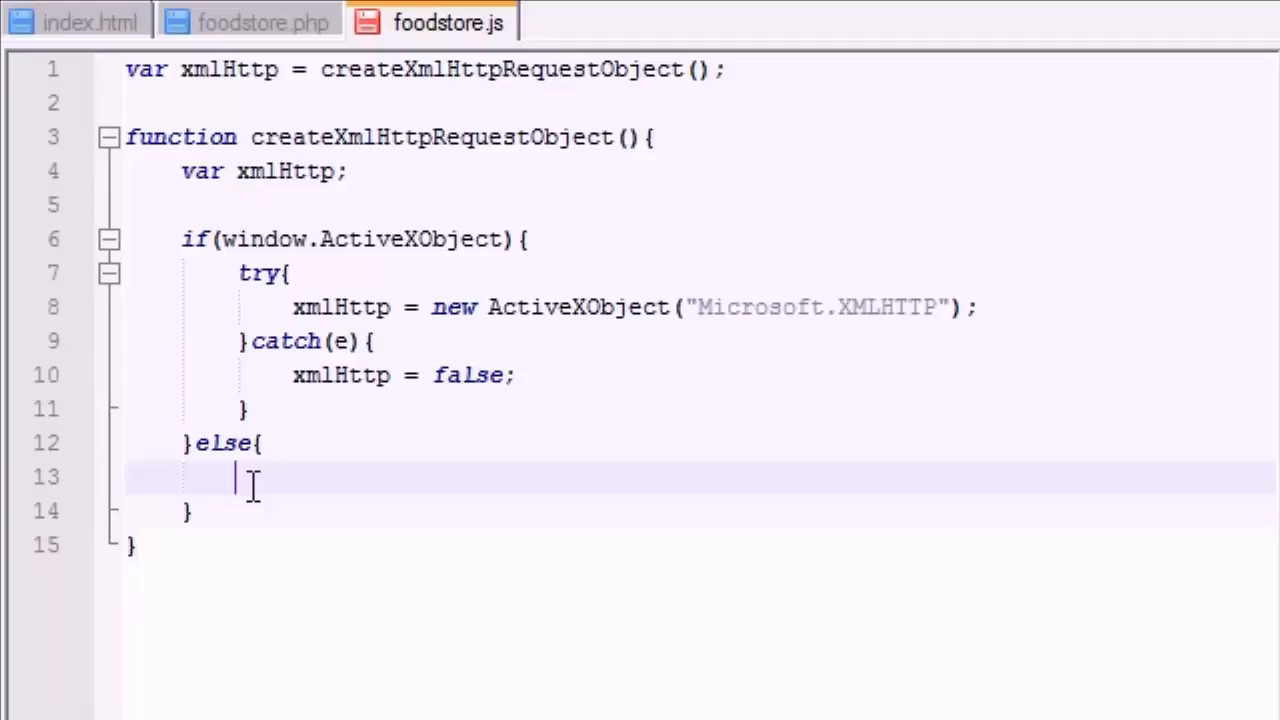
mouse_move(337, 456)
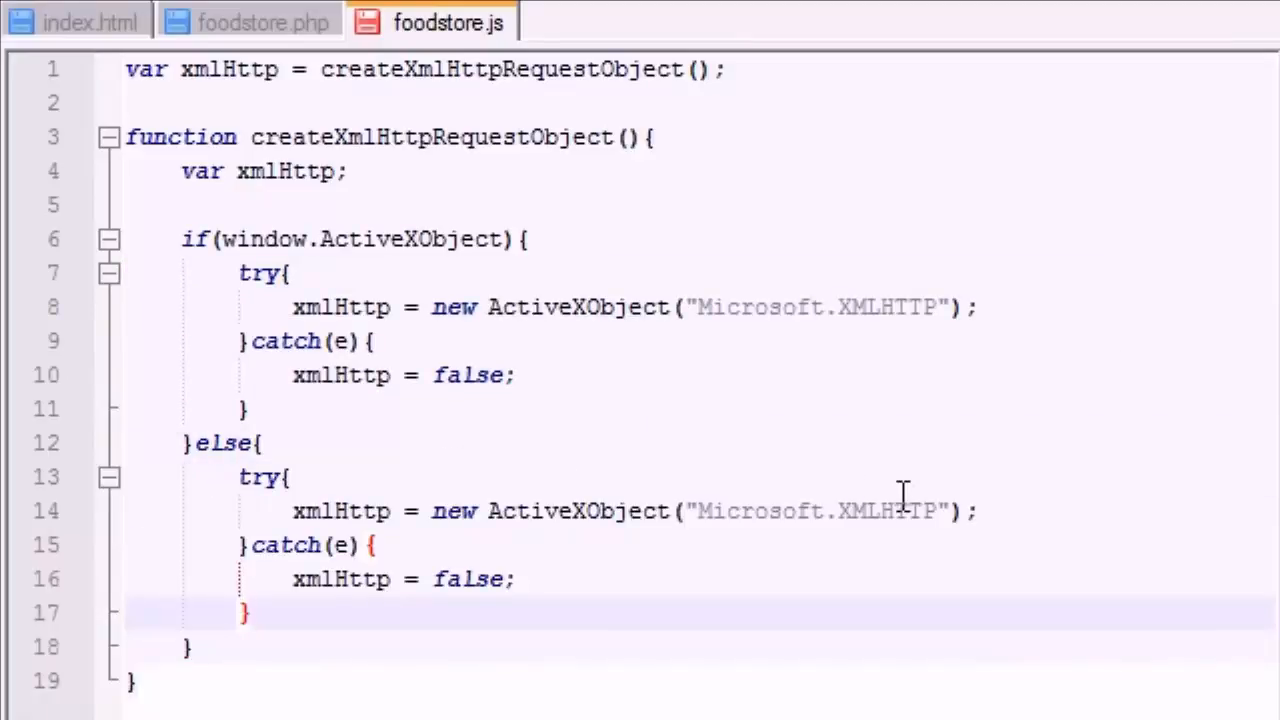
mouse_move(640, 385)
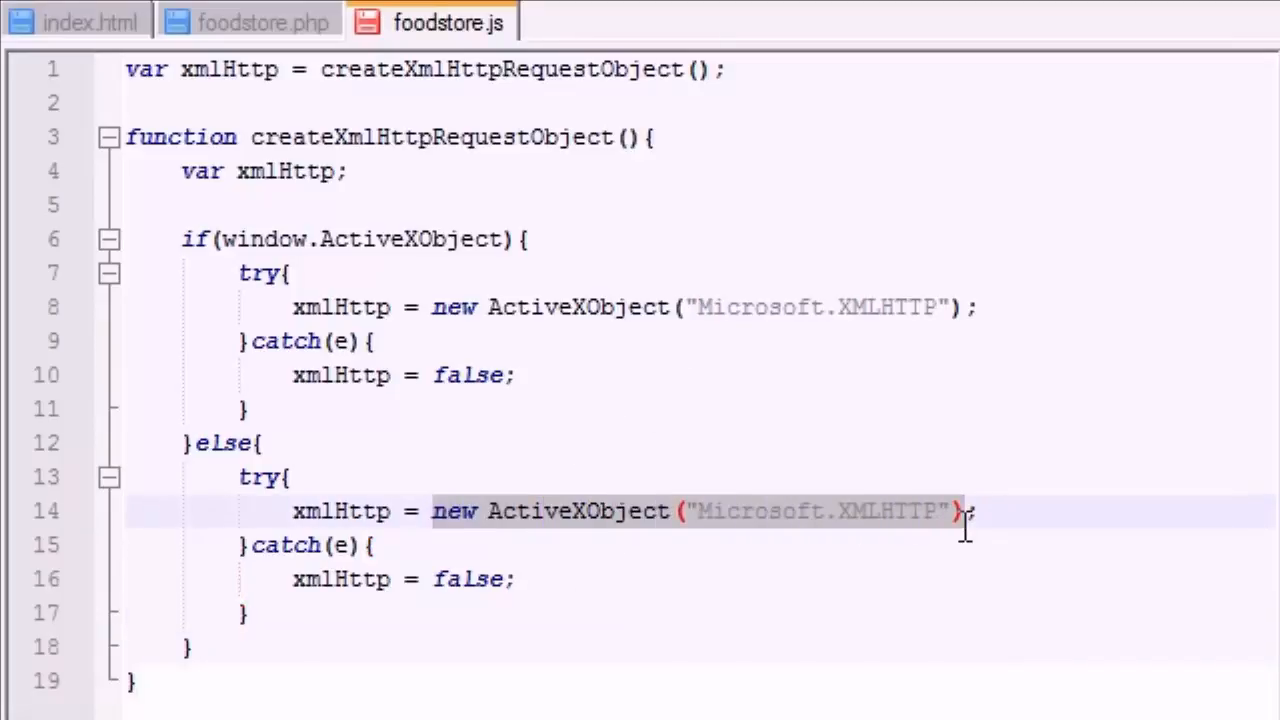
mouse_move(1020, 438)
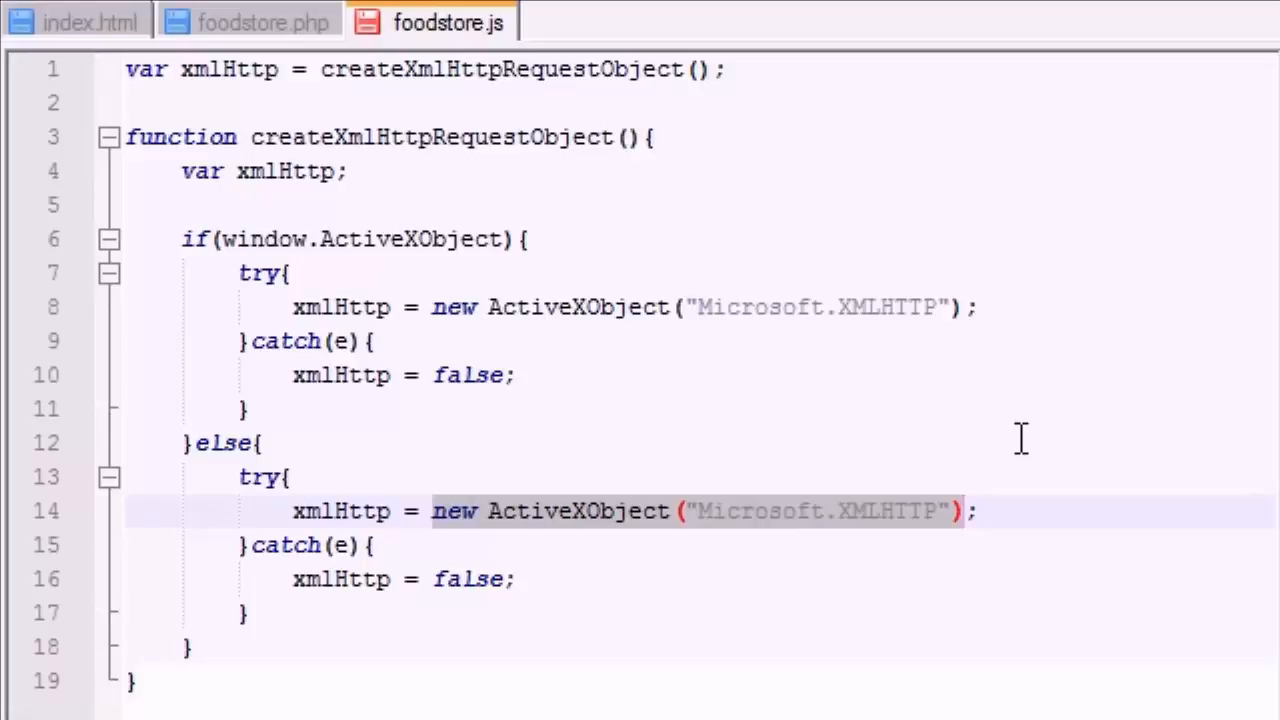
- Replace the old expression with 'new XMLHttpRequest()' in the else branch's try block
key("Delete")
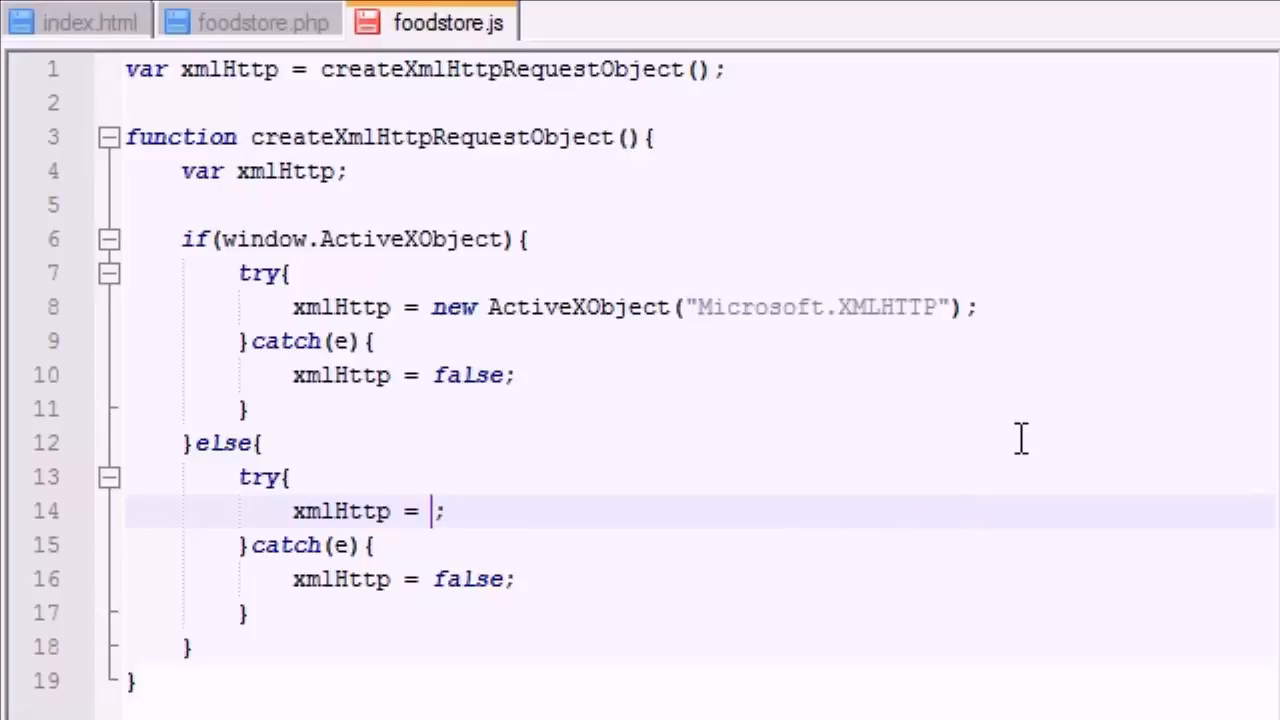
type("new")
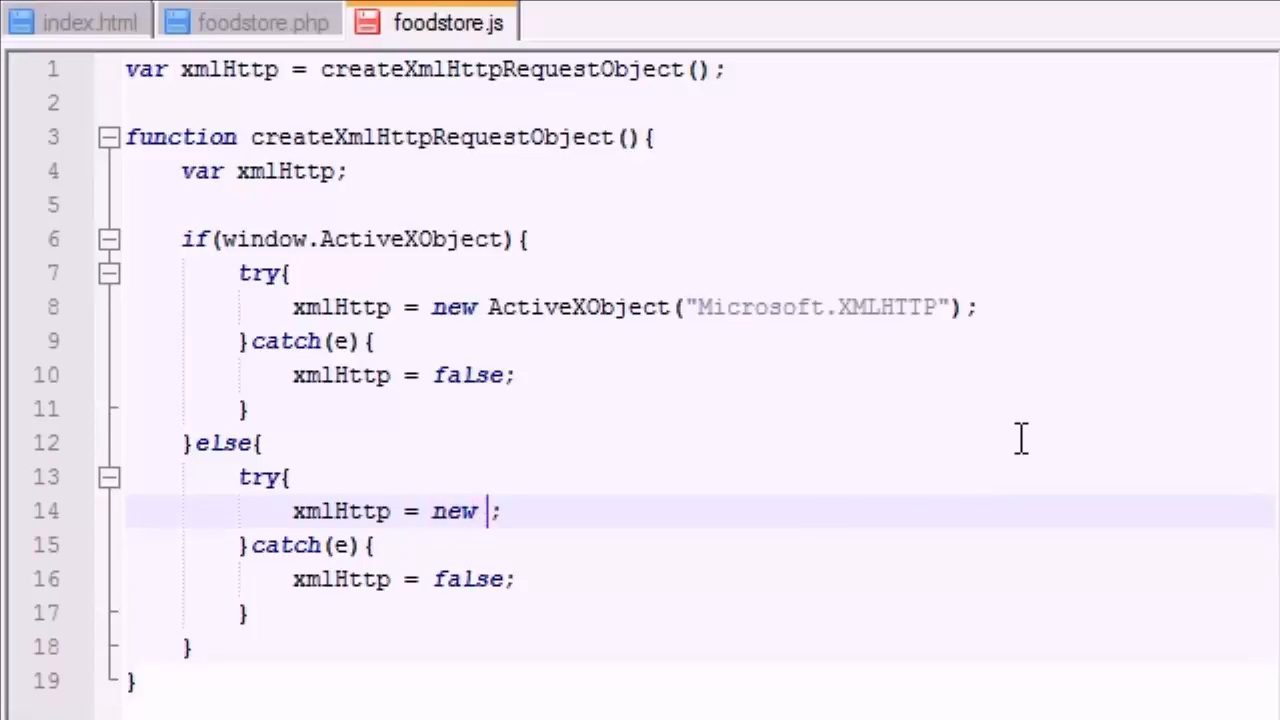
type("XML")
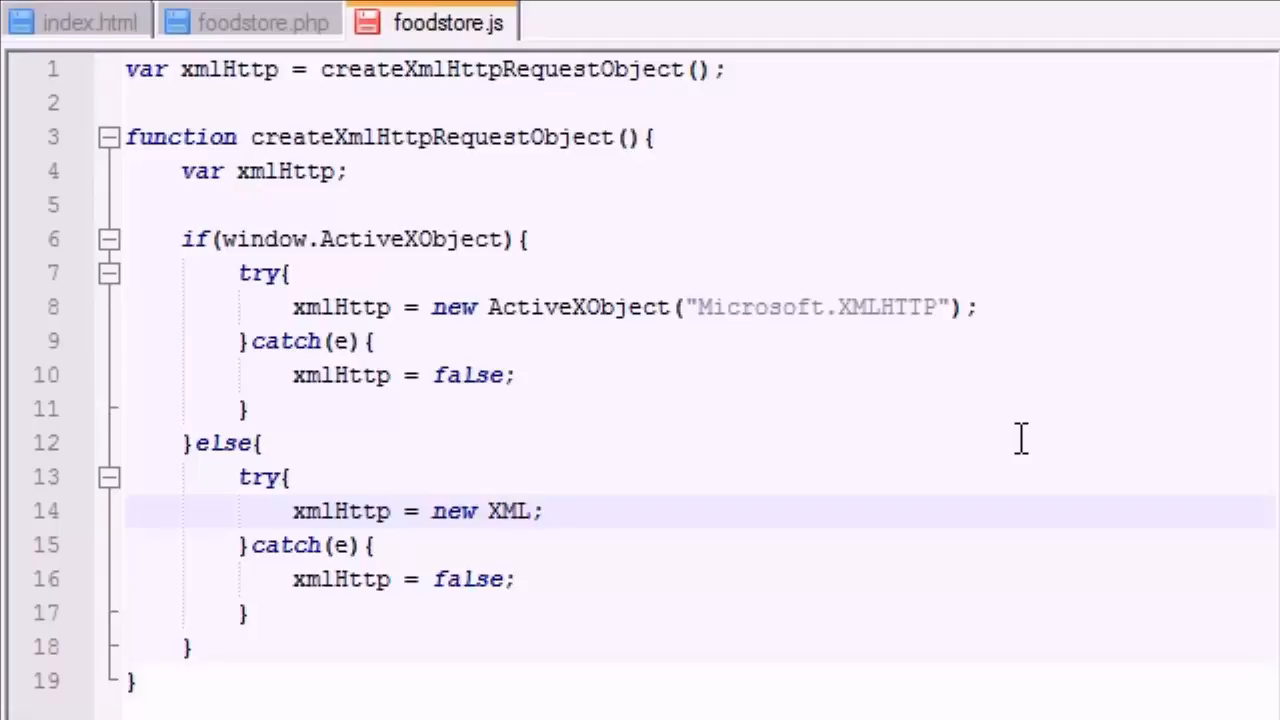
type("Http")
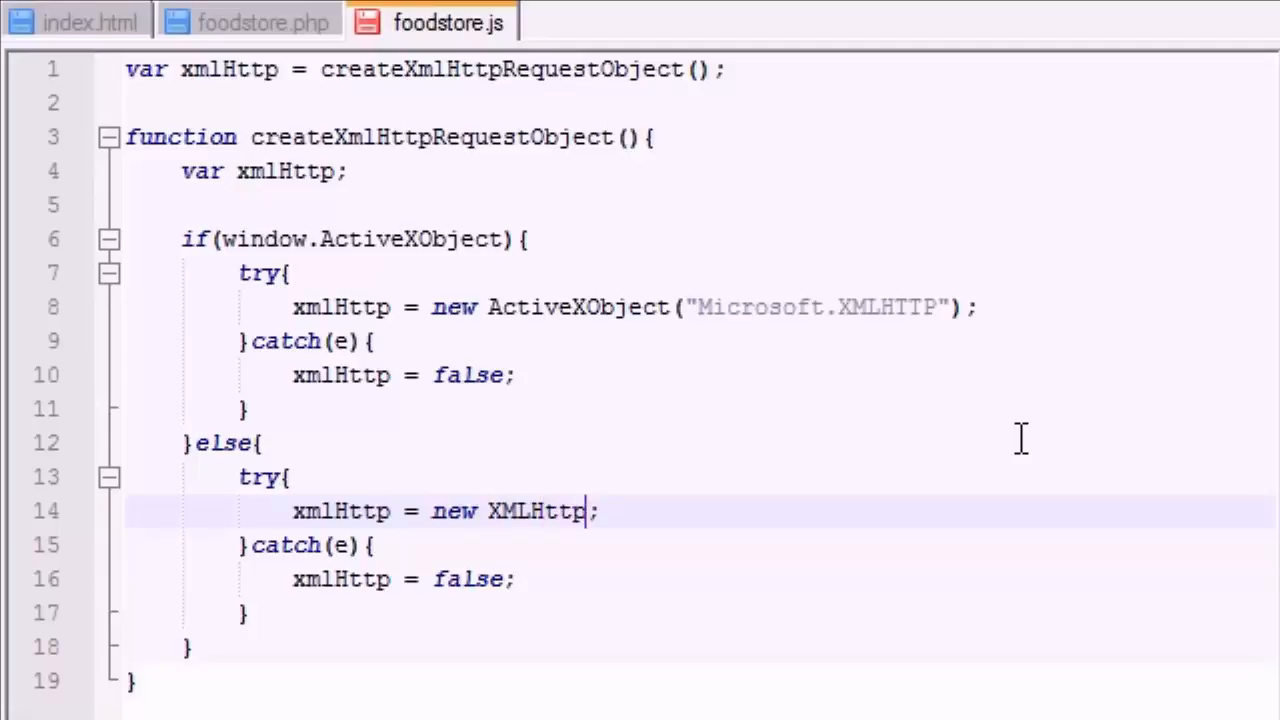
type("Request")
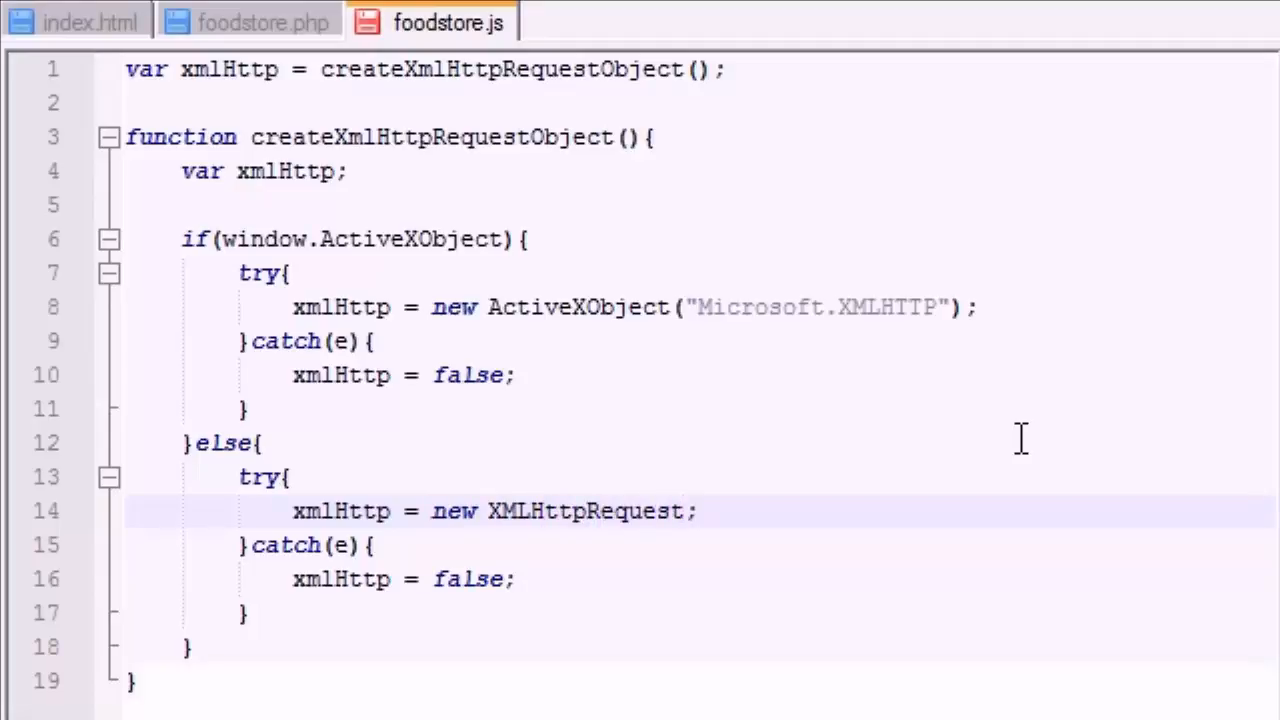
type("()")
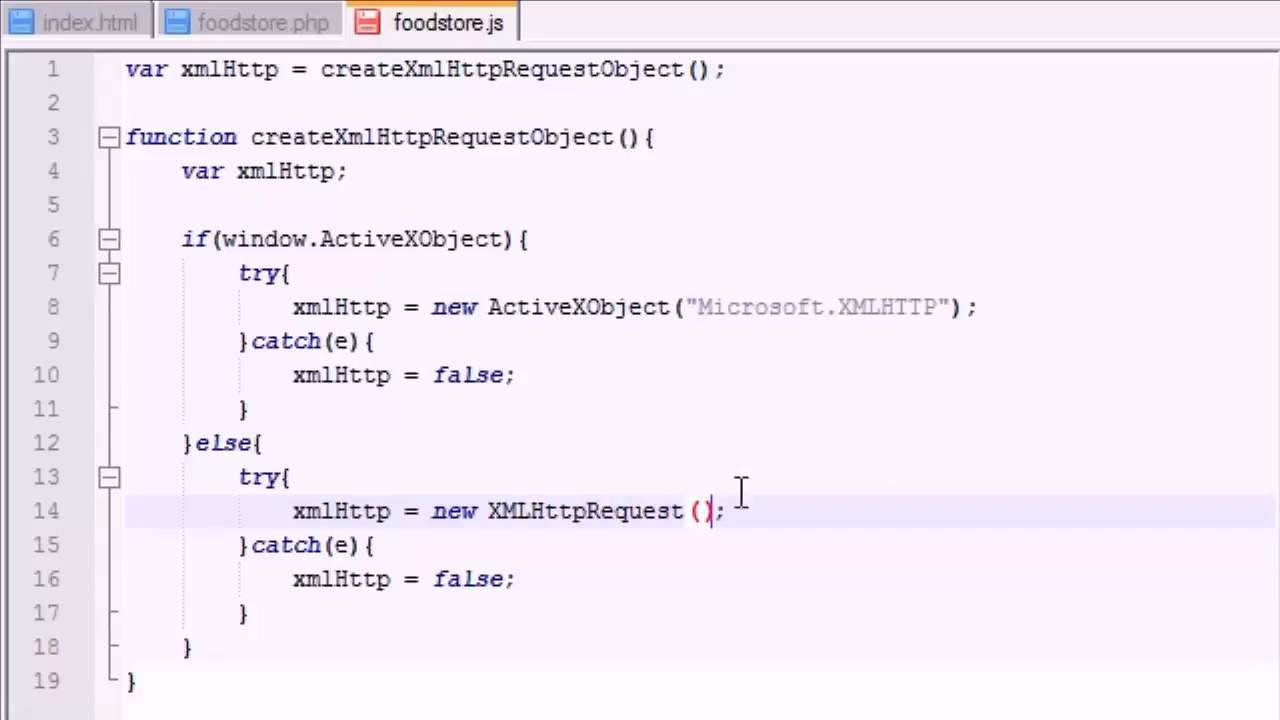
double_click(583, 511)
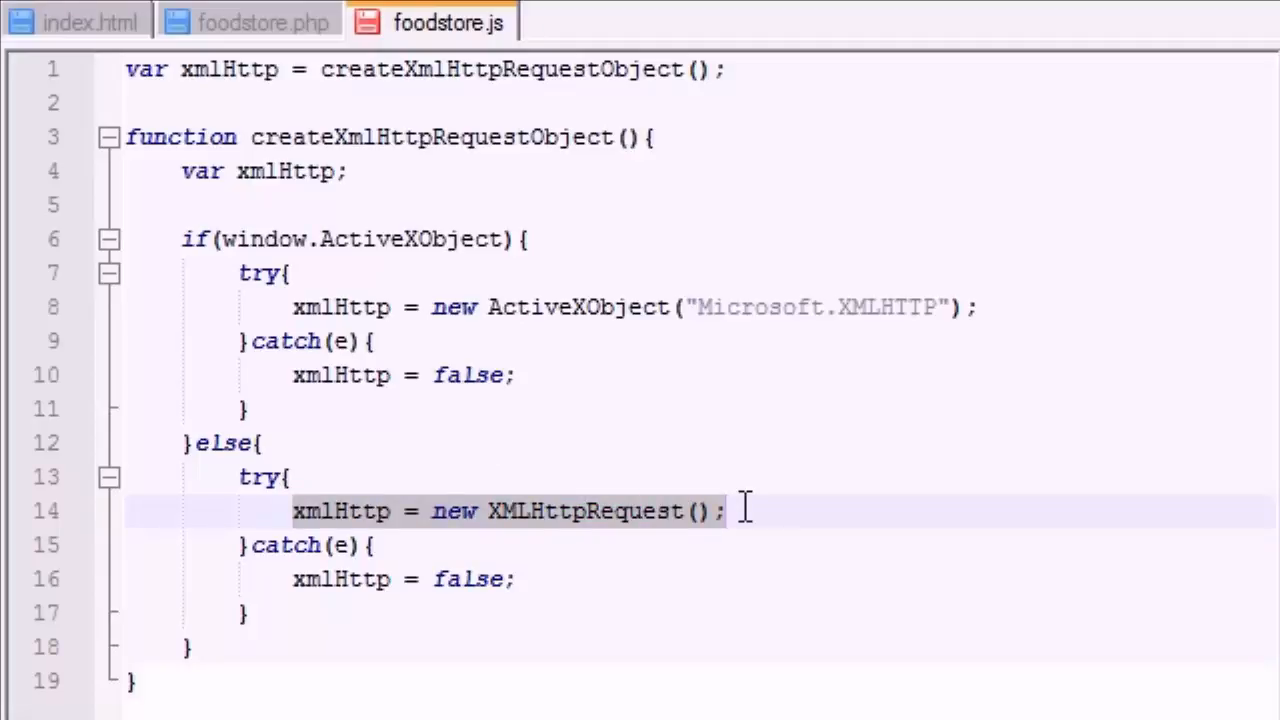
mouse_move(610, 547)
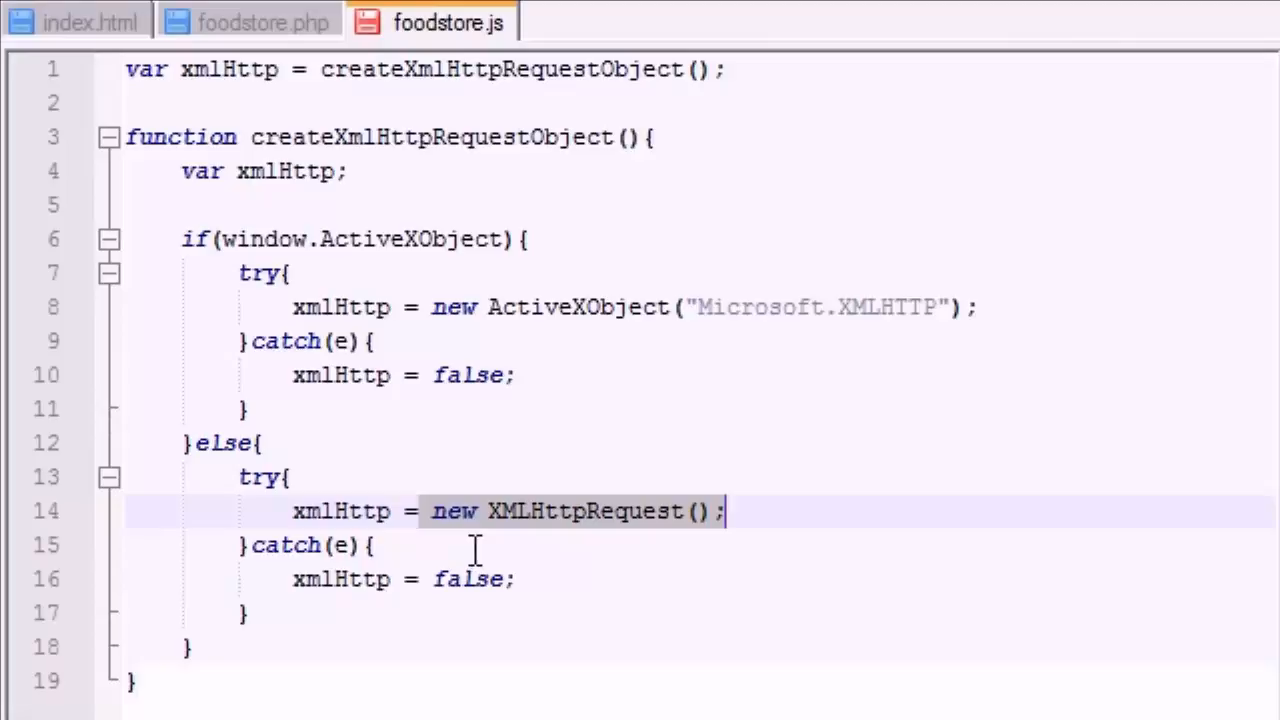
left_click(260, 341)
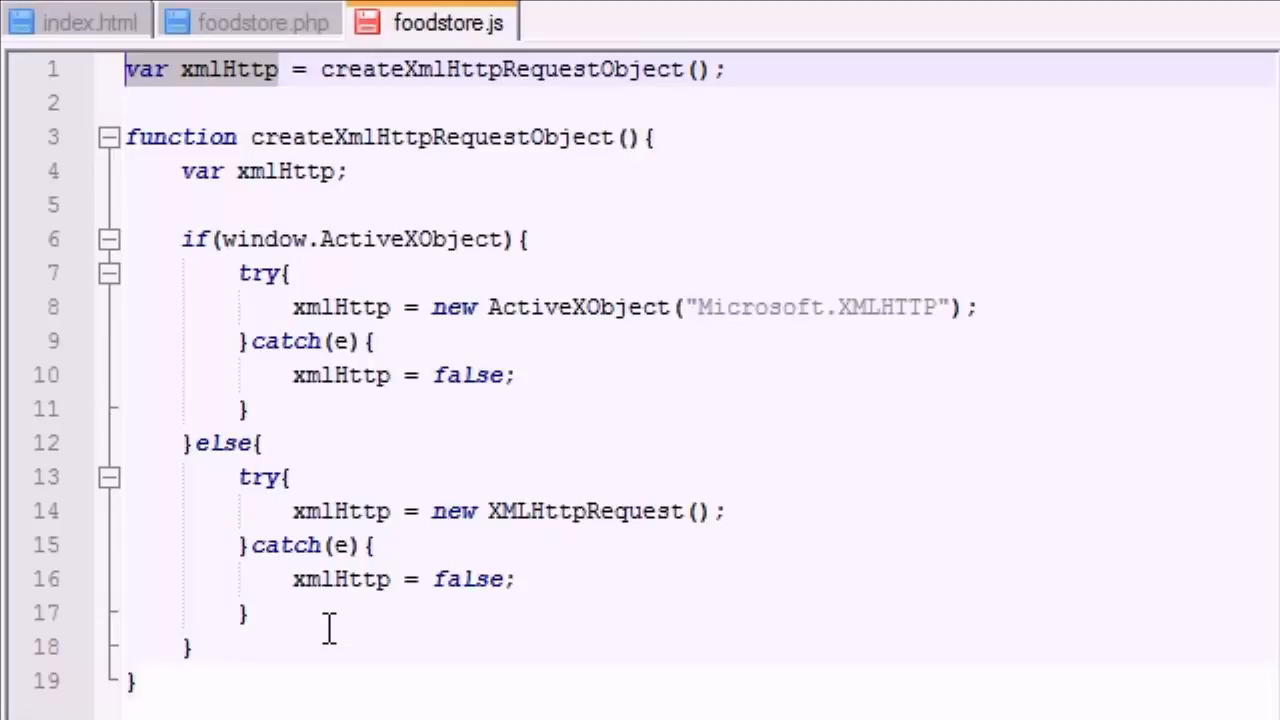
left_click(190, 646)
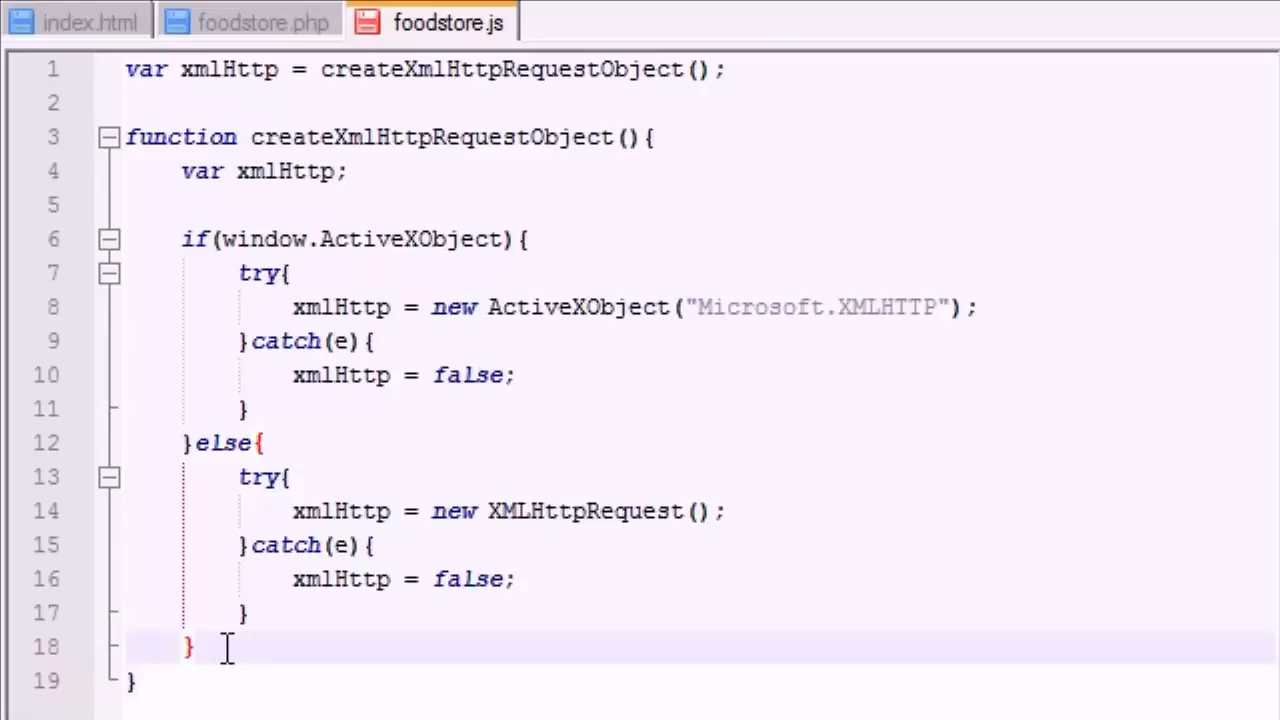
- Type the 'if(!xmlHttp)' condition below the if/else and add a line beneath it
type("if(")
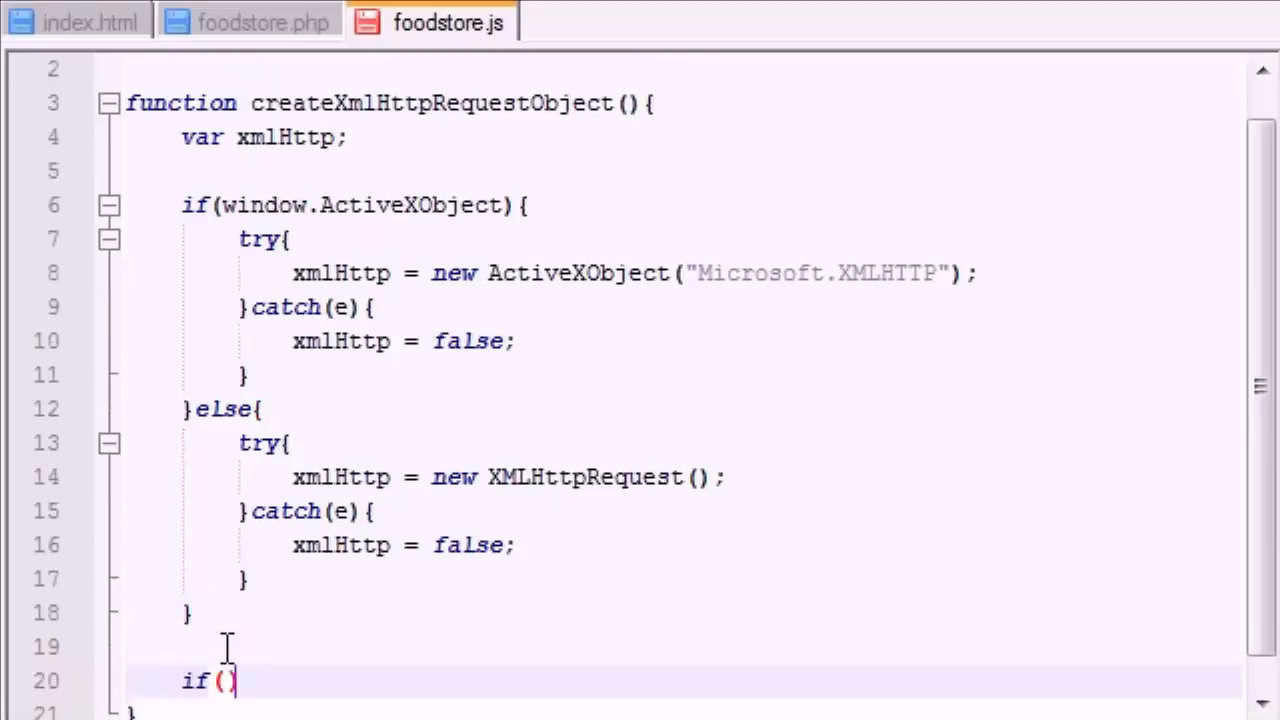
mouse_move(740, 588)
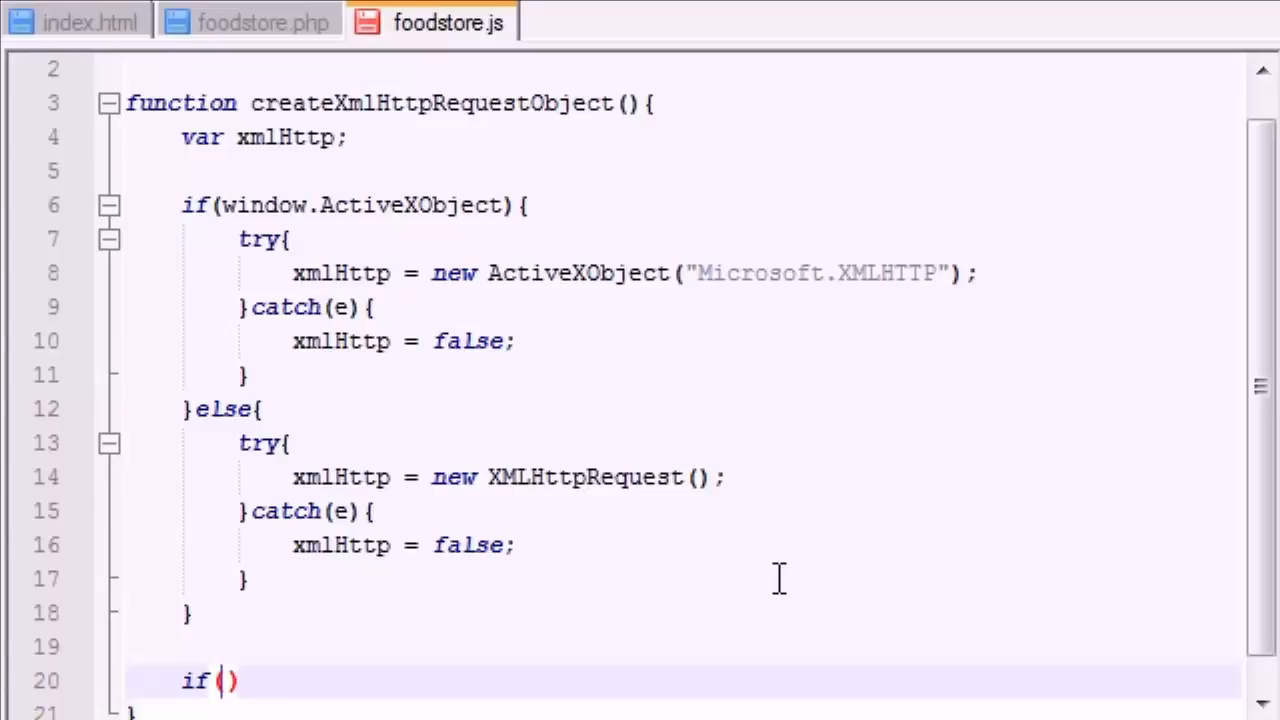
mouse_move(348, 557)
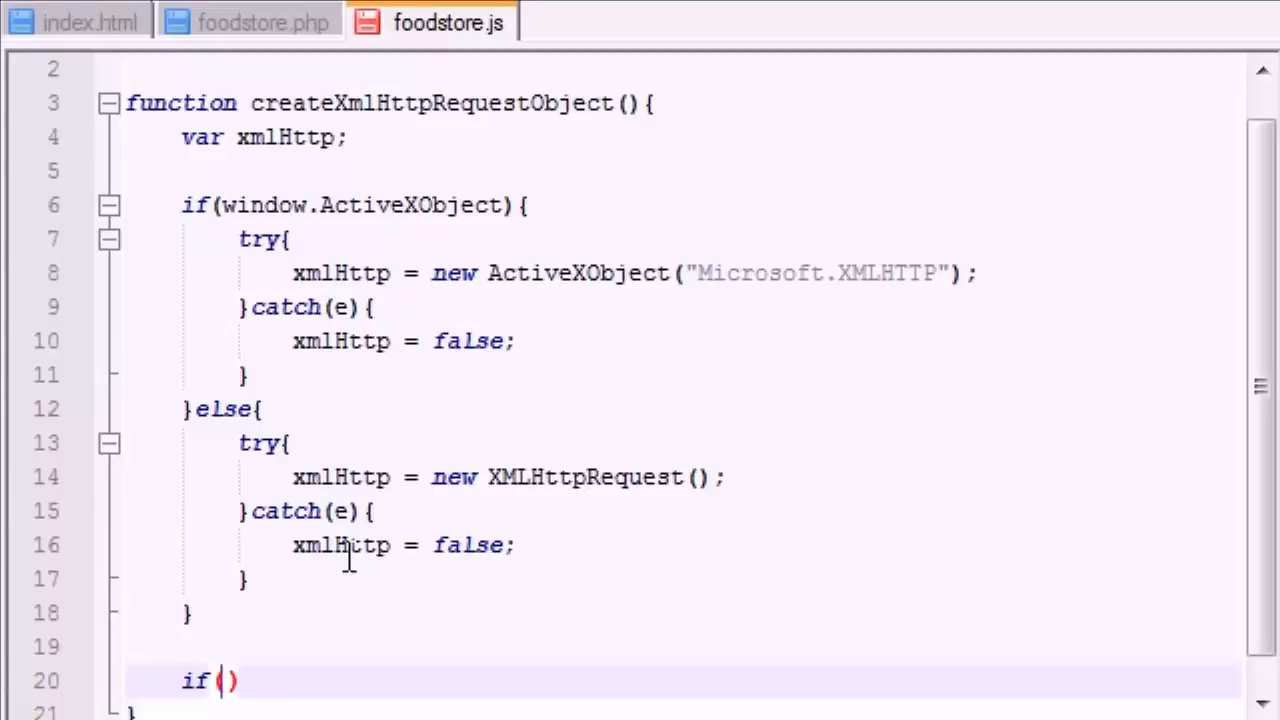
right_click(340, 544)
type("!")
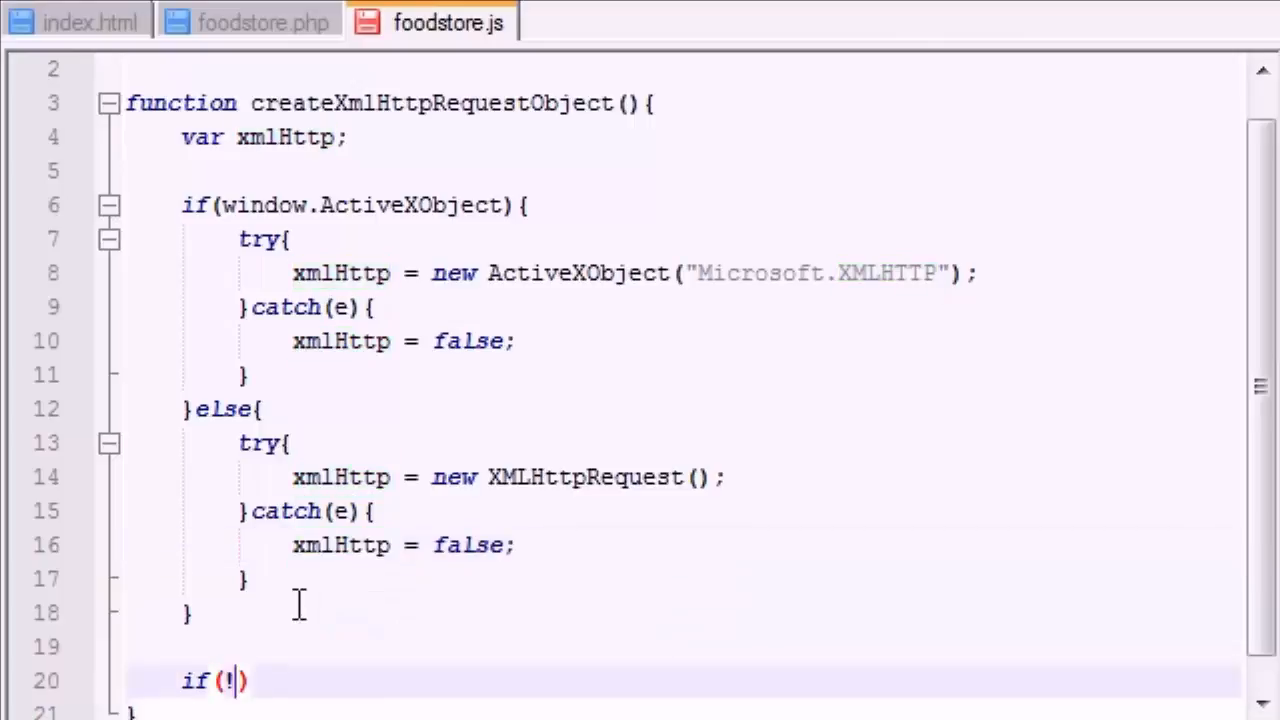
type("xmlHttp")
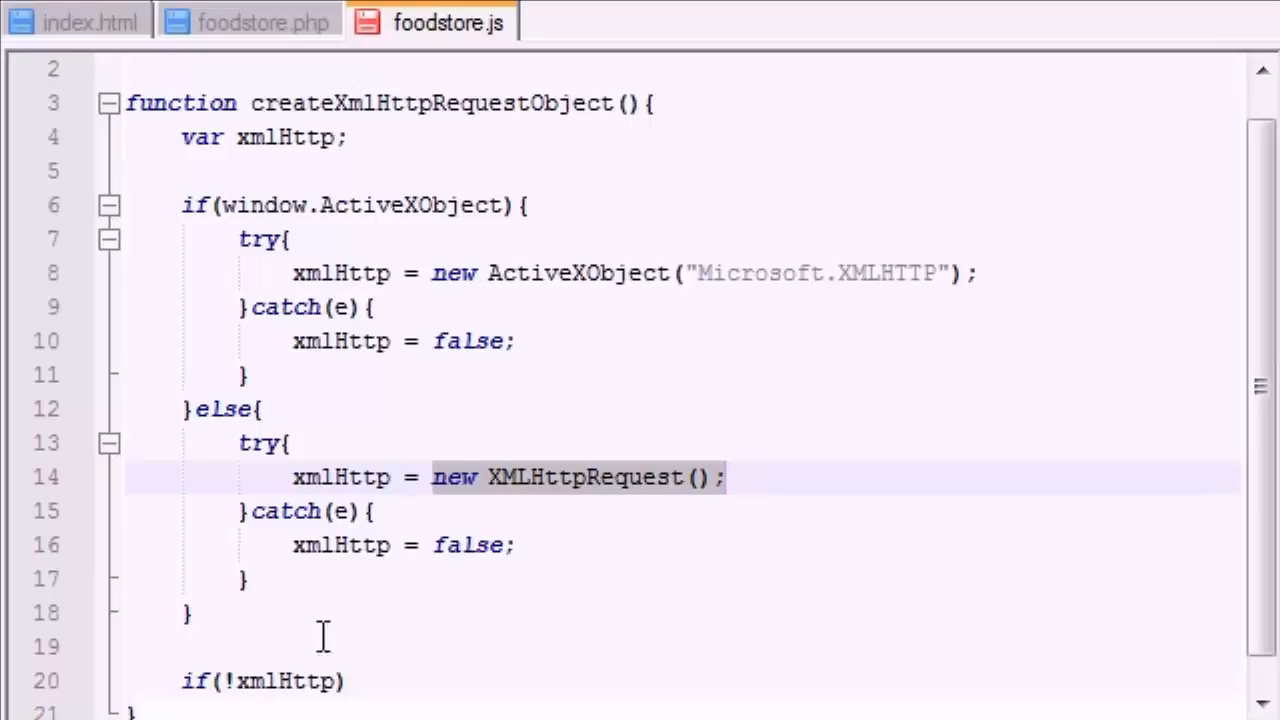
left_click(717, 604)
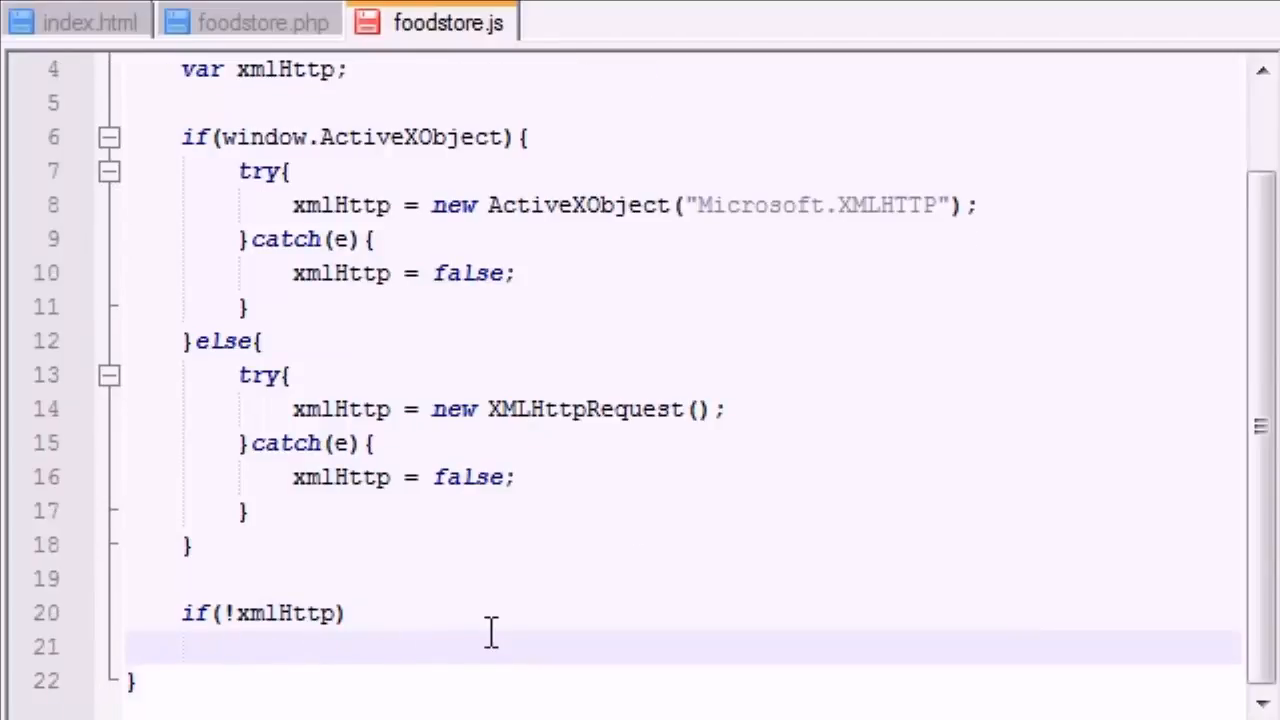
- Make the check alert "cant create that object hoss!"
type("alert()")
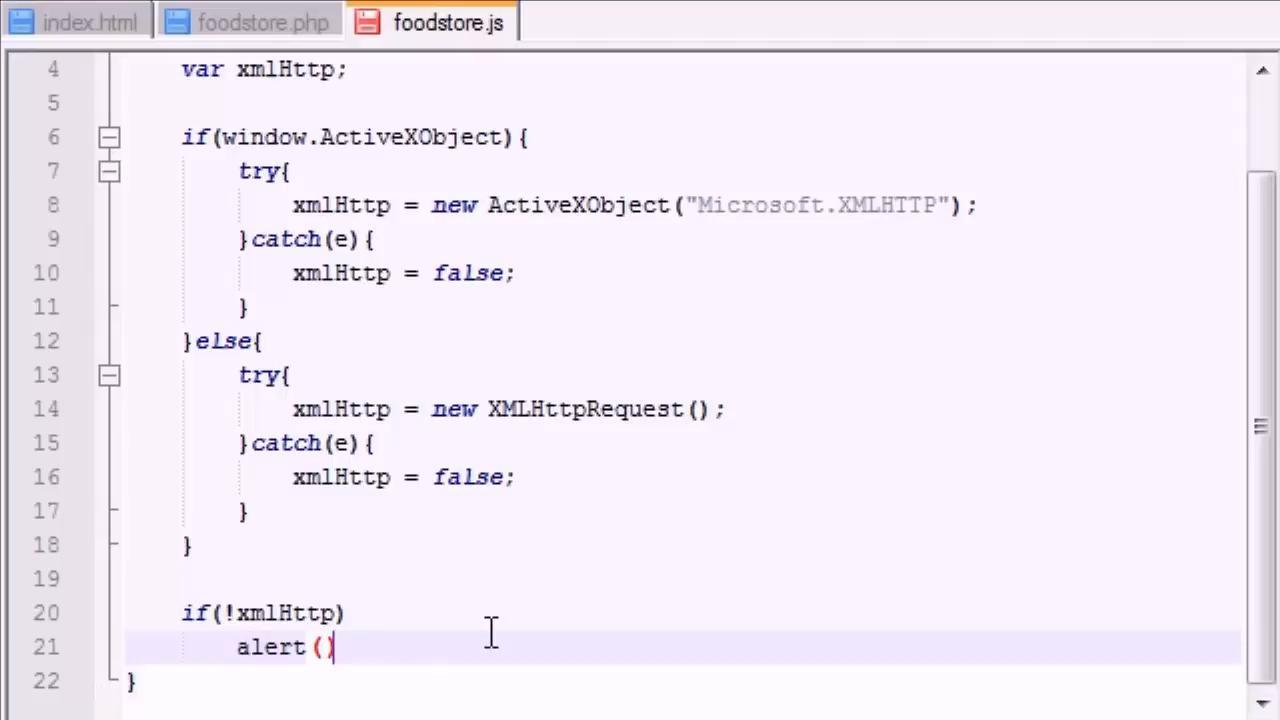
type(";")
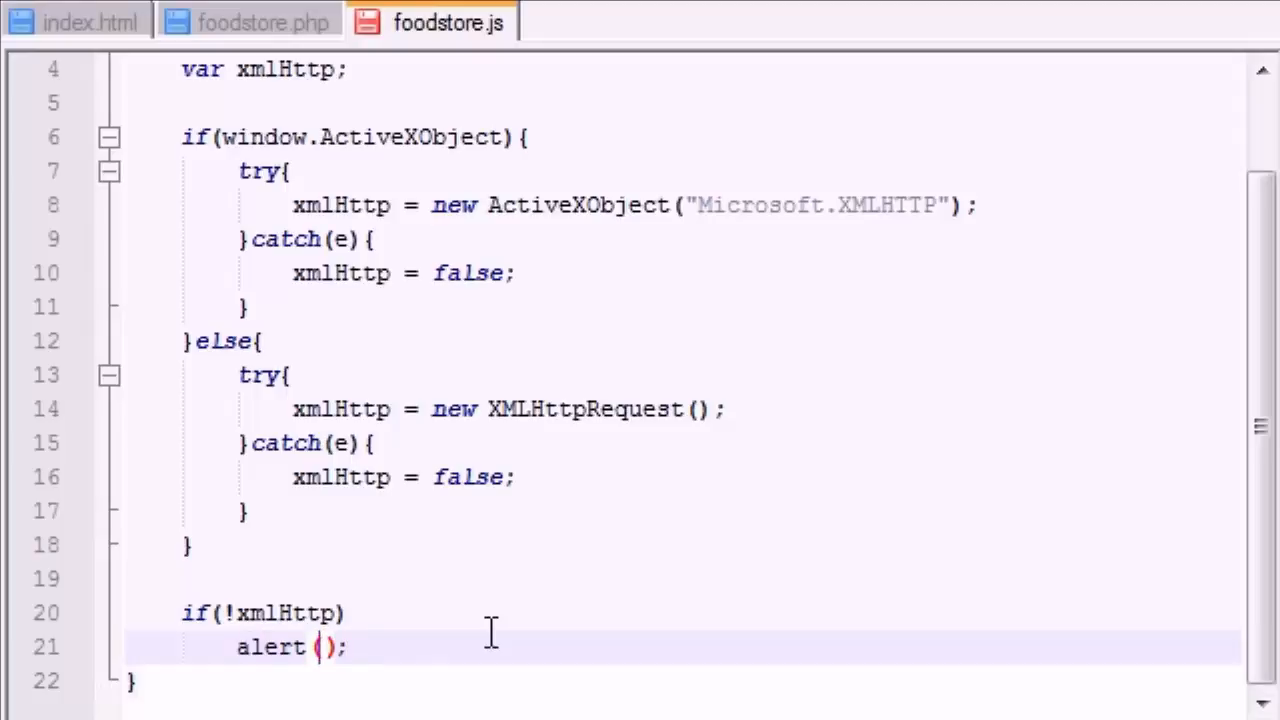
type("\"cant create that o")
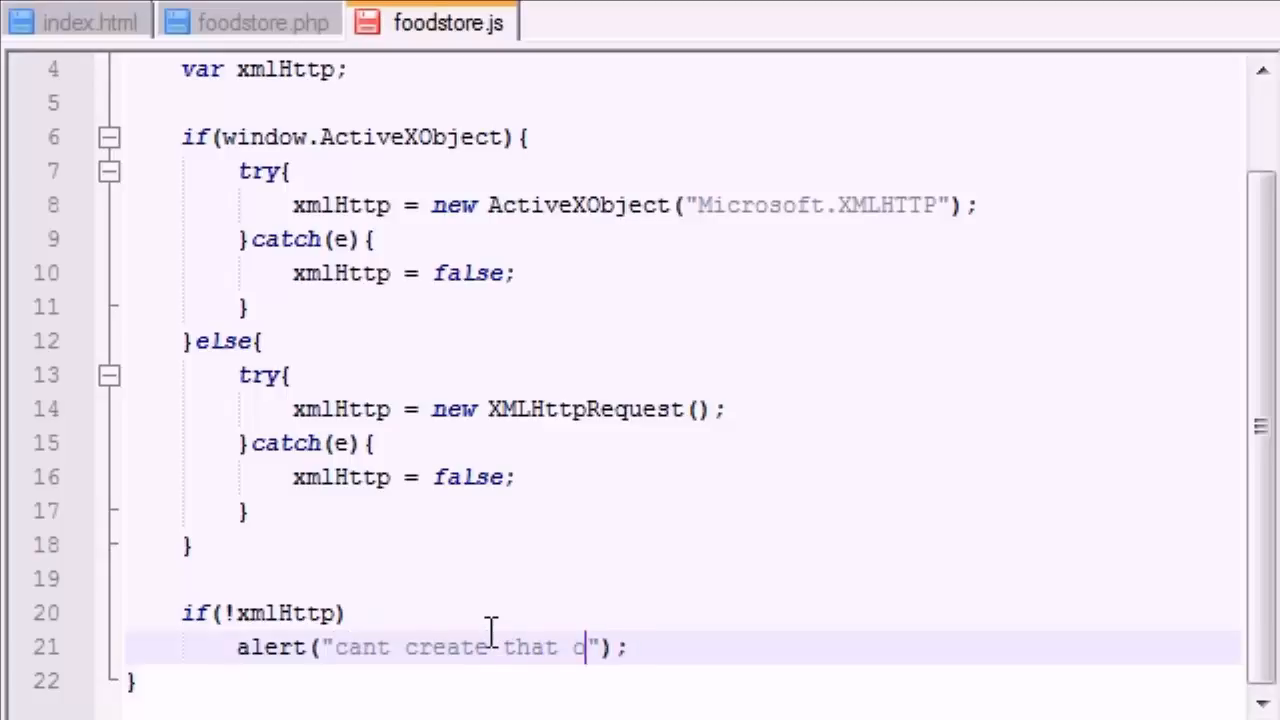
type("bject hoss!")
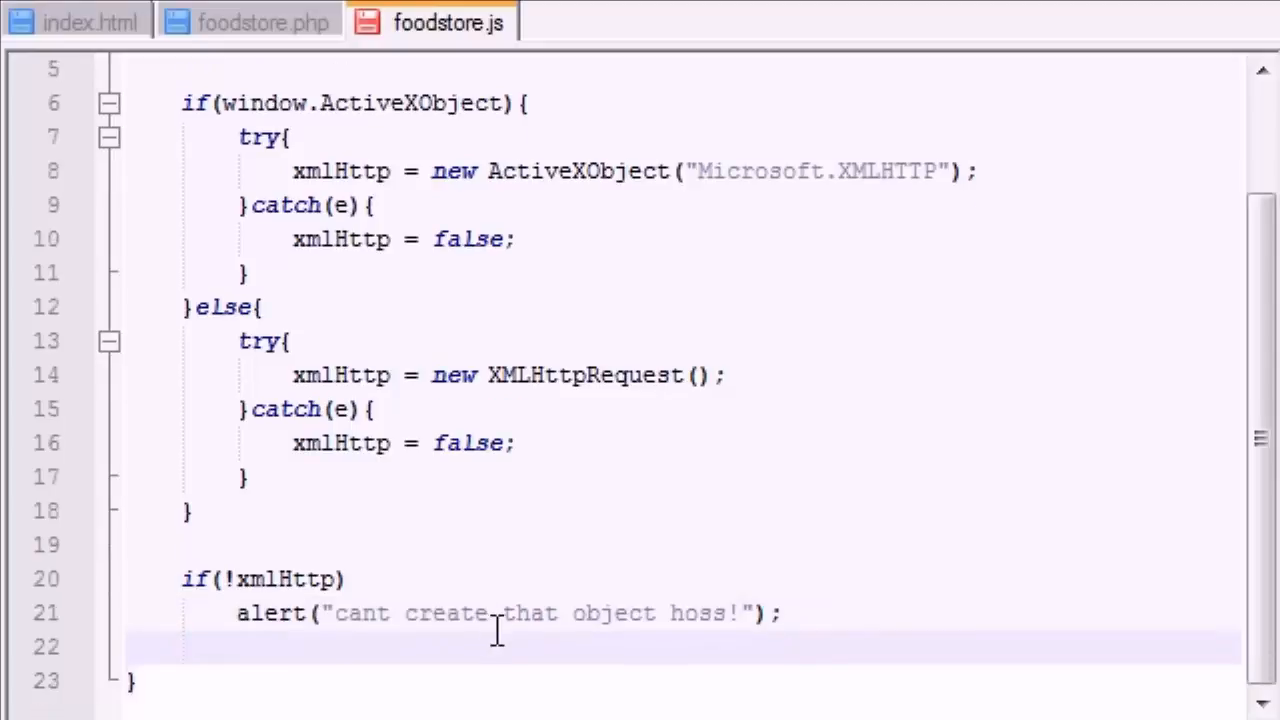
- Add an else branch that returns xmlHttp
type("else")
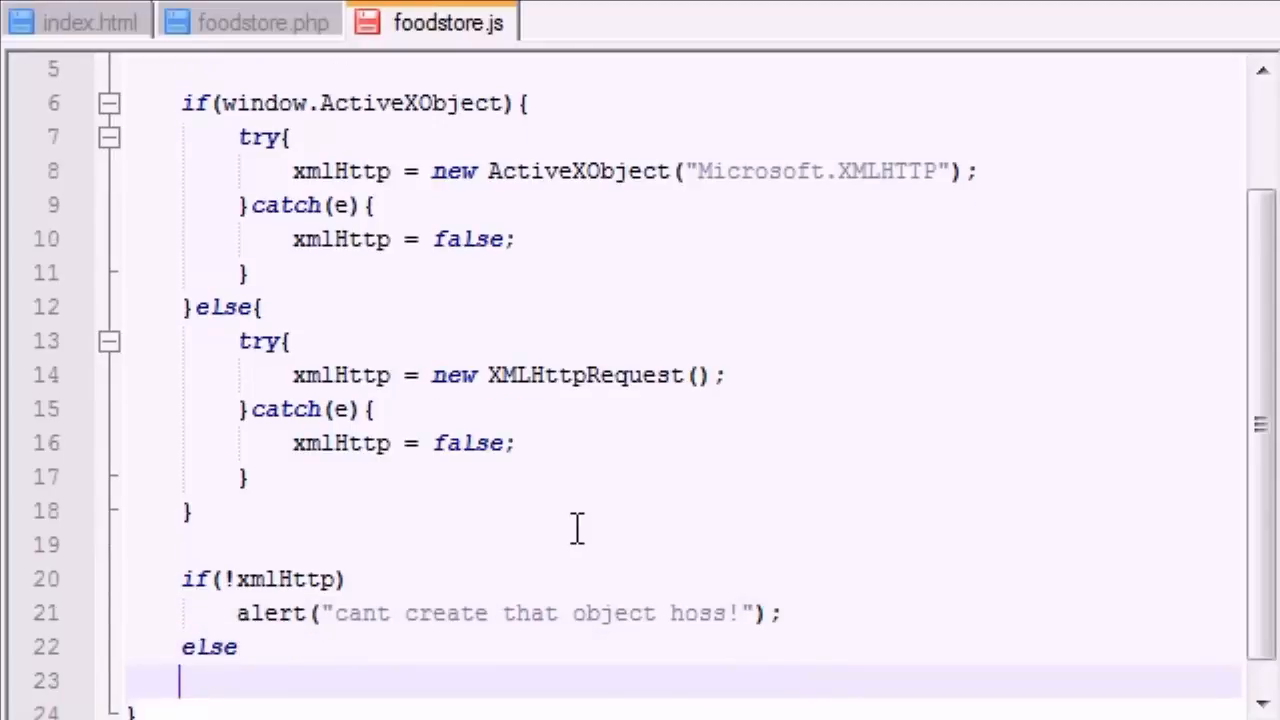
type("return")
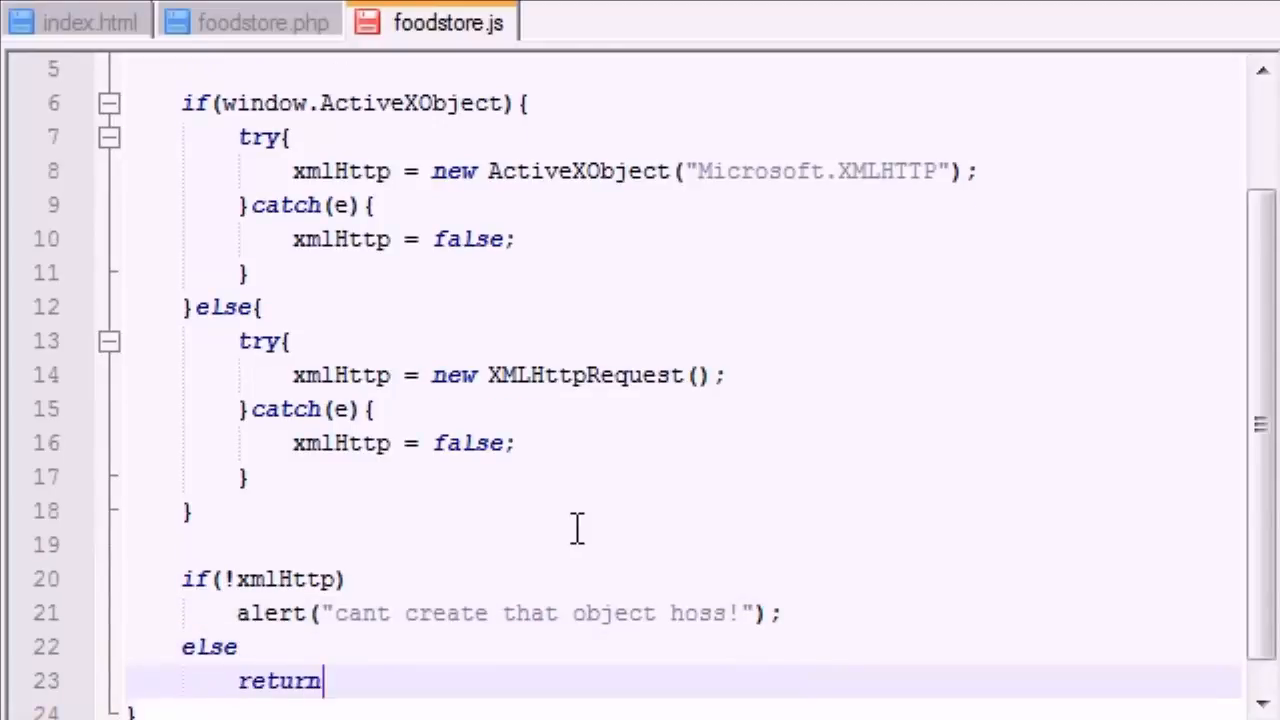
type("xml")
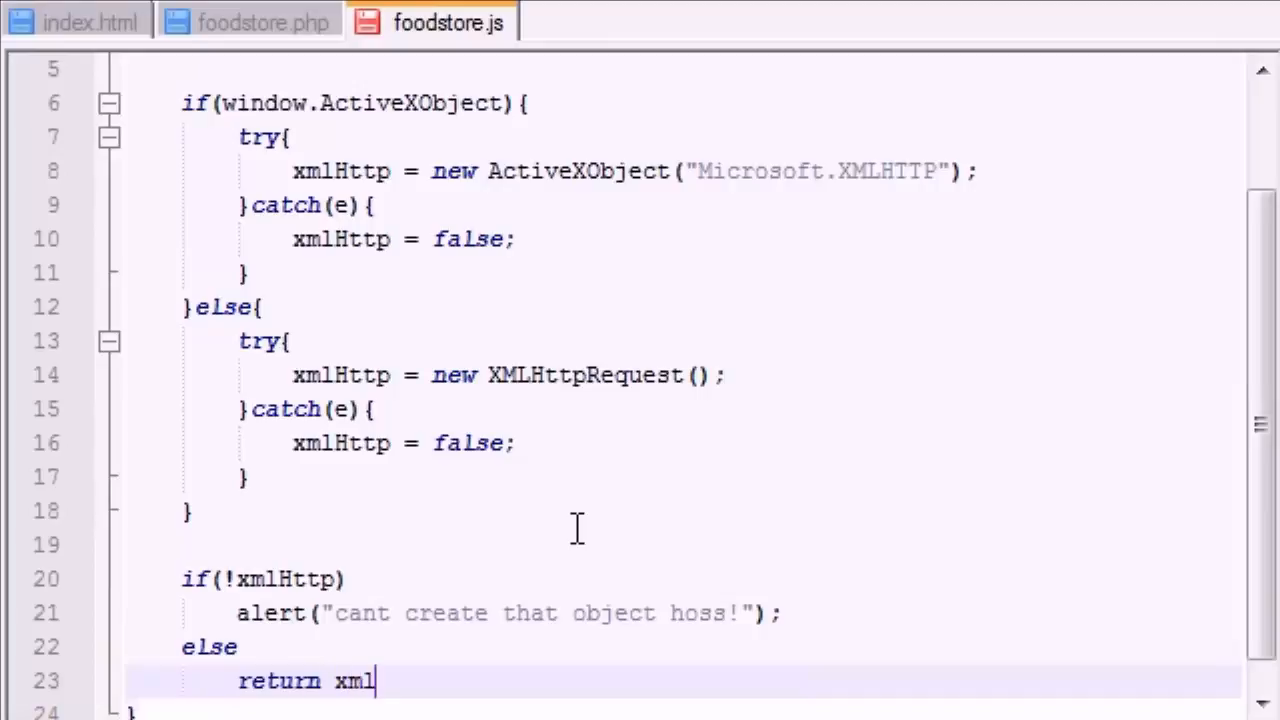
type("Http;")
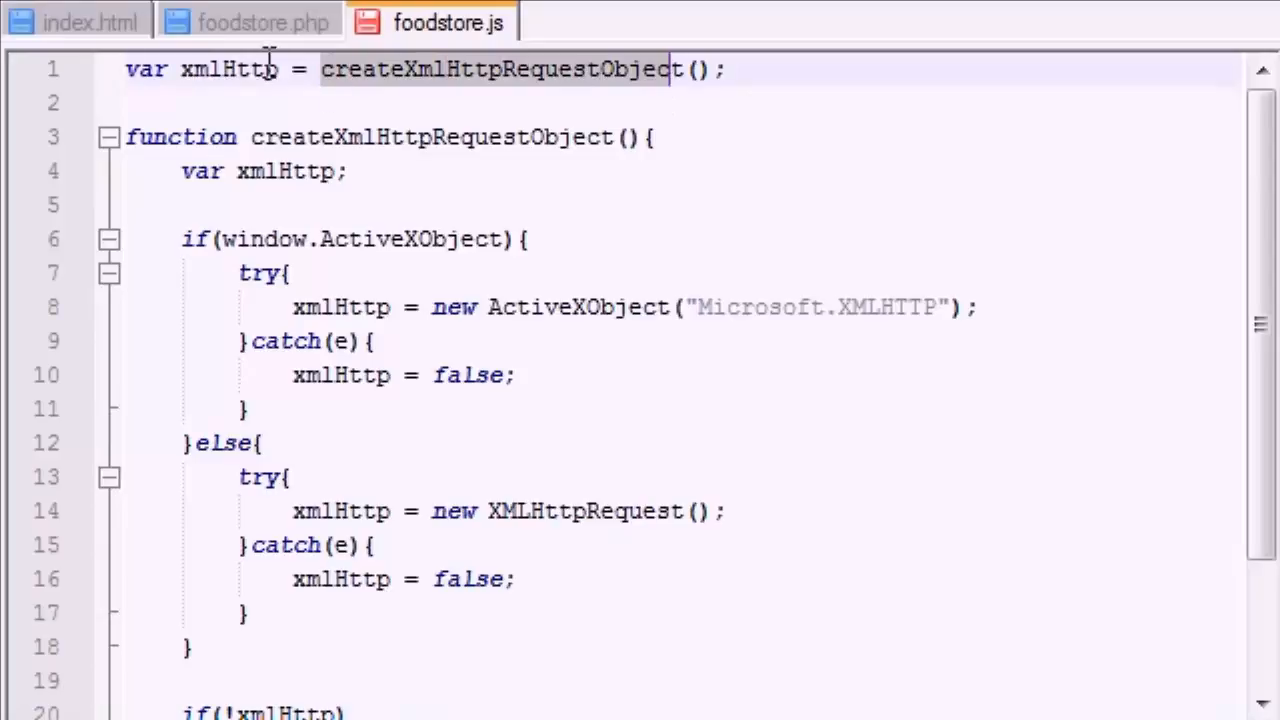
left_click(585, 69)
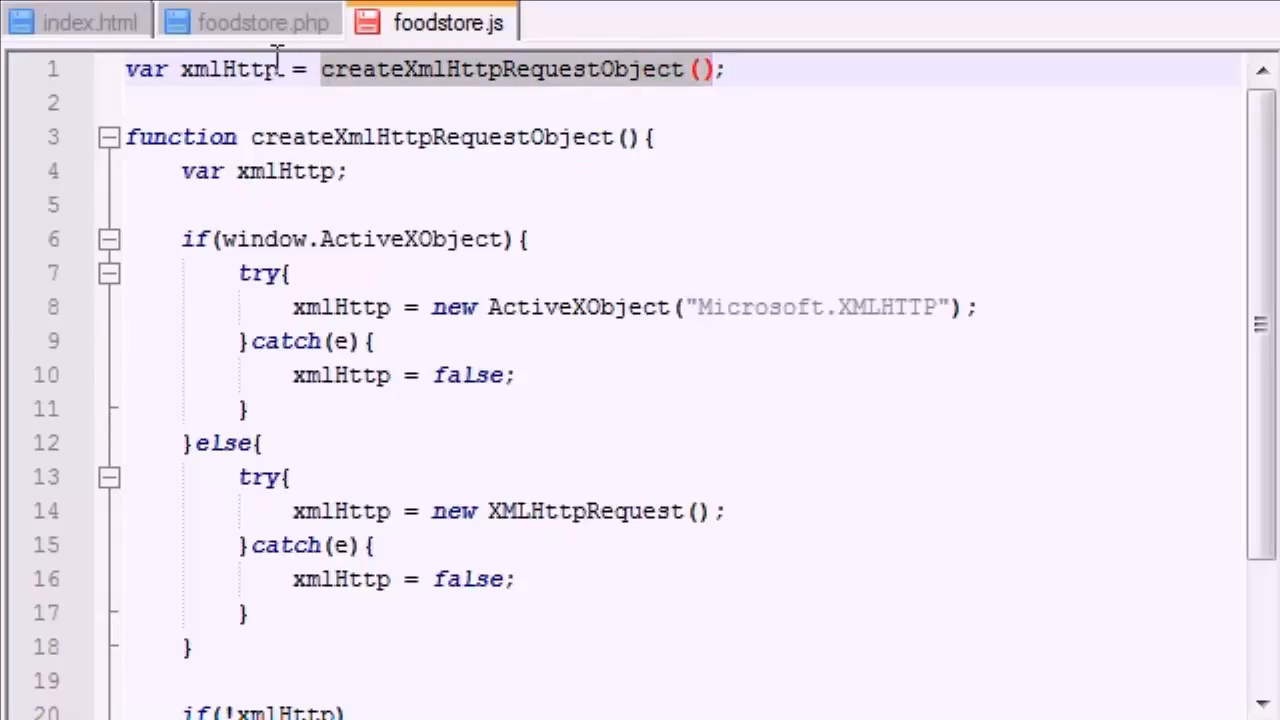
double_click(227, 68)
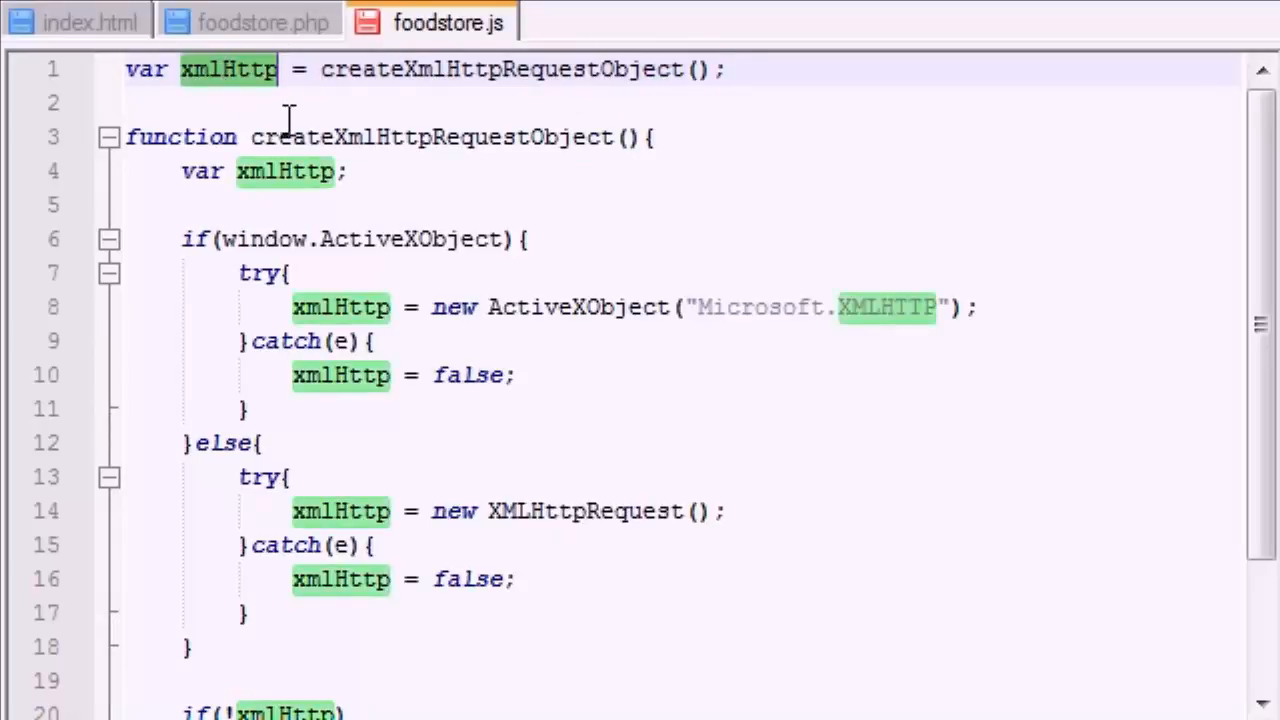
scroll("down", 3)
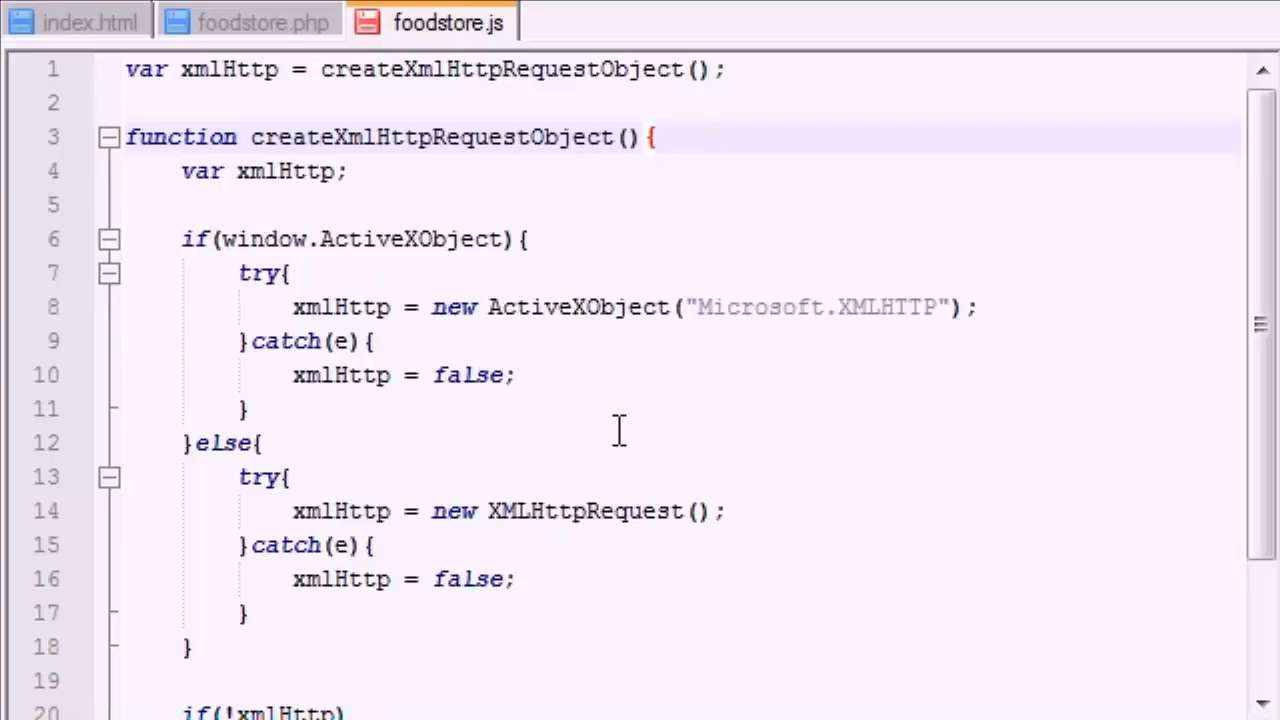
left_click(655, 137)
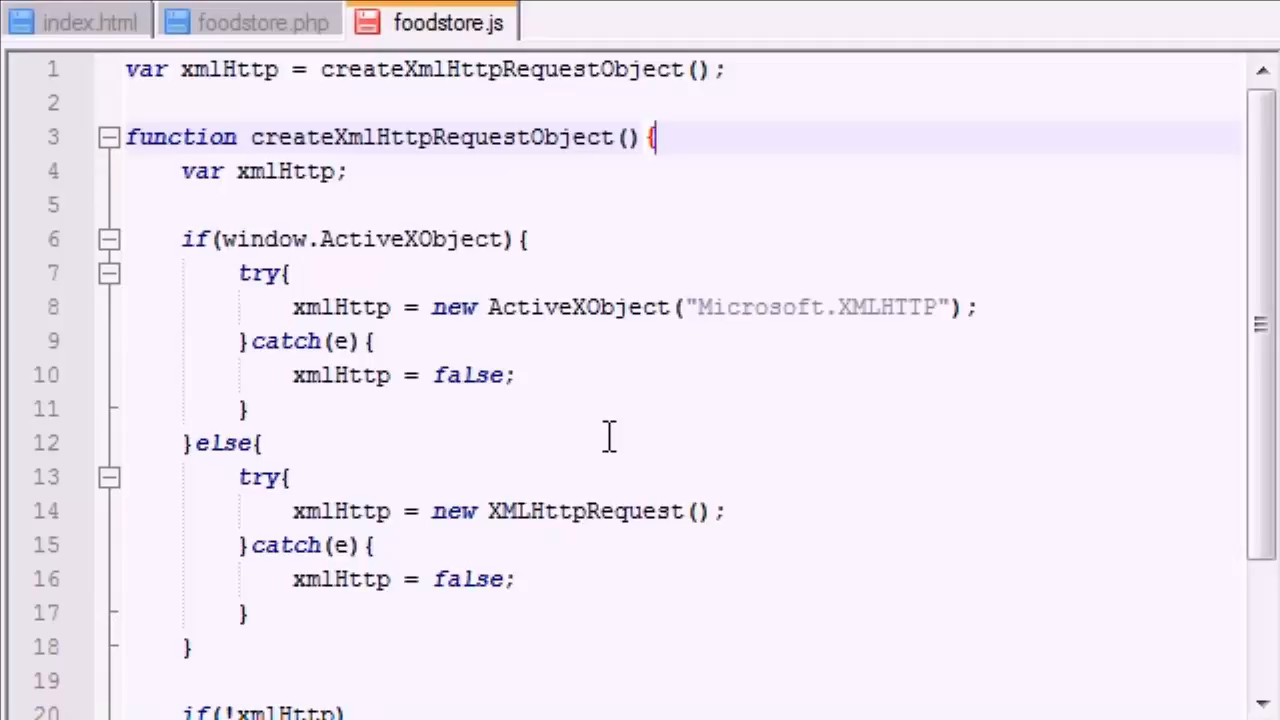
scroll("down", 3)
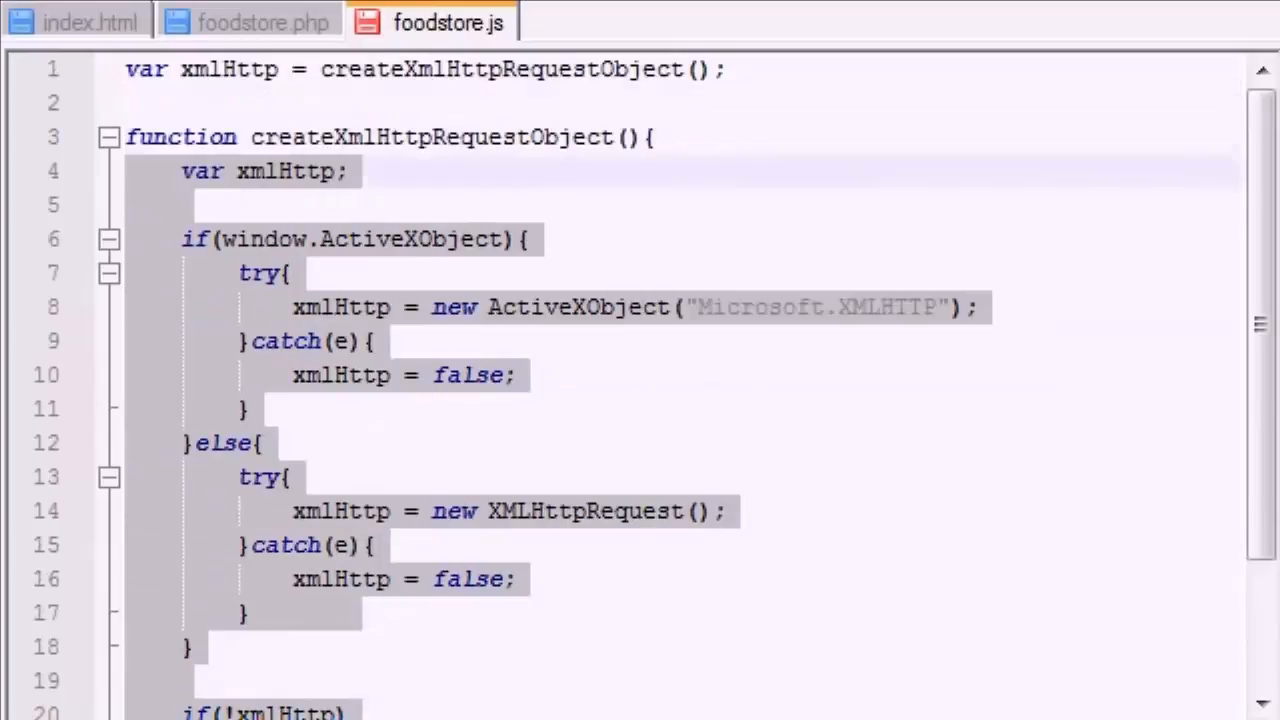
scroll("down", 3)
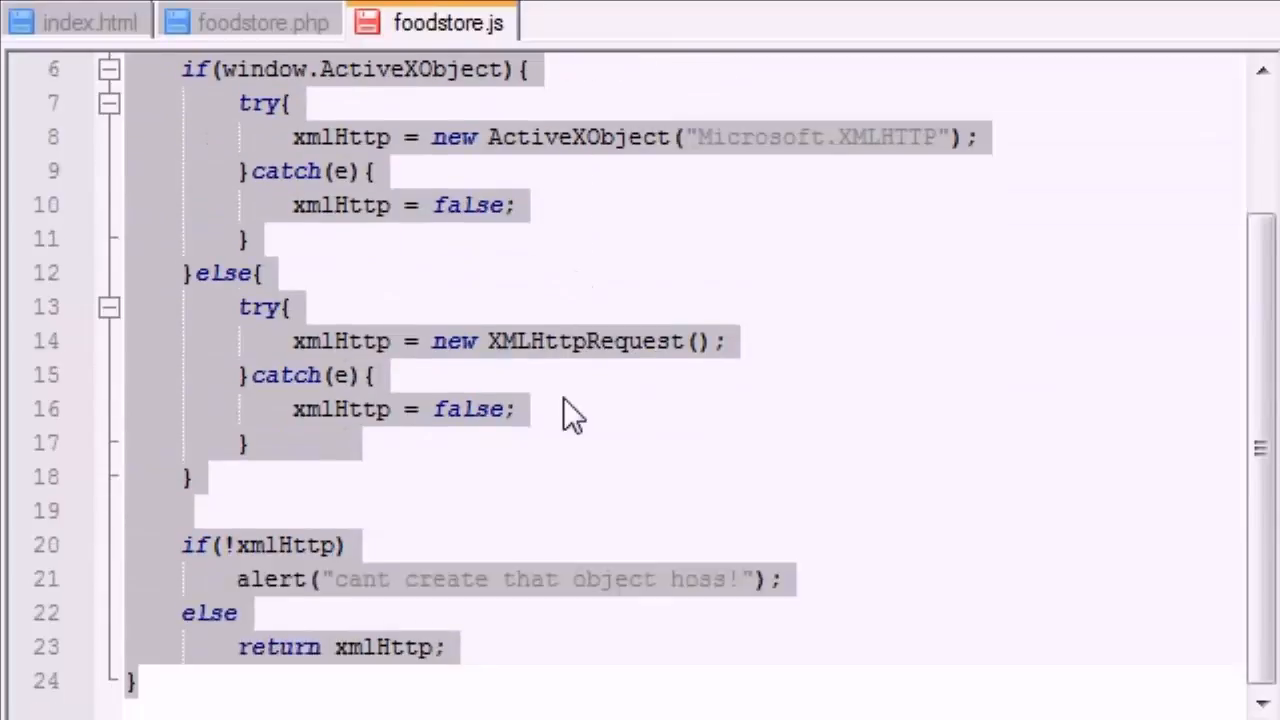